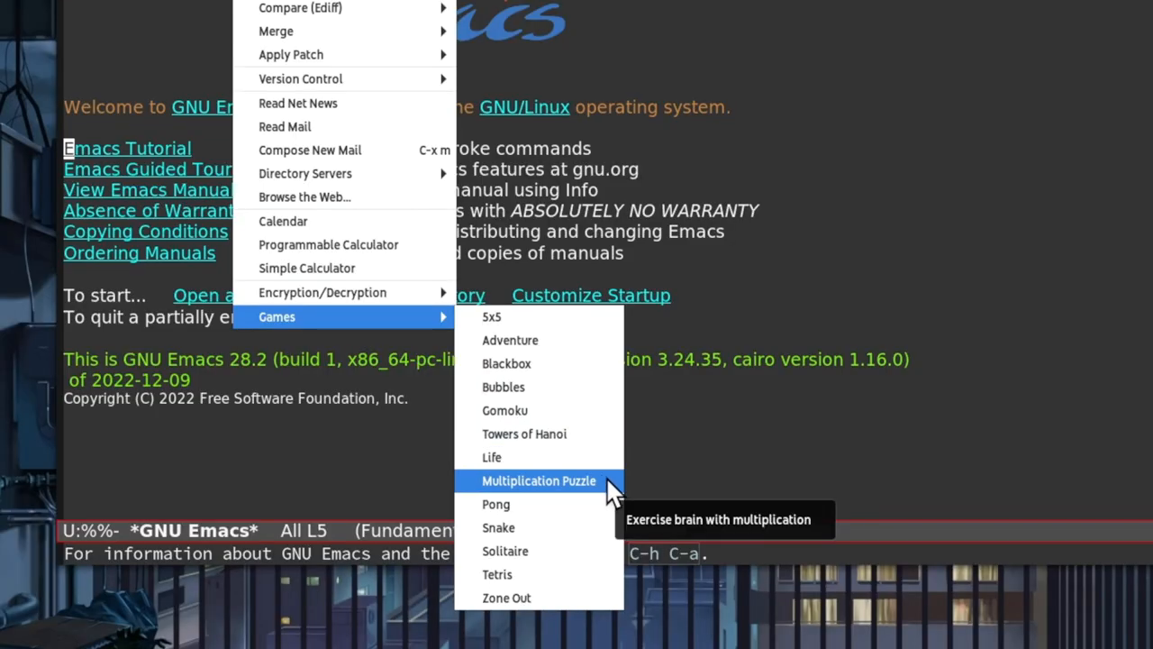
Launch the Multiplication Puzzle game from the Emacs Games menu.
click(539, 481)
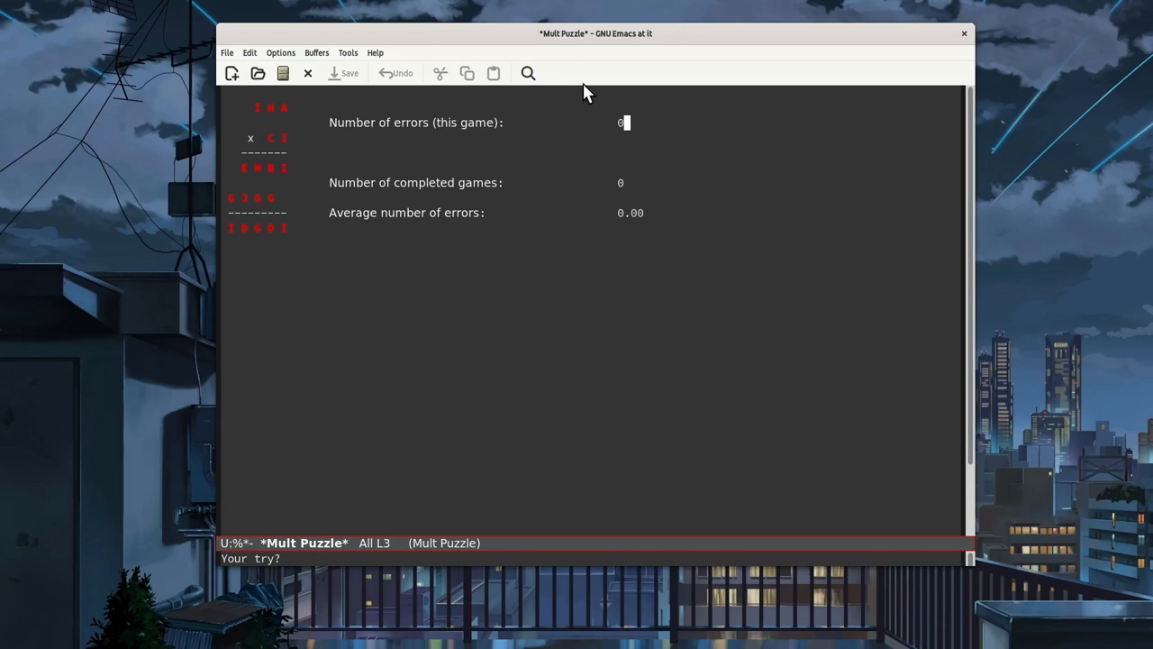
mouse_move(675, 342)
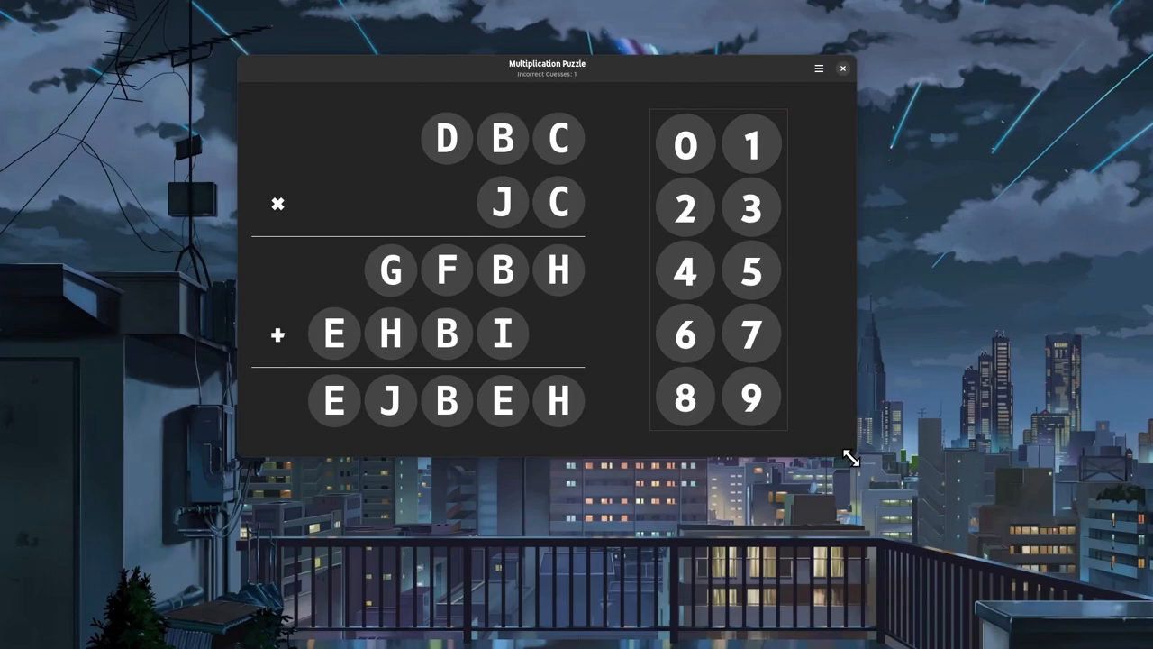
Guess that letter B stands for the digit 0.
click(750, 334)
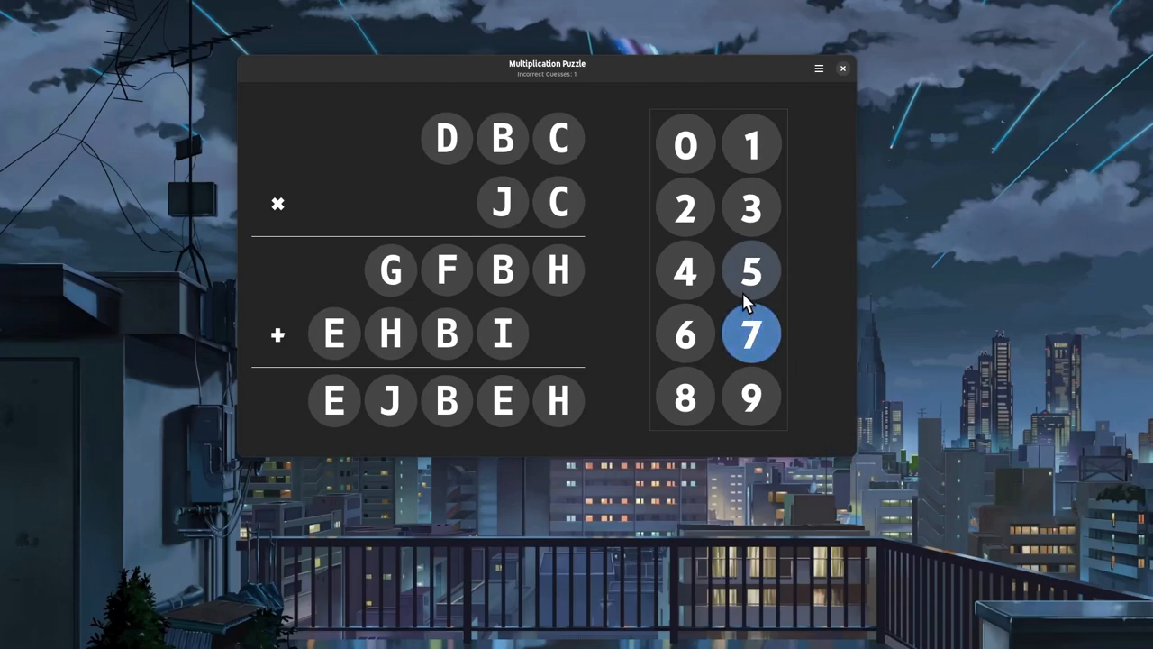
click(685, 144)
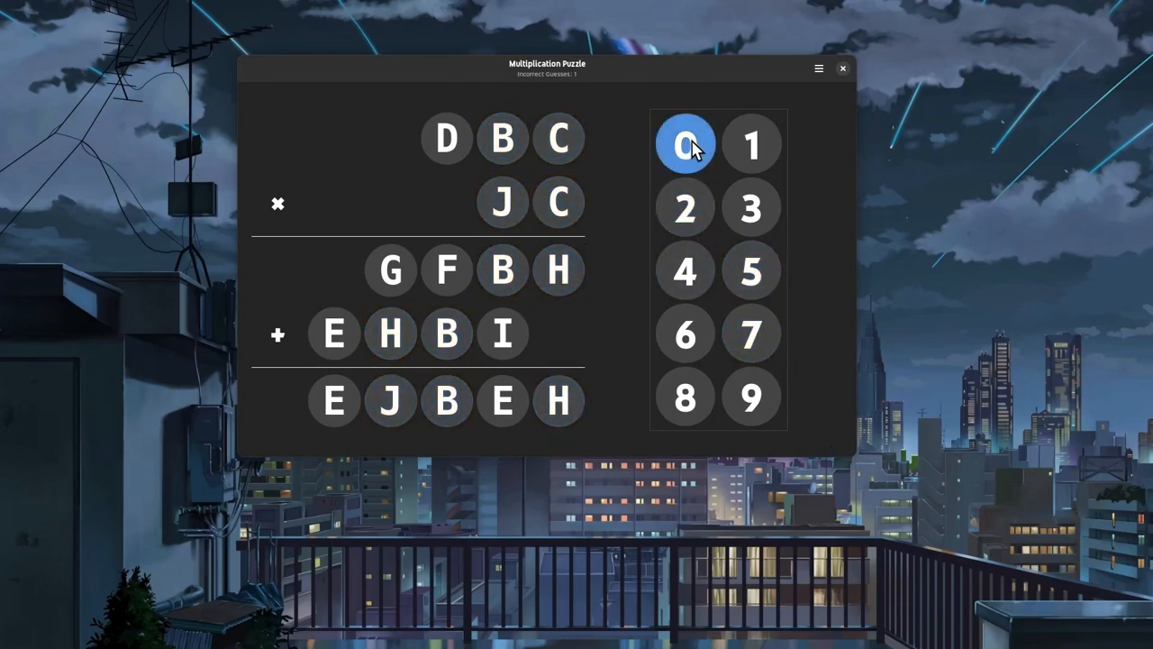
click(685, 144)
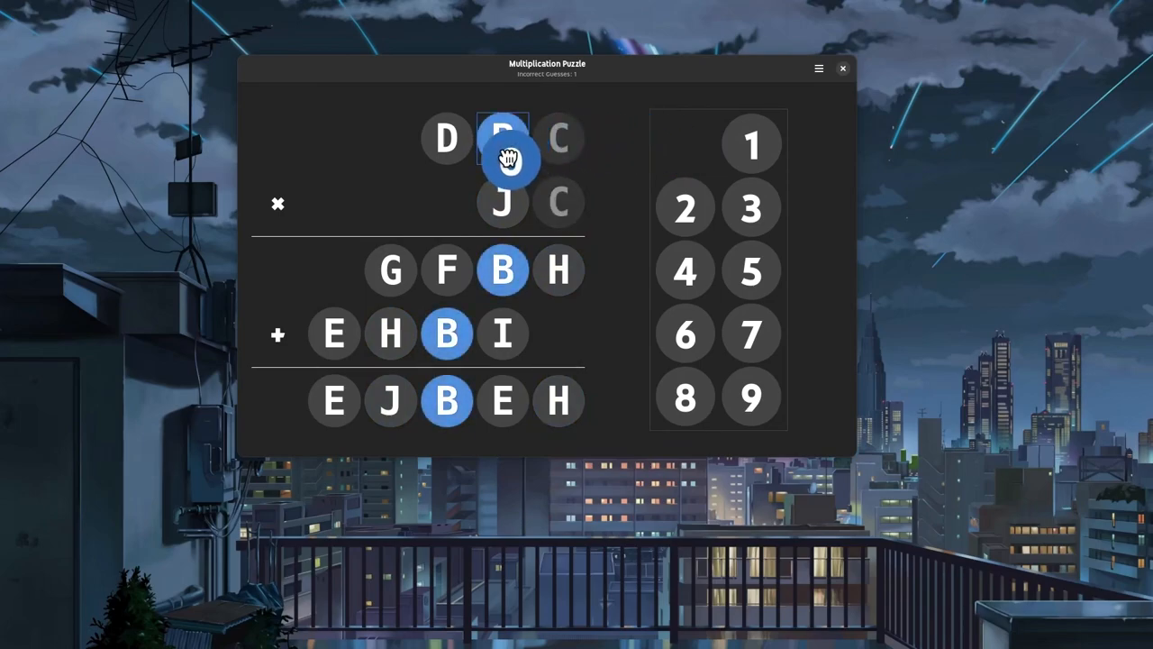
click(685, 144)
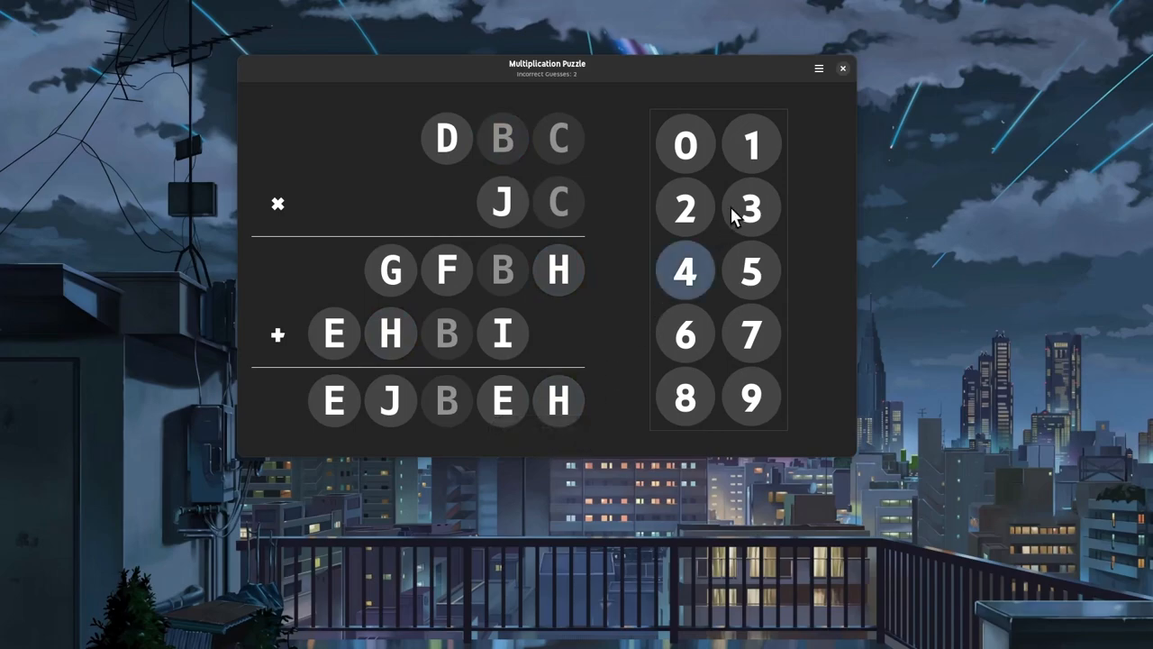
Reveal a random digit as a hint, then guess a digit for letter E.
click(818, 68)
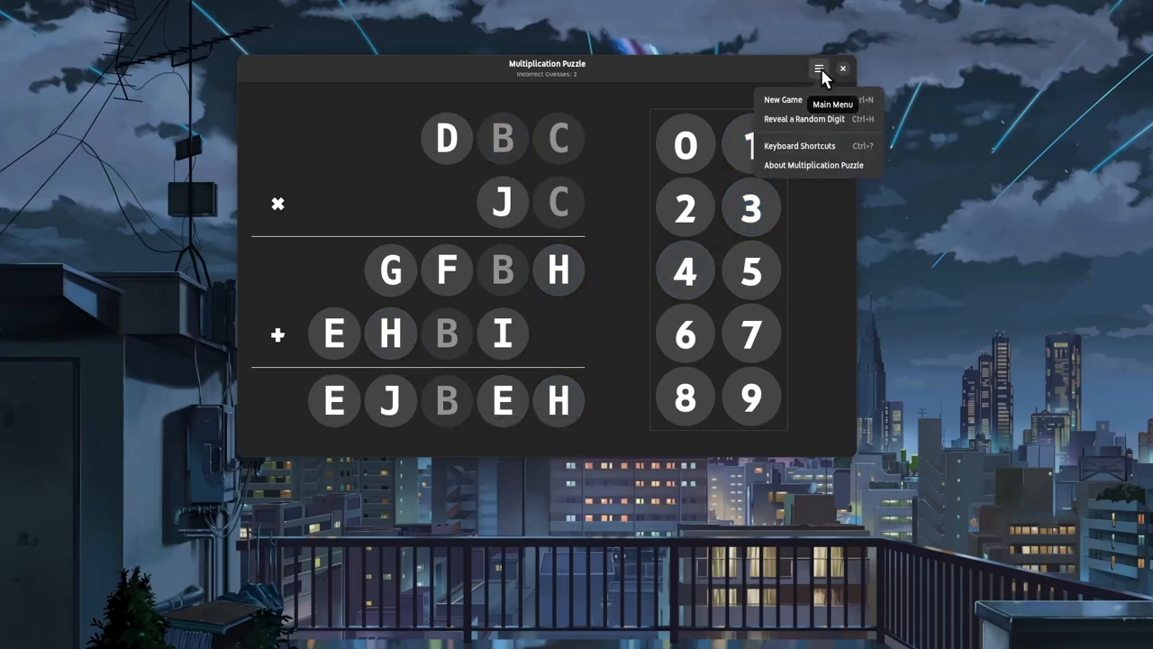
mouse_move(855, 132)
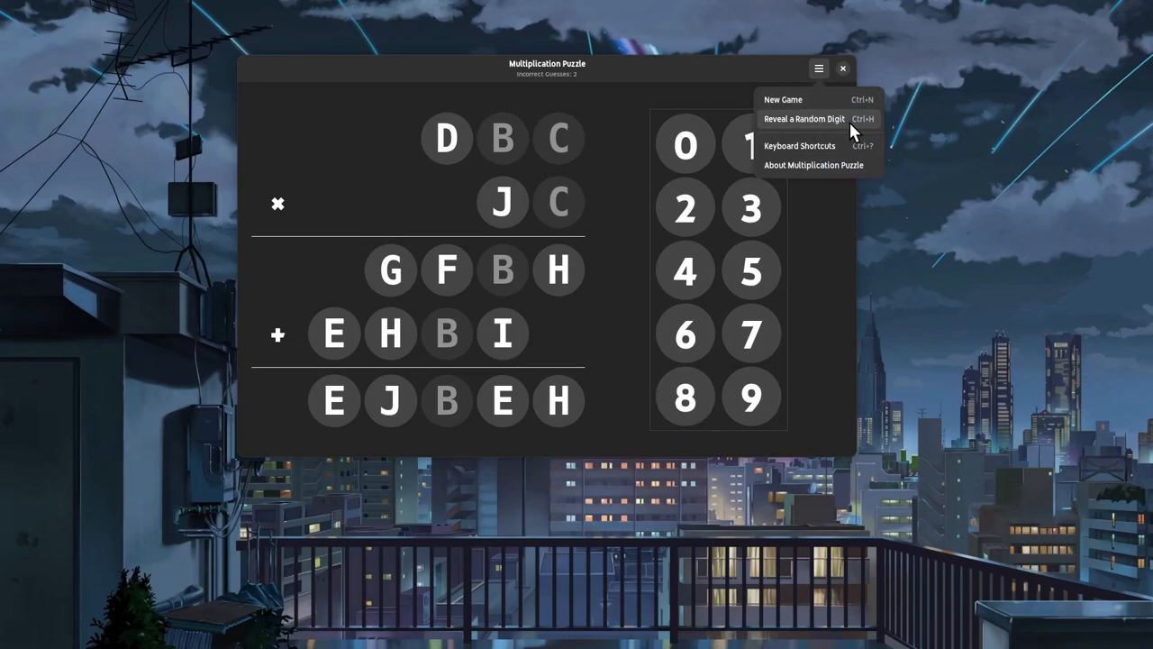
click(804, 118)
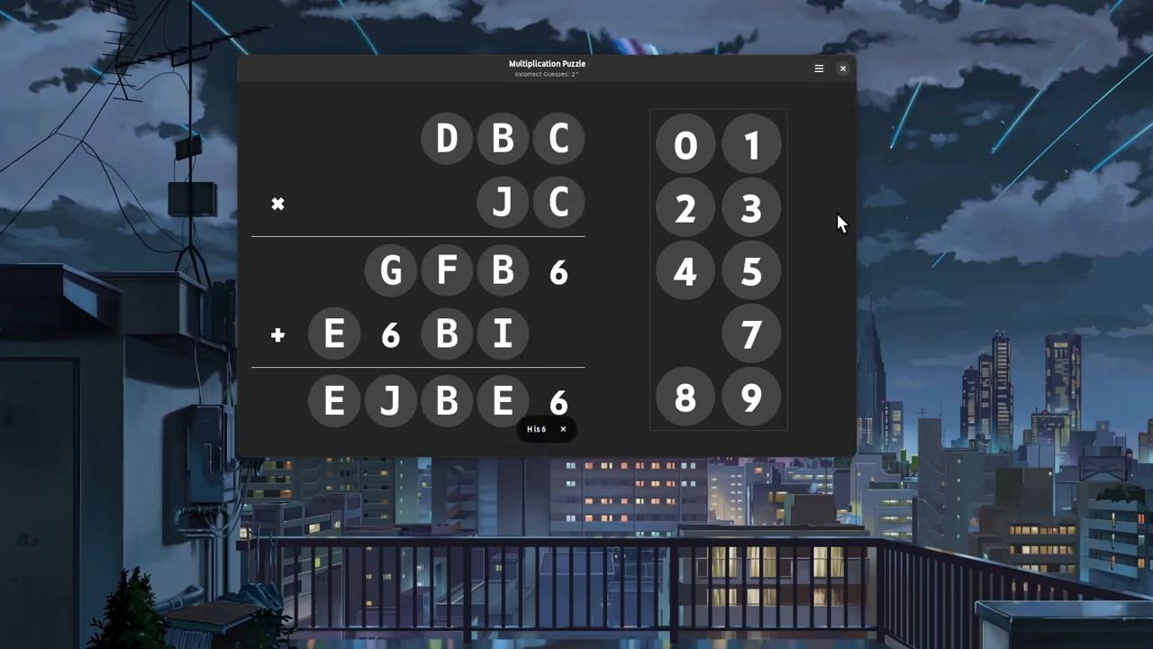
click(334, 400)
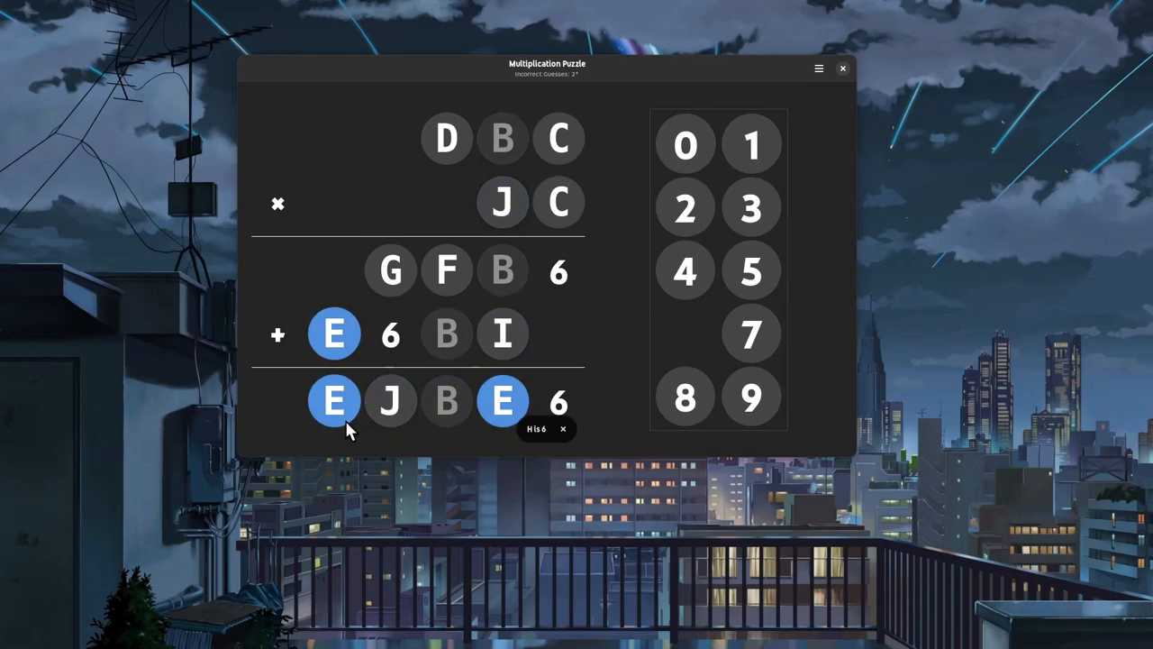
click(753, 143)
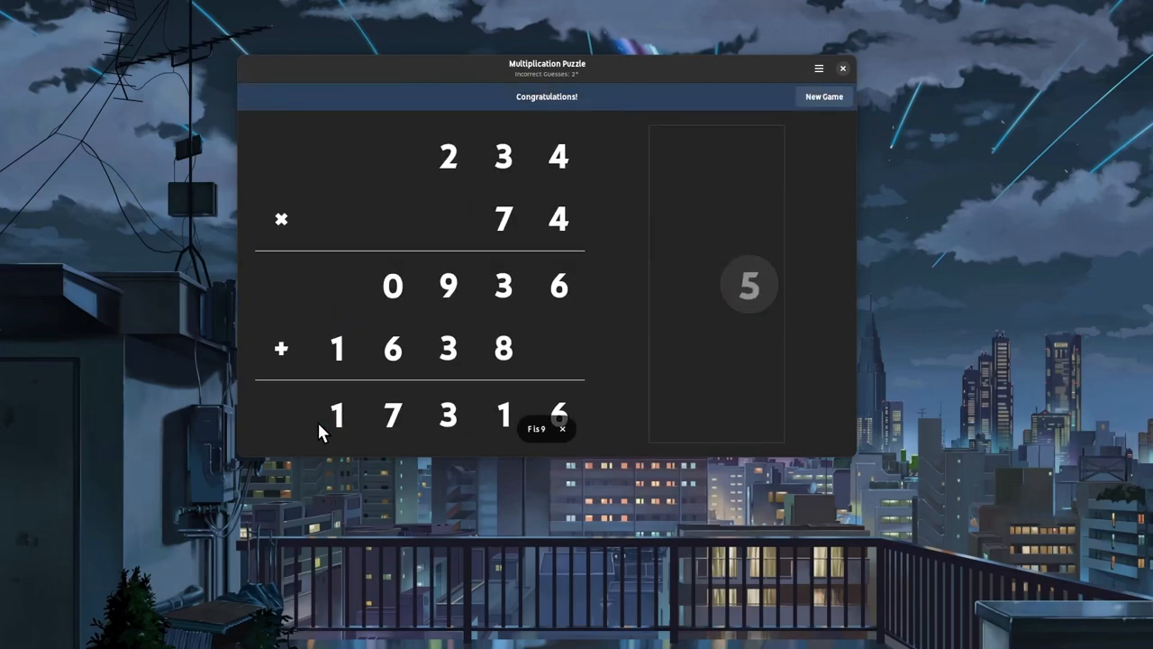
mouse_move(602, 126)
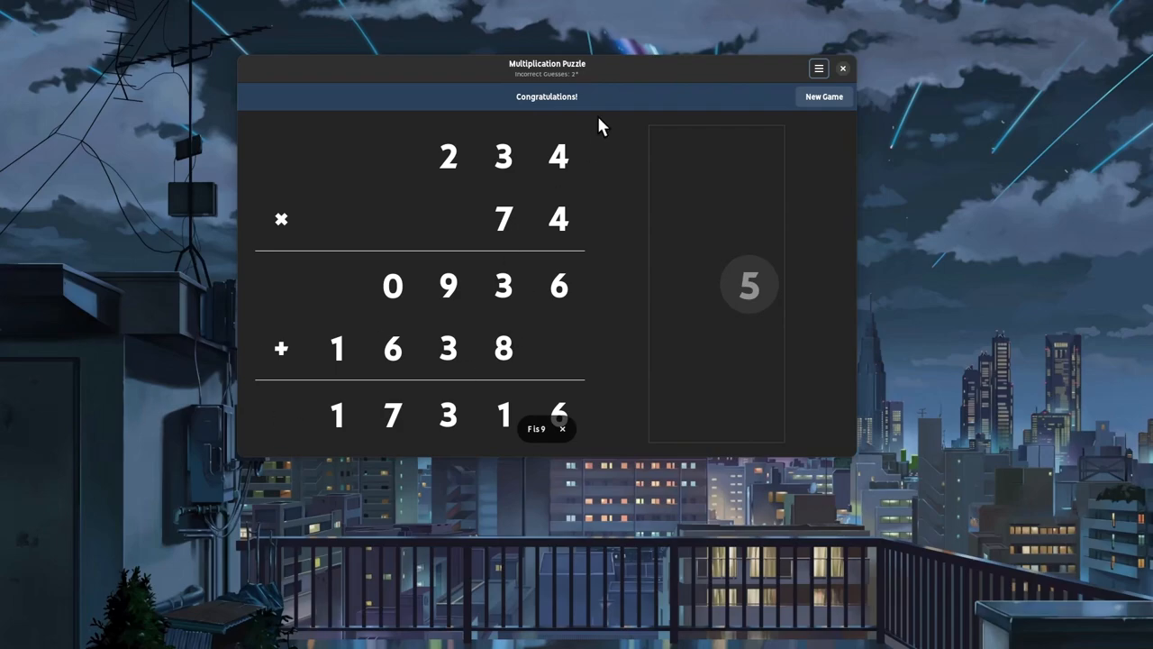
mouse_move(613, 220)
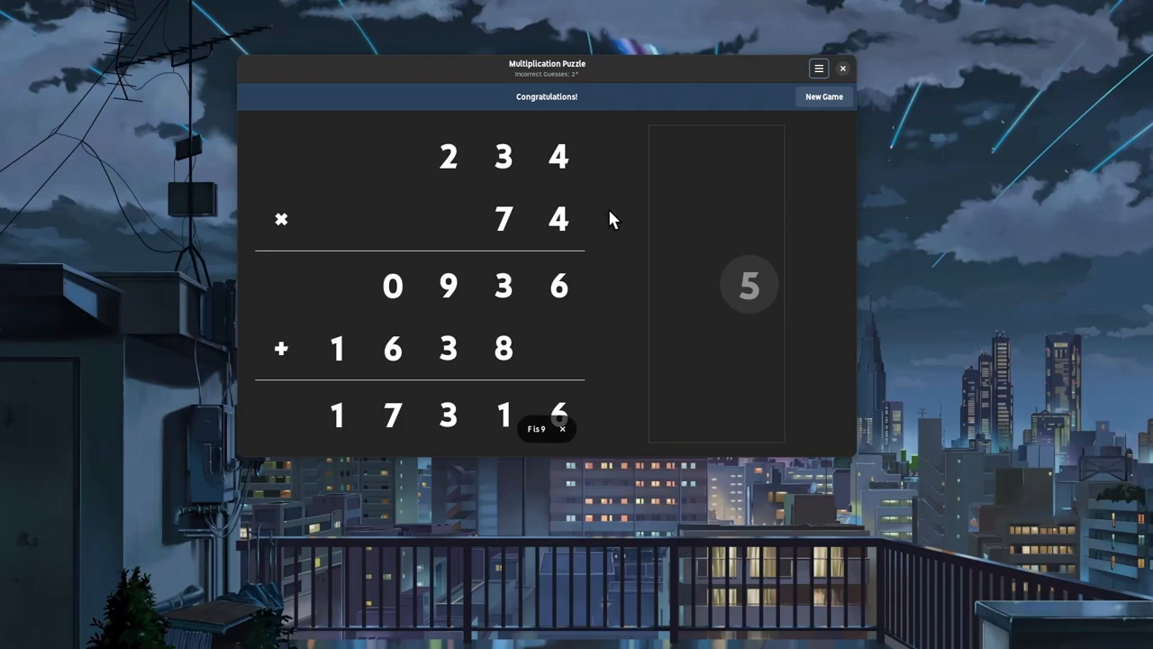
mouse_move(566, 230)
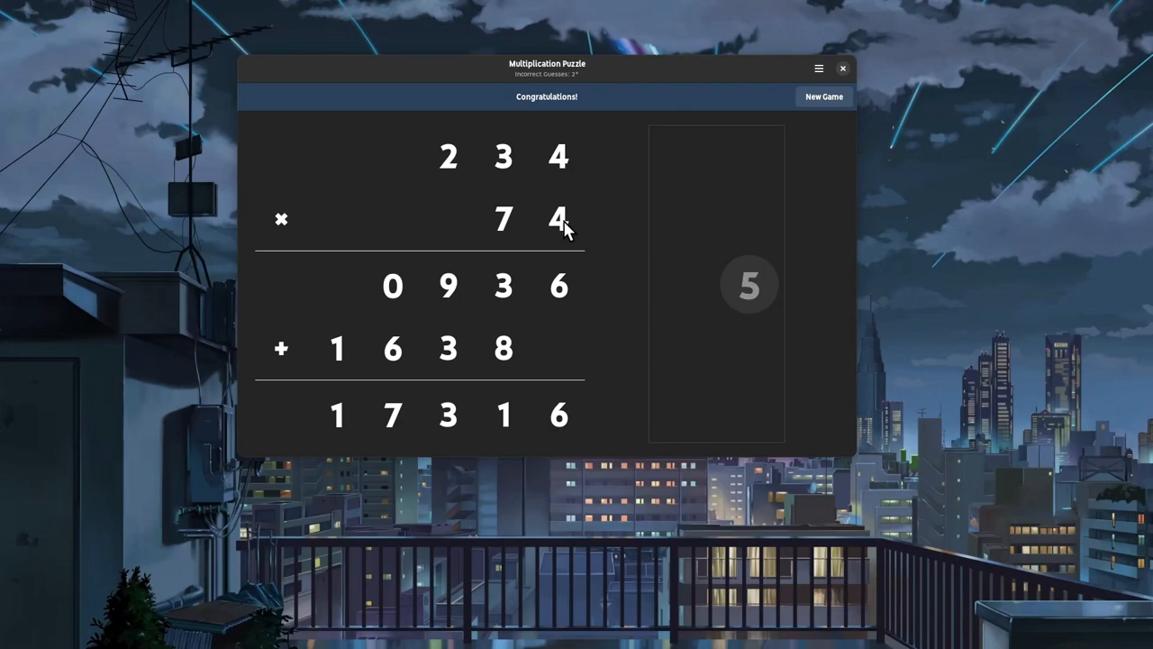
mouse_move(566, 161)
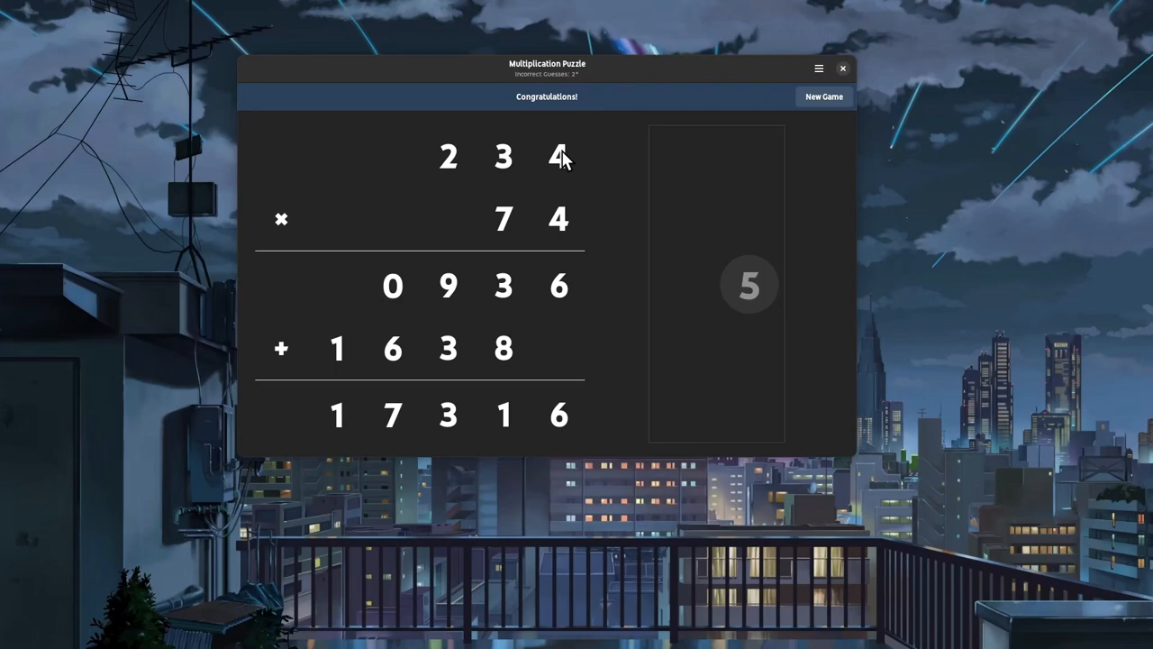
mouse_move(560, 216)
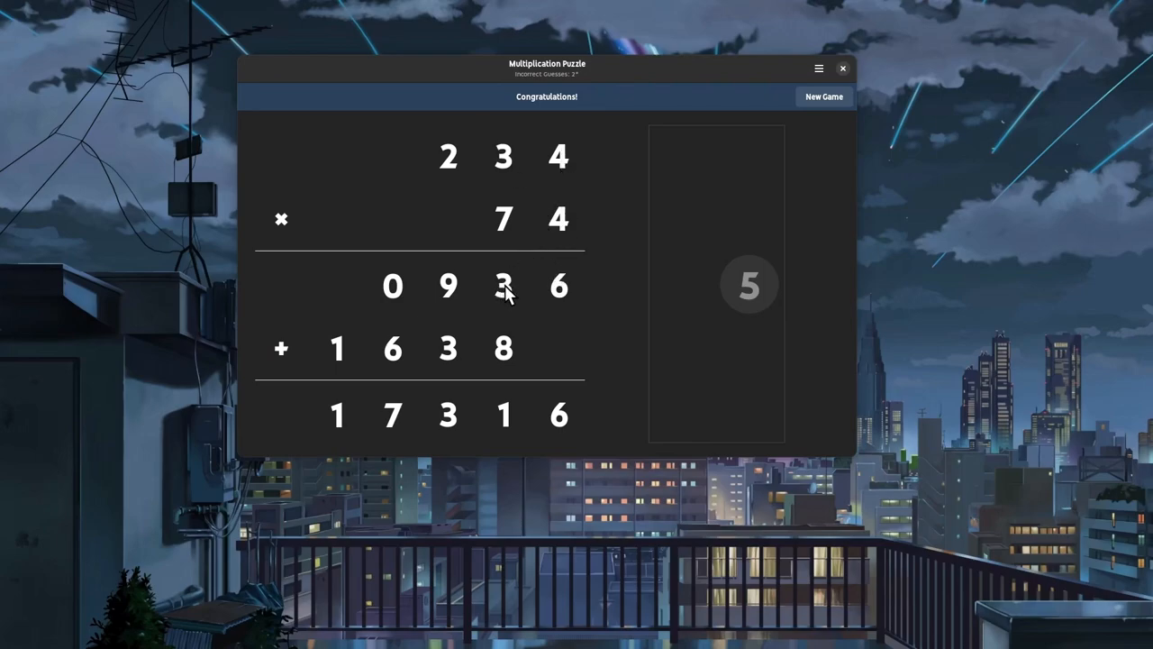
mouse_move(550, 230)
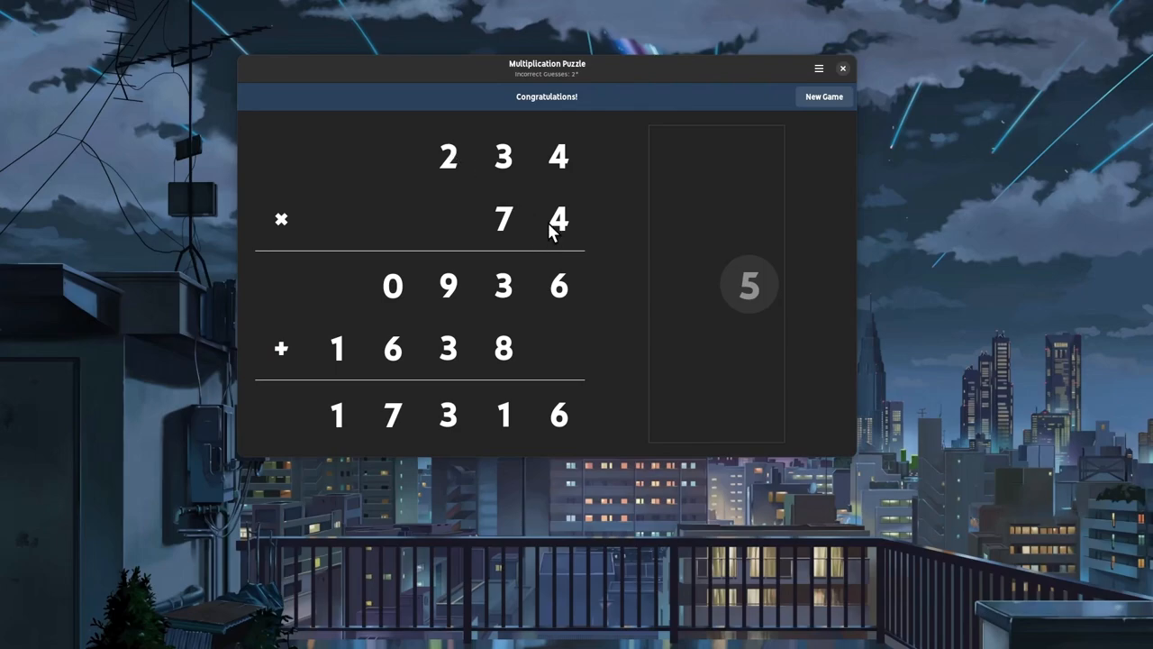
mouse_move(458, 287)
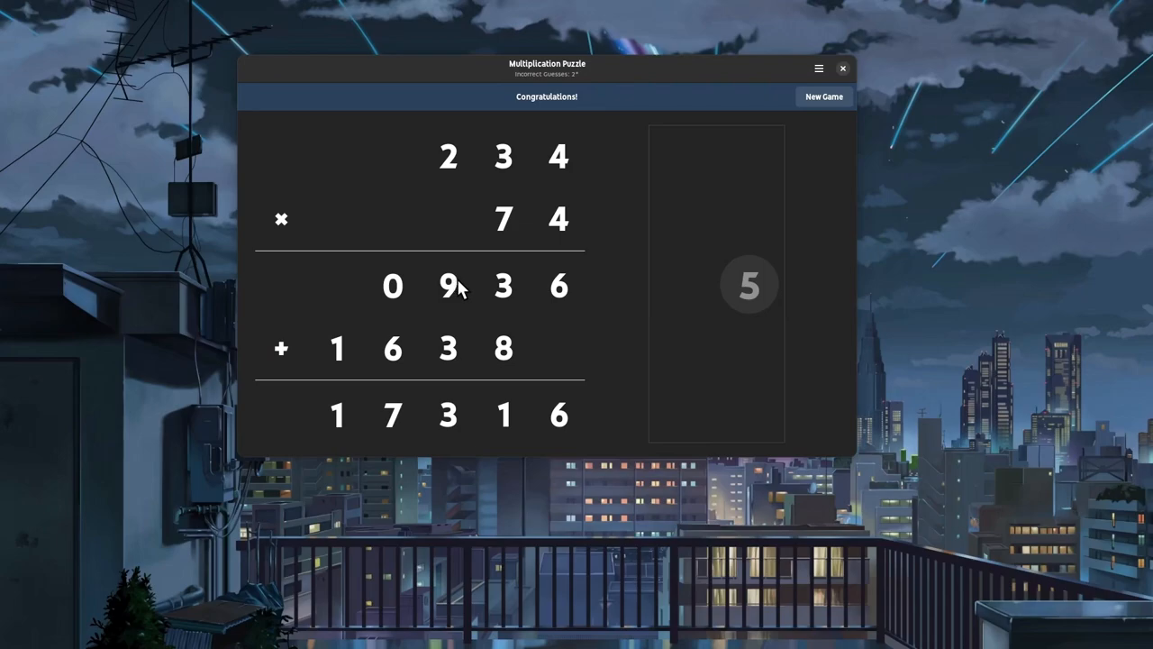
mouse_move(385, 293)
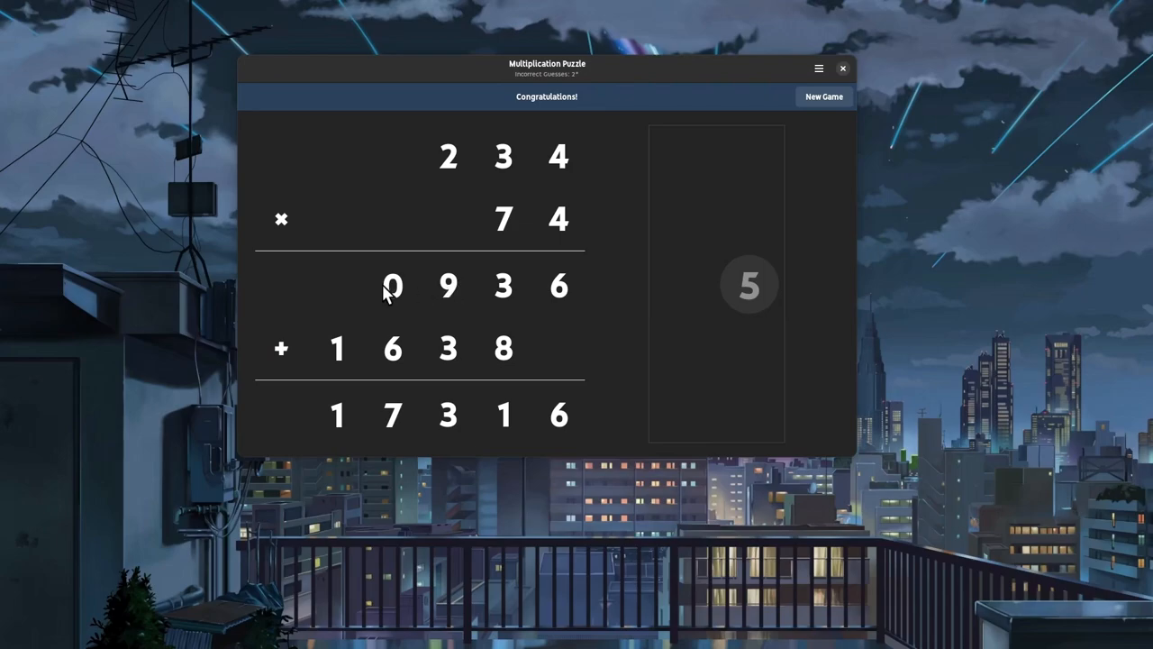
mouse_move(485, 362)
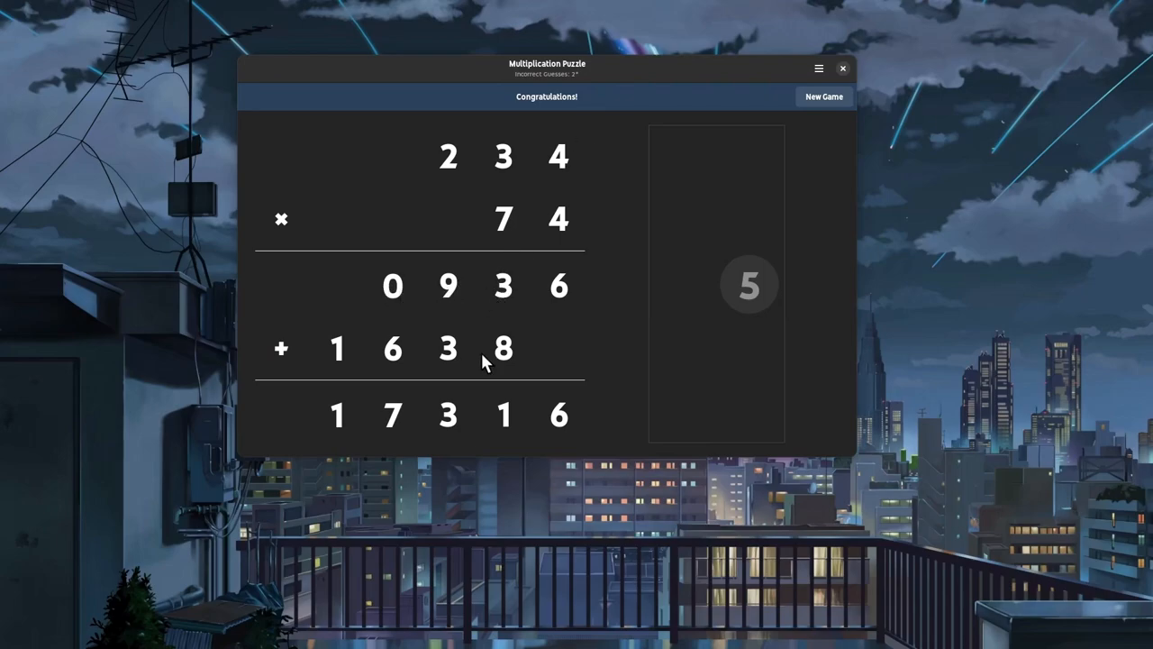
mouse_move(447, 350)
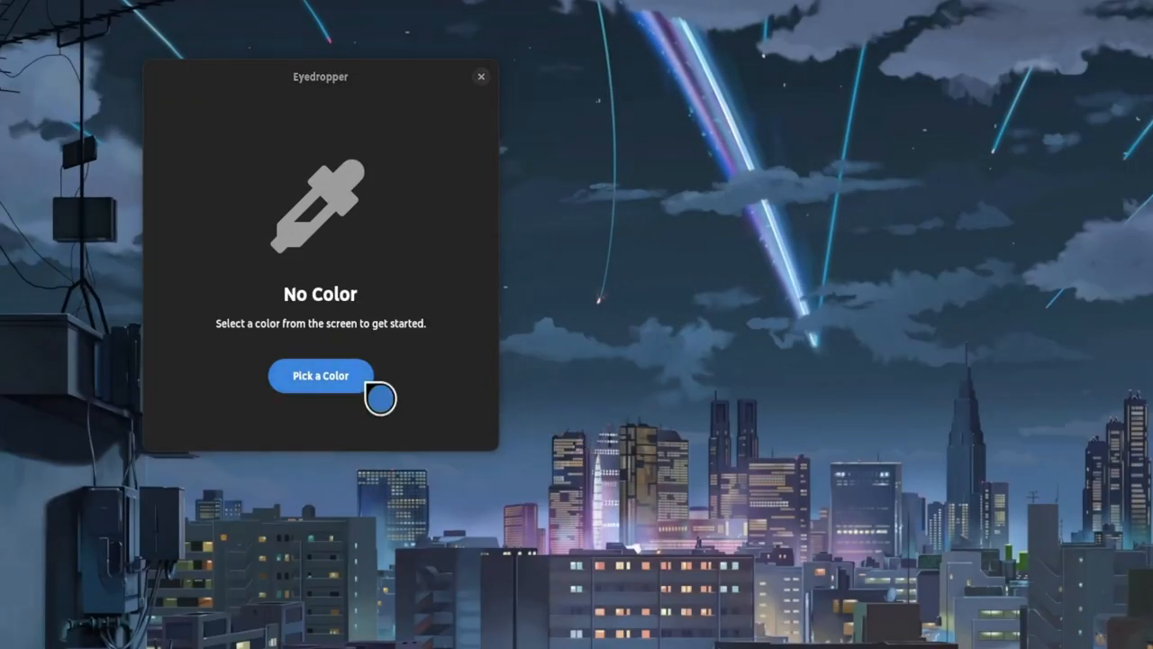
Pick the olive colour #4B4A23 from the screen and name it.
click(321, 375)
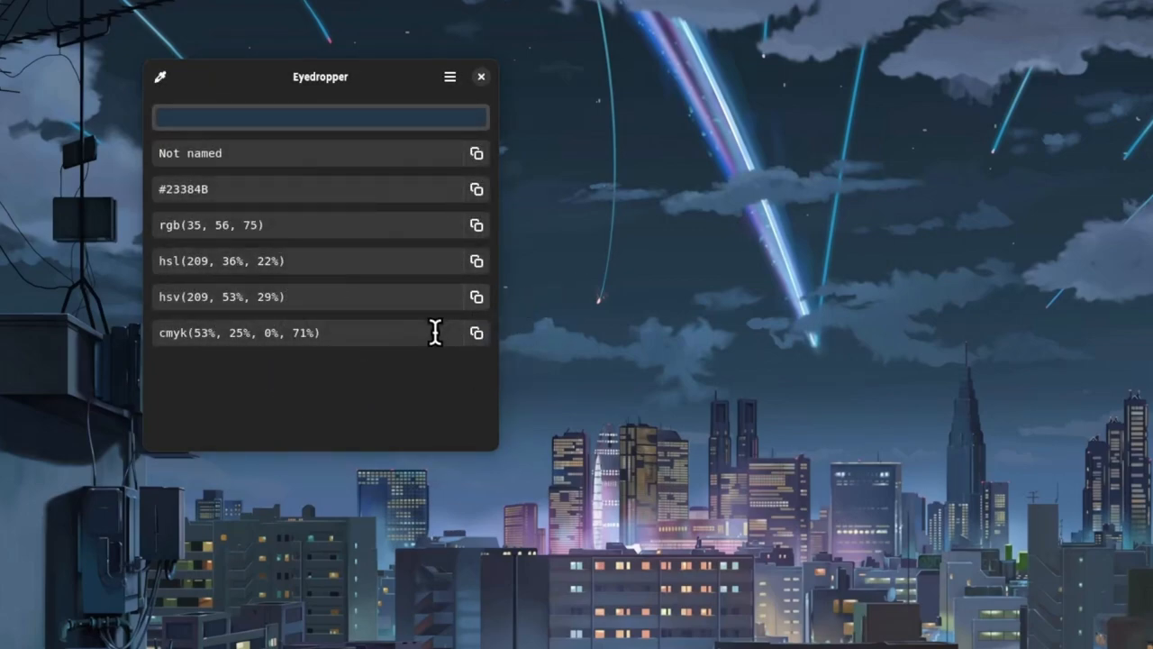
mouse_move(487, 175)
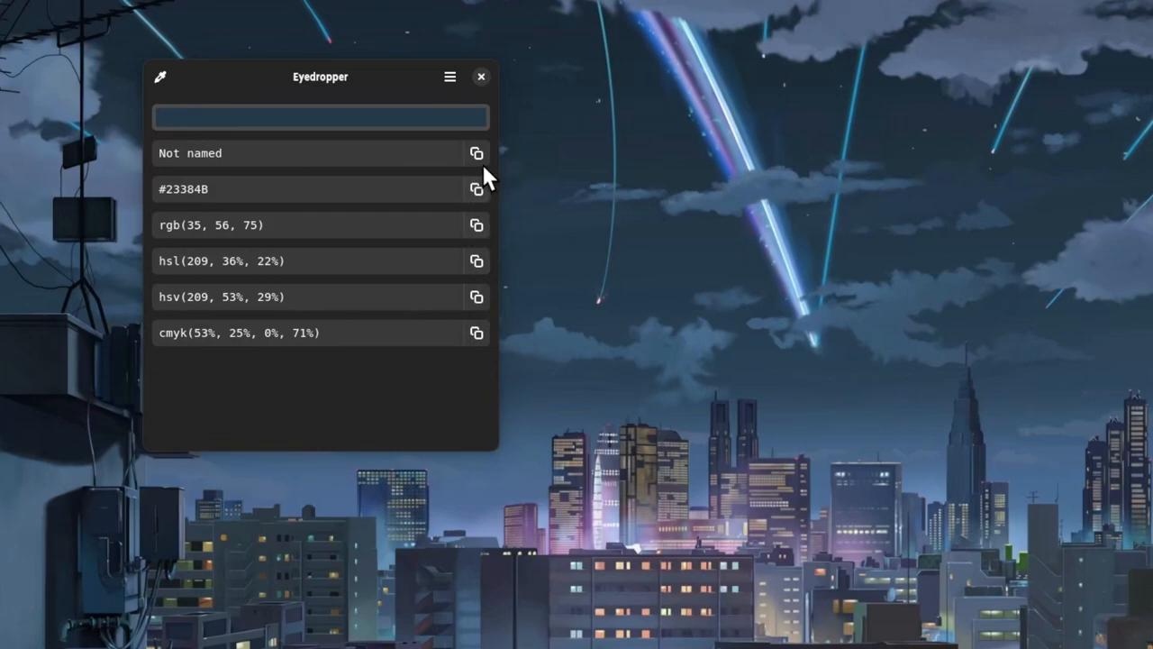
click(311, 153)
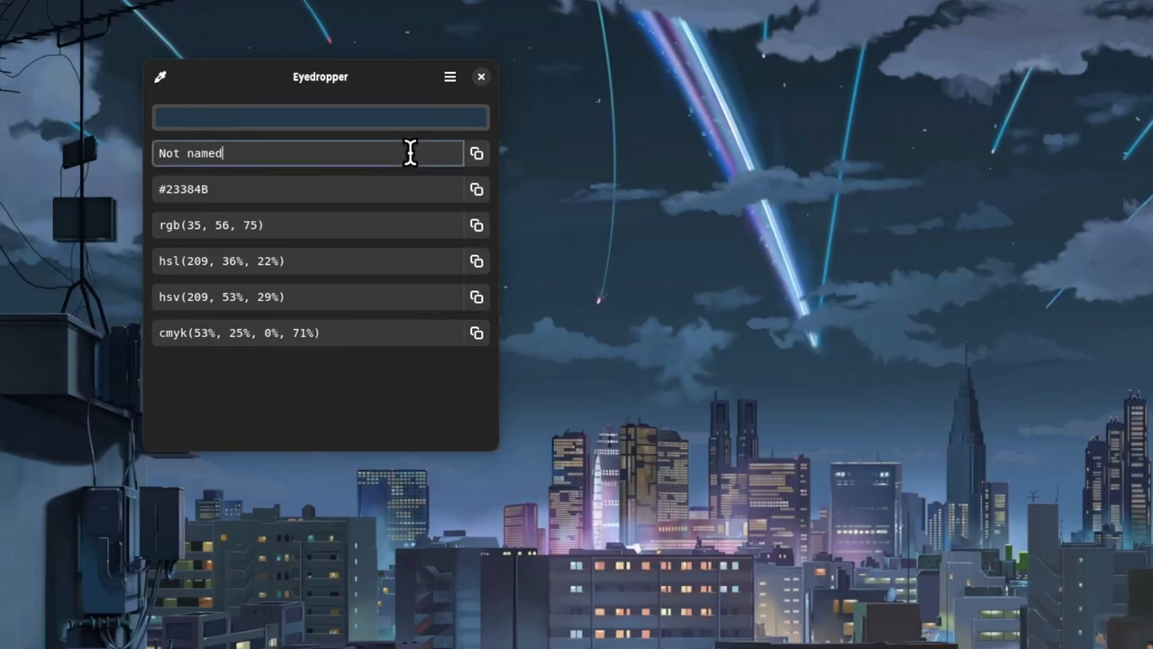
click(319, 117)
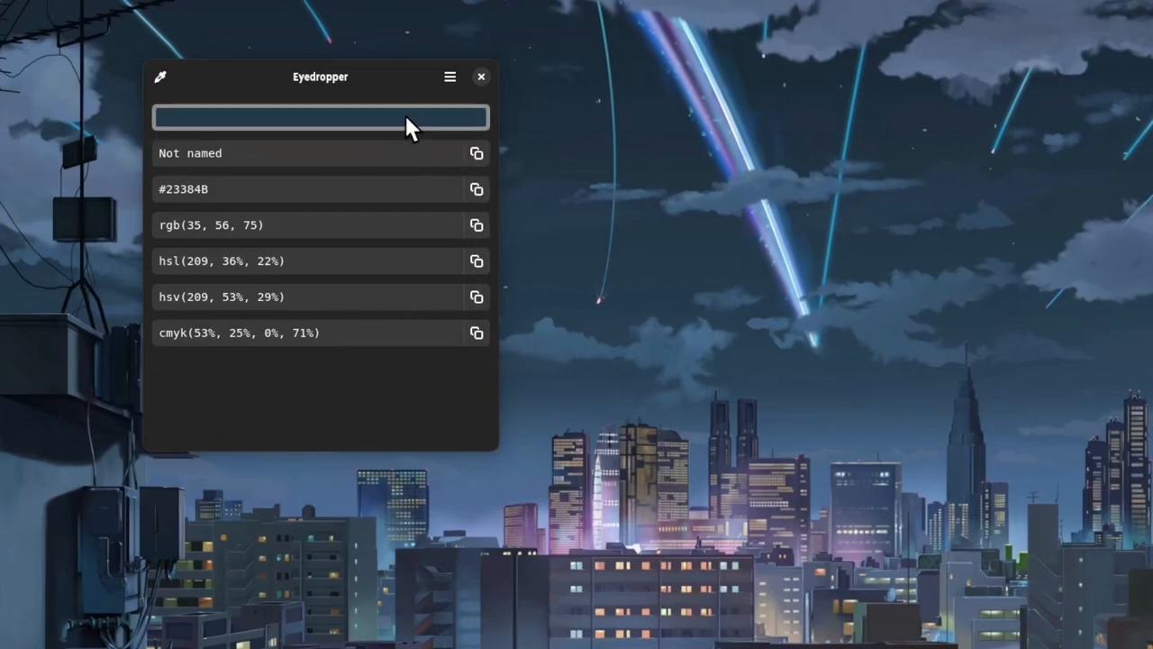
Review the palettes generated from #4B4A23, then return to its colour values.
click(450, 77)
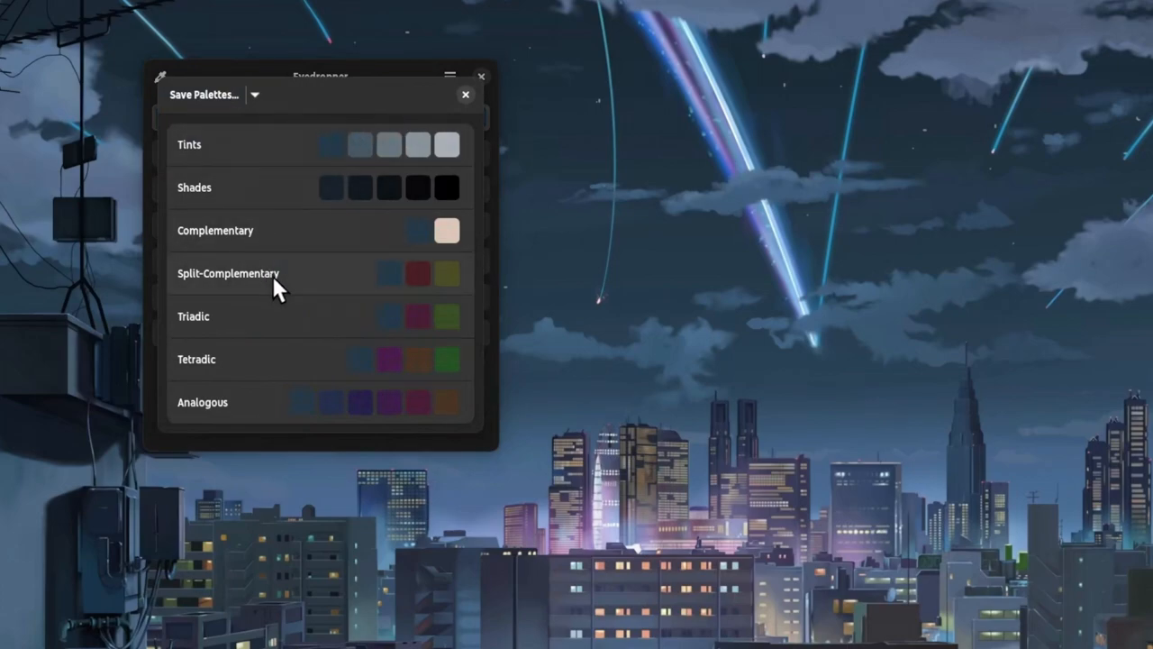
click(255, 95)
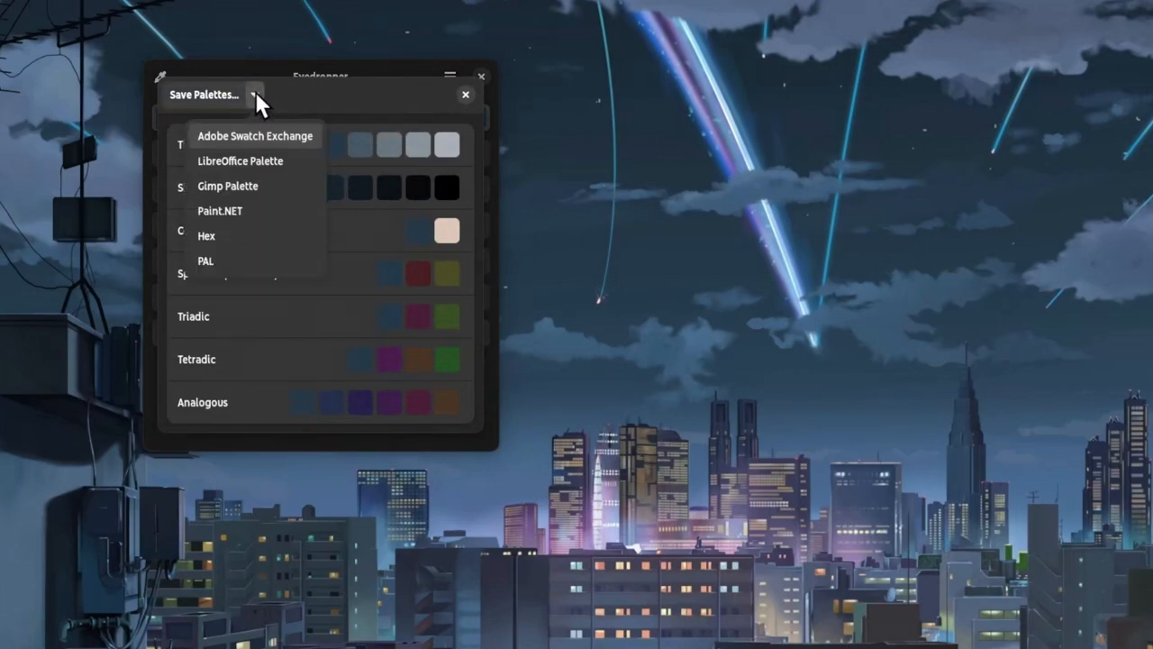
mouse_move(297, 192)
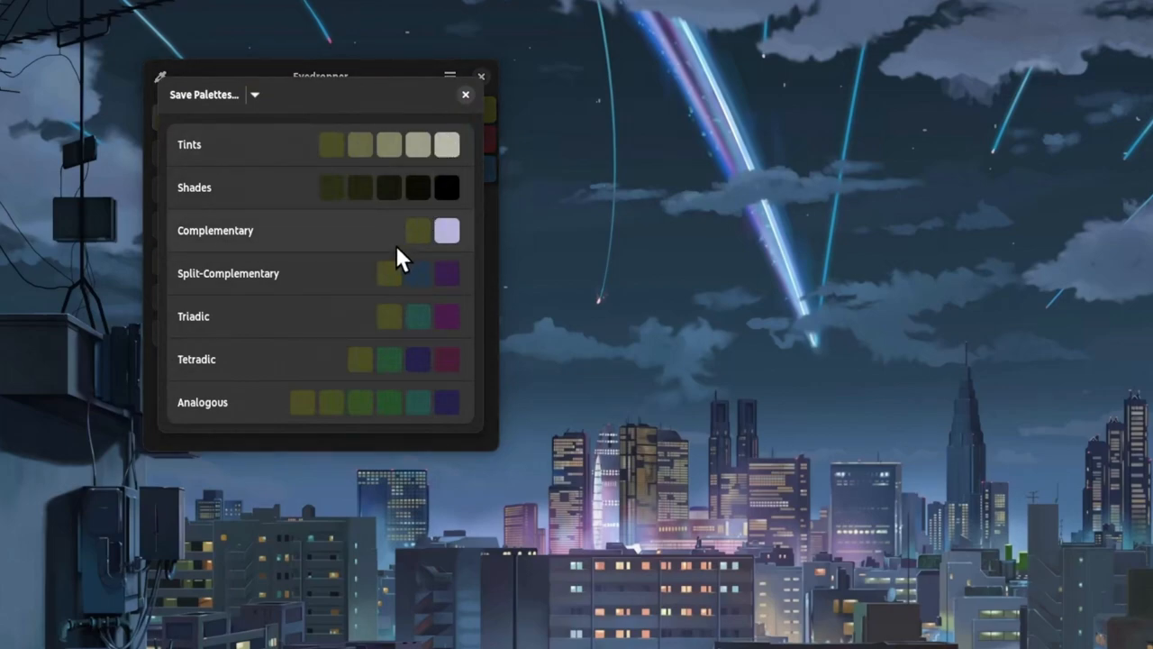
click(450, 77)
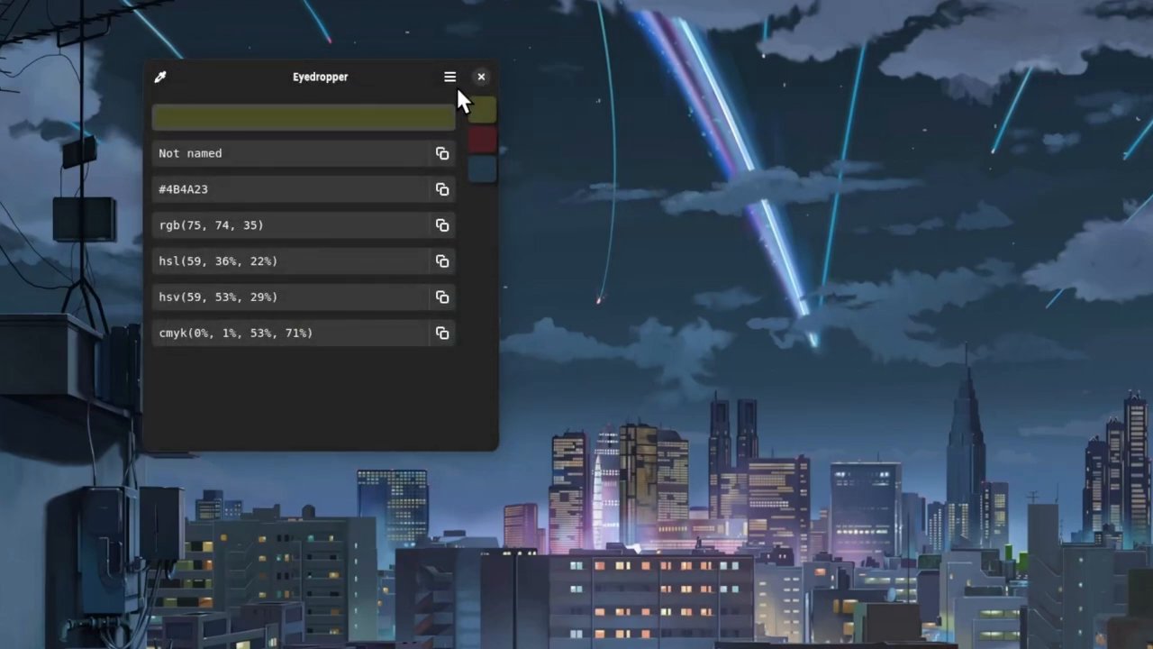
Bring up Eyedropper's preferences and scroll through the General page.
click(450, 77)
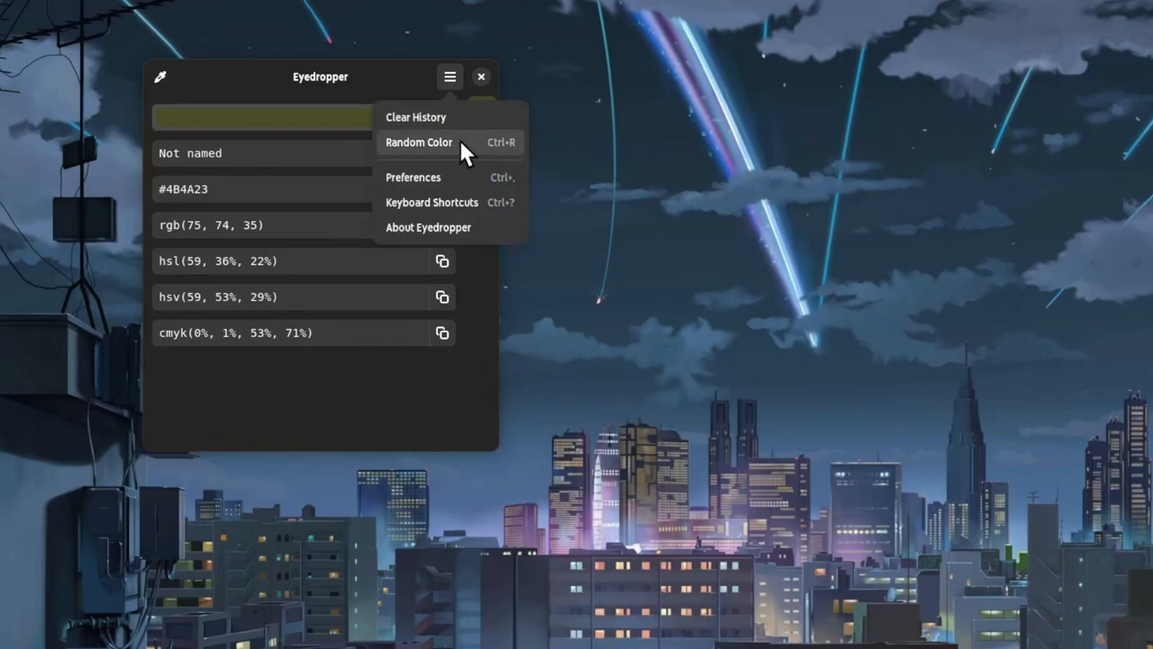
click(413, 176)
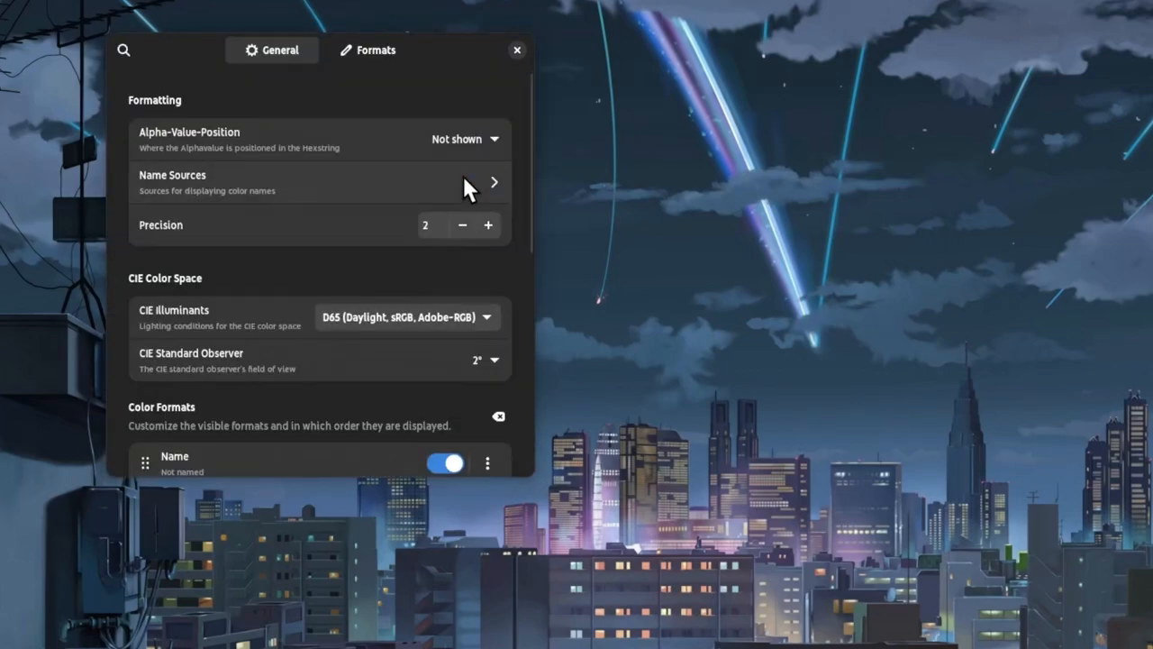
scroll(down, 3)
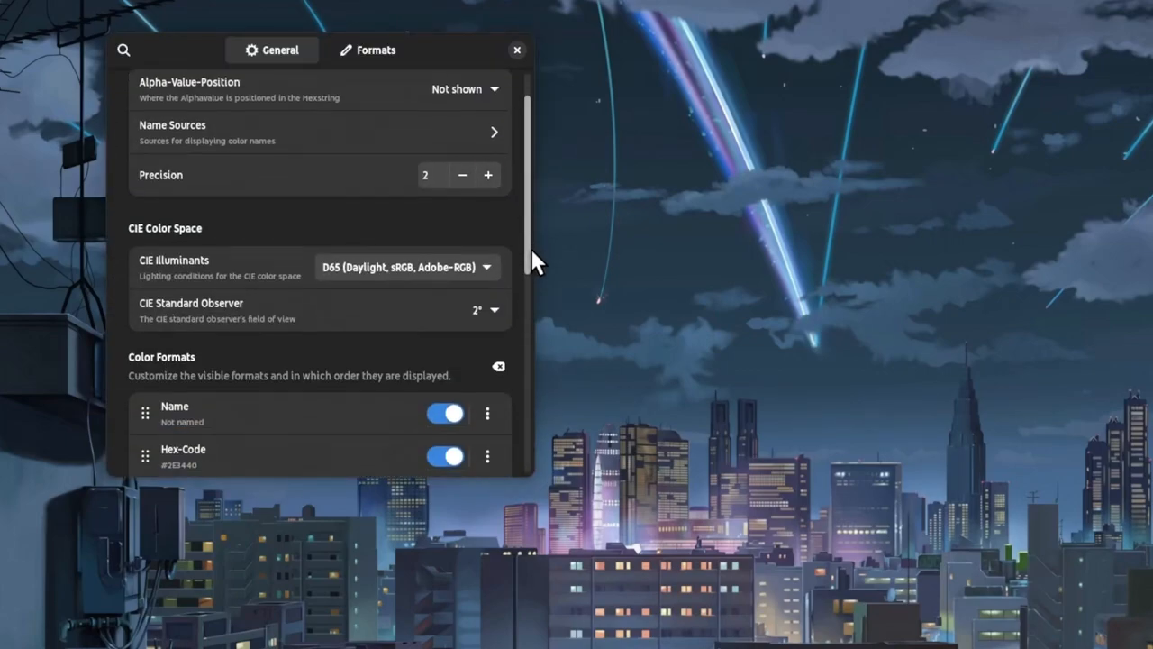
scroll(down, 3)
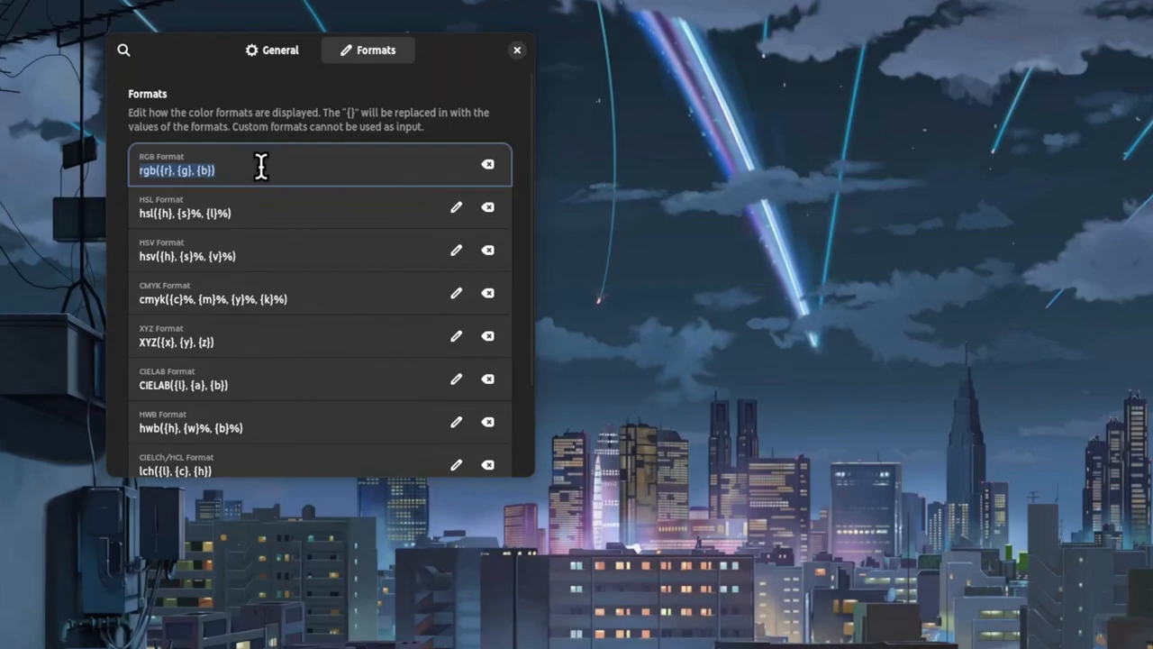
mouse_move(406, 108)
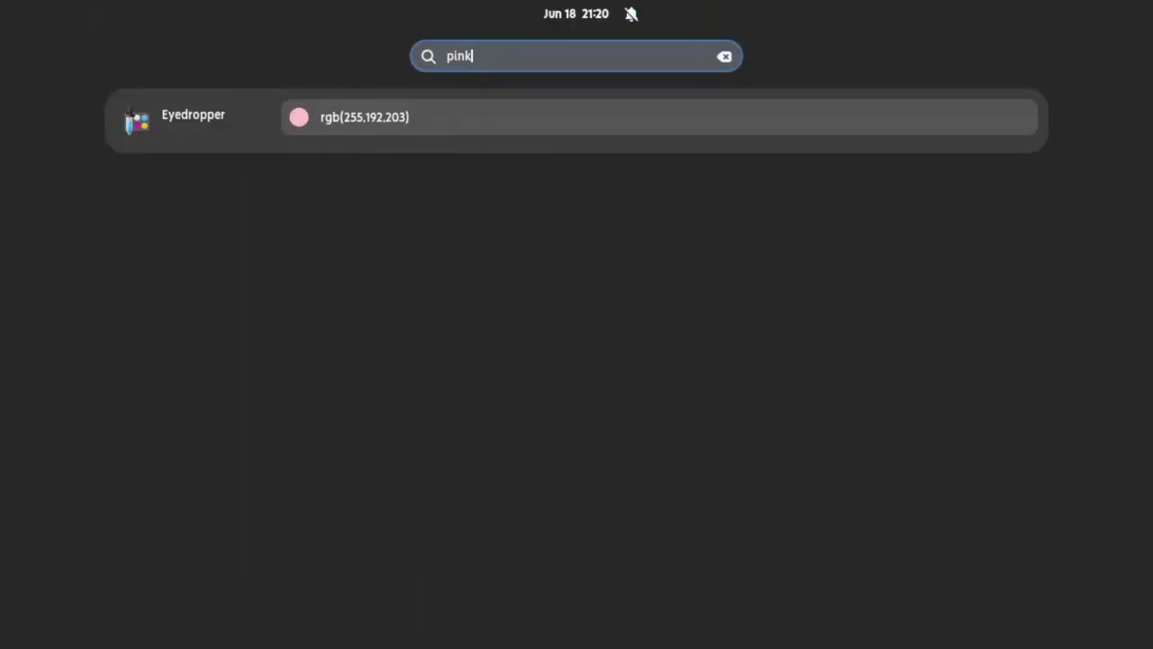
mouse_move(525, 200)
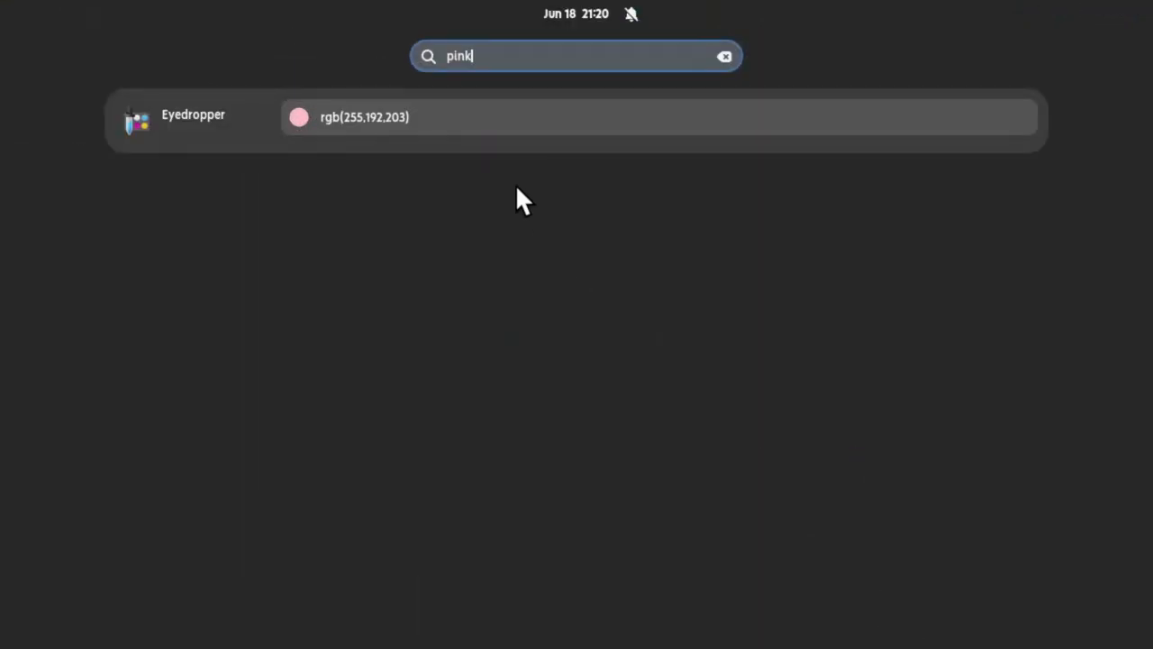
Show the pink search result, rgb(255, 192, 203), in Eyedropper.
click(365, 117)
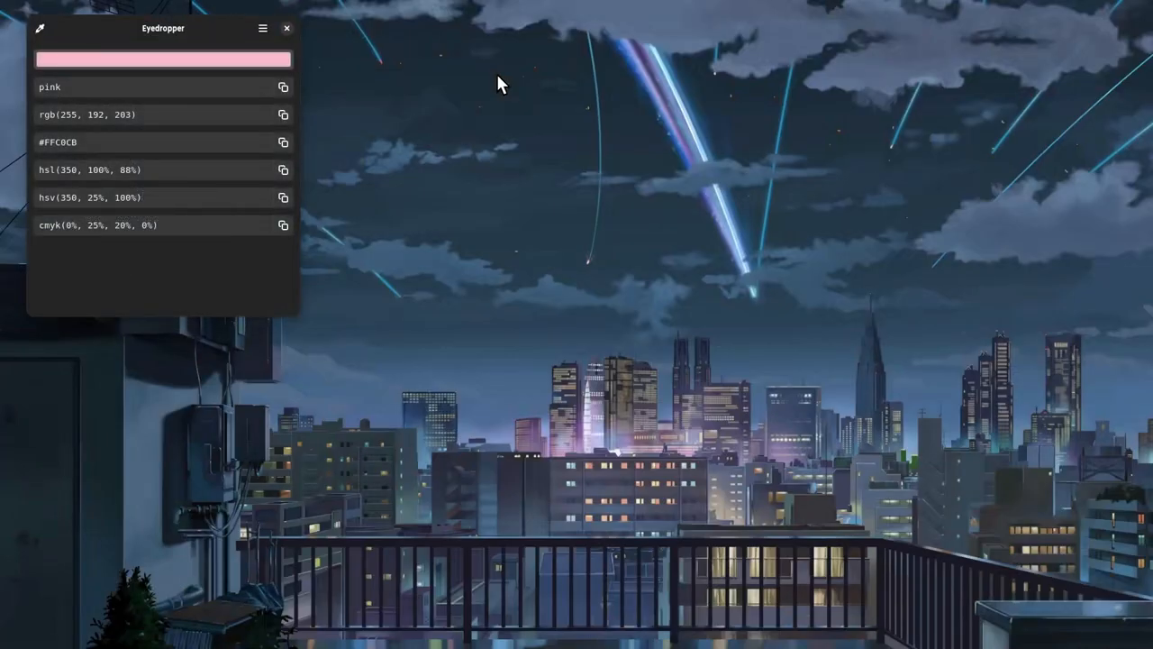
Move the Eyedropper window showing pink #FFC0CB and its format values.
drag(164, 28, 446, 84)
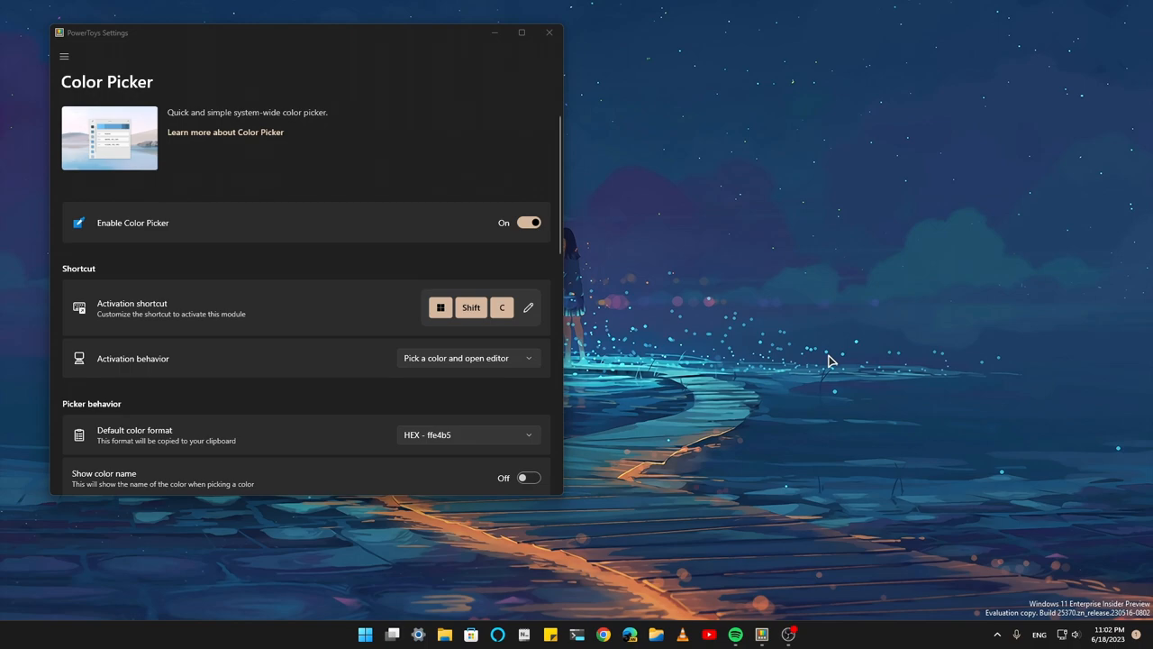
mouse_move(733, 307)
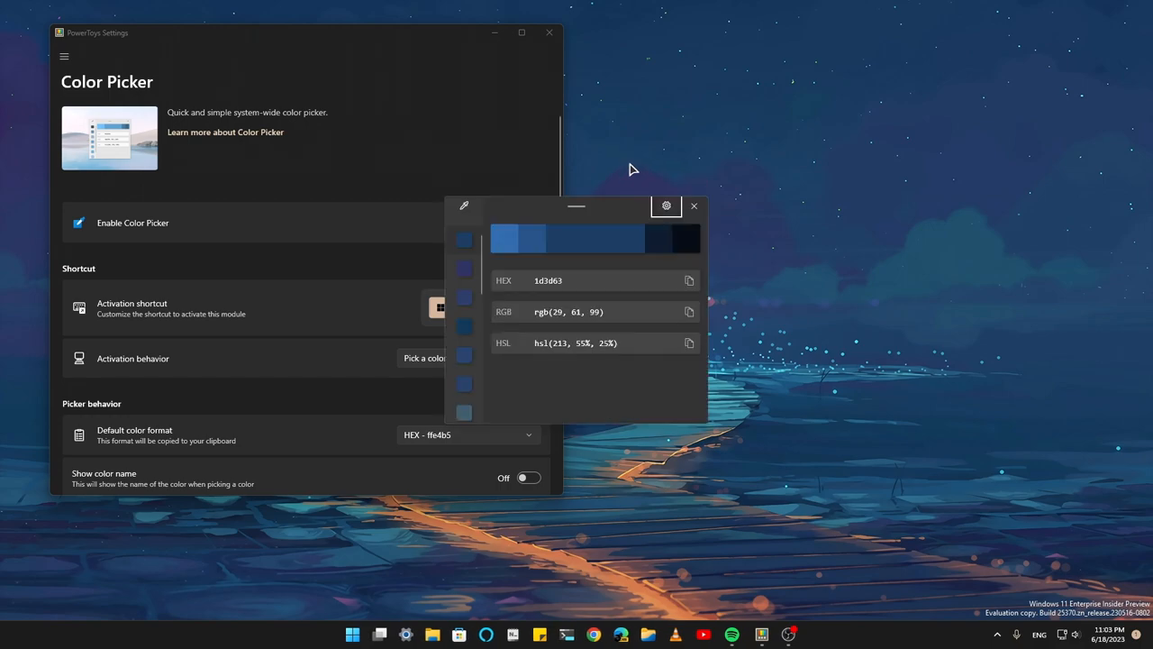
mouse_move(667, 206)
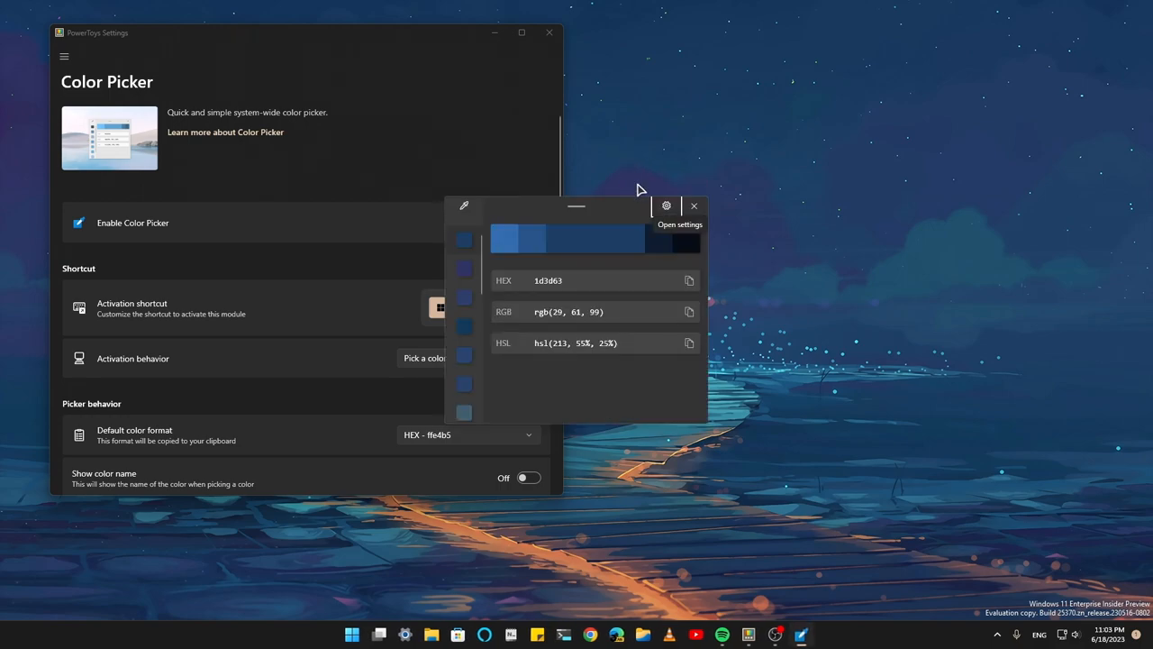
Copy the picked blue's hex value 1d3d63 to the clipboard.
click(689, 280)
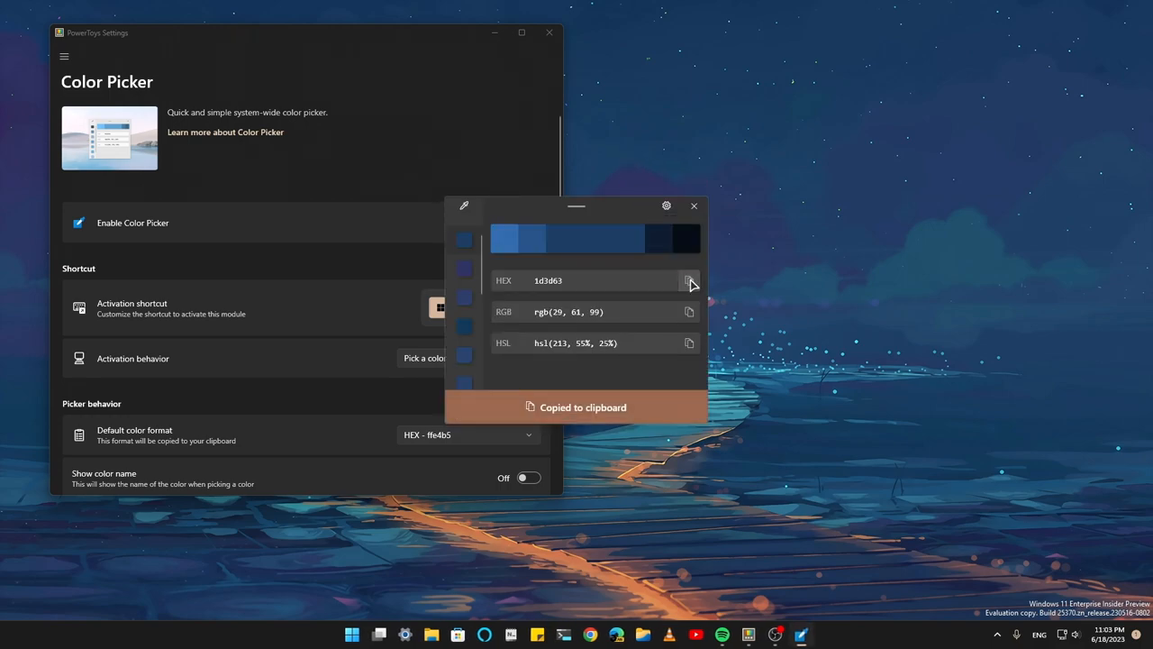
click(694, 206)
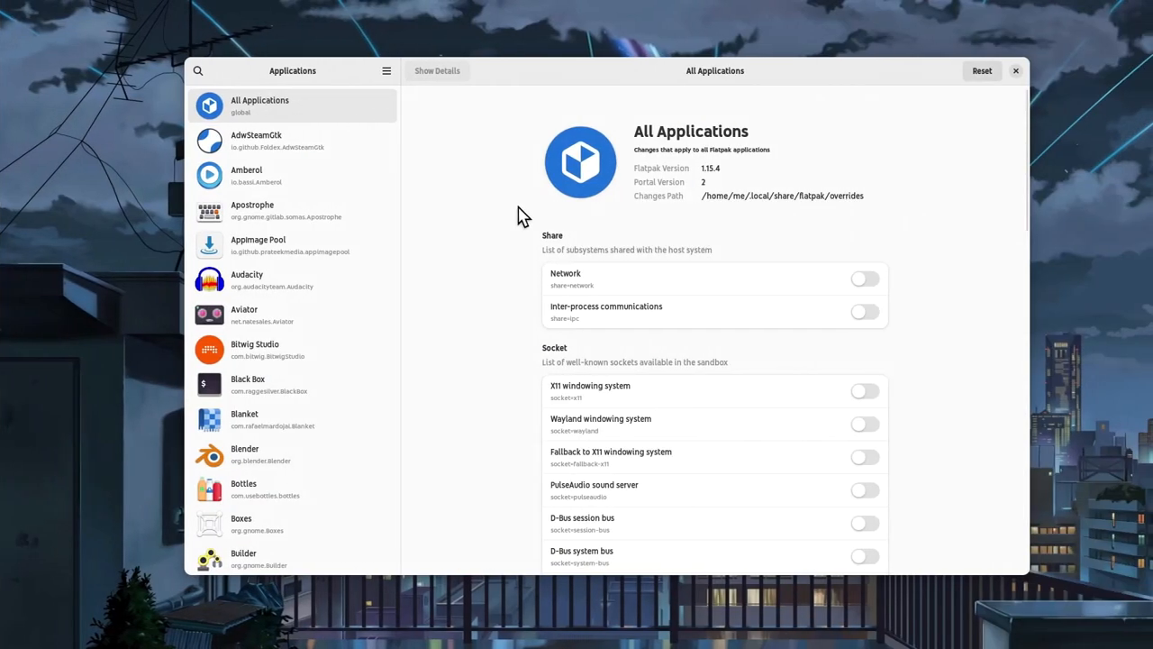
Turn on the Network share permission for all Flatpak applications.
click(863, 278)
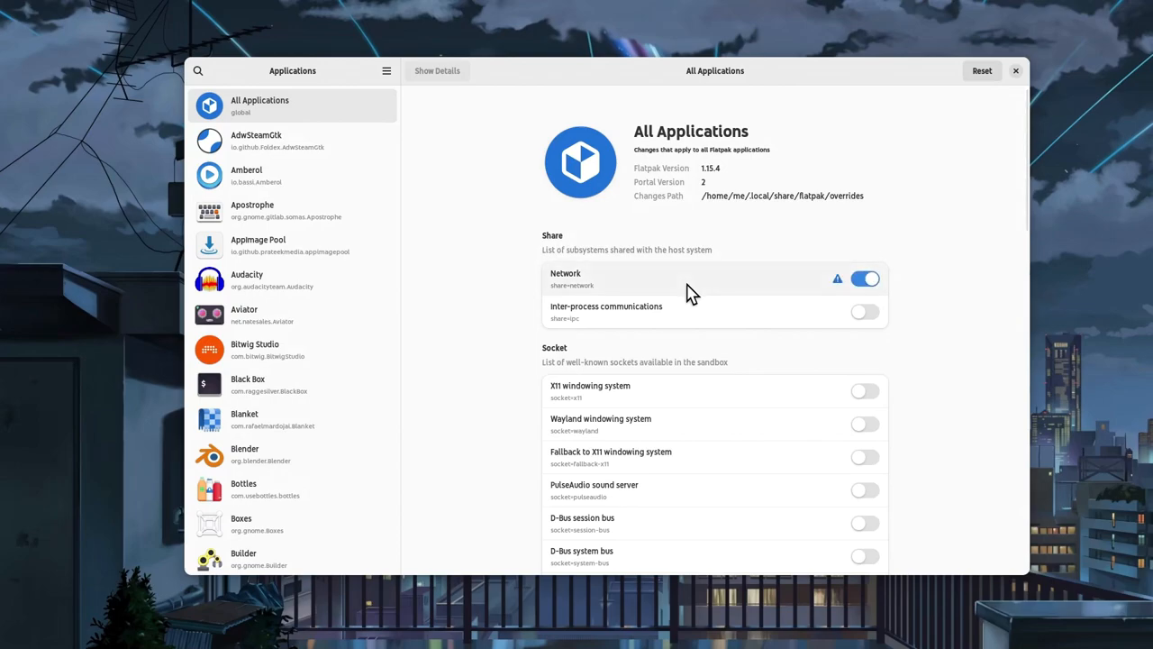
click(865, 278)
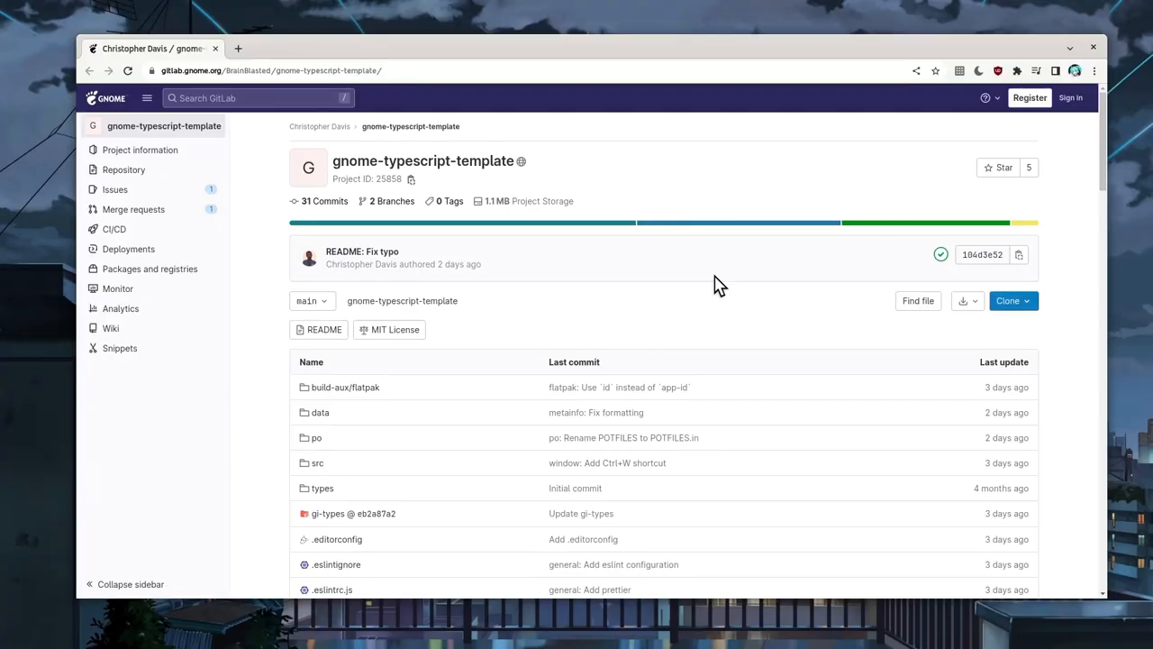
Scroll through the gnome-typescript-template repository overview and file list.
scroll(down, 3)
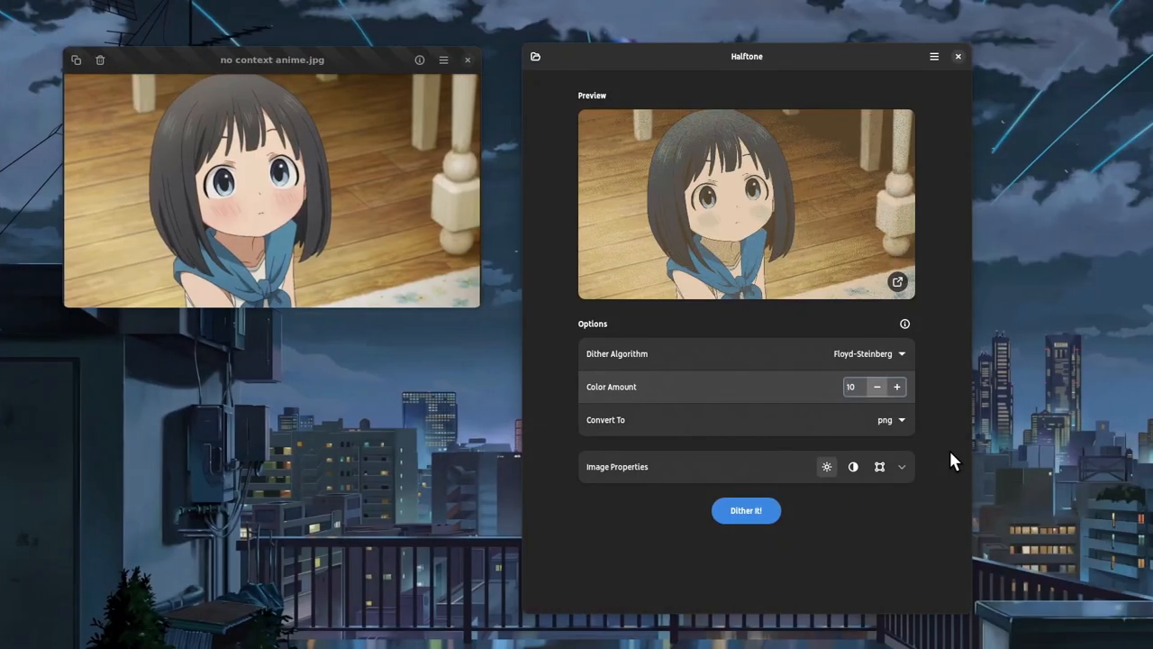
Reduce the colour amount to 3 and switch the dither algorithm to Riemersma.
click(877, 386)
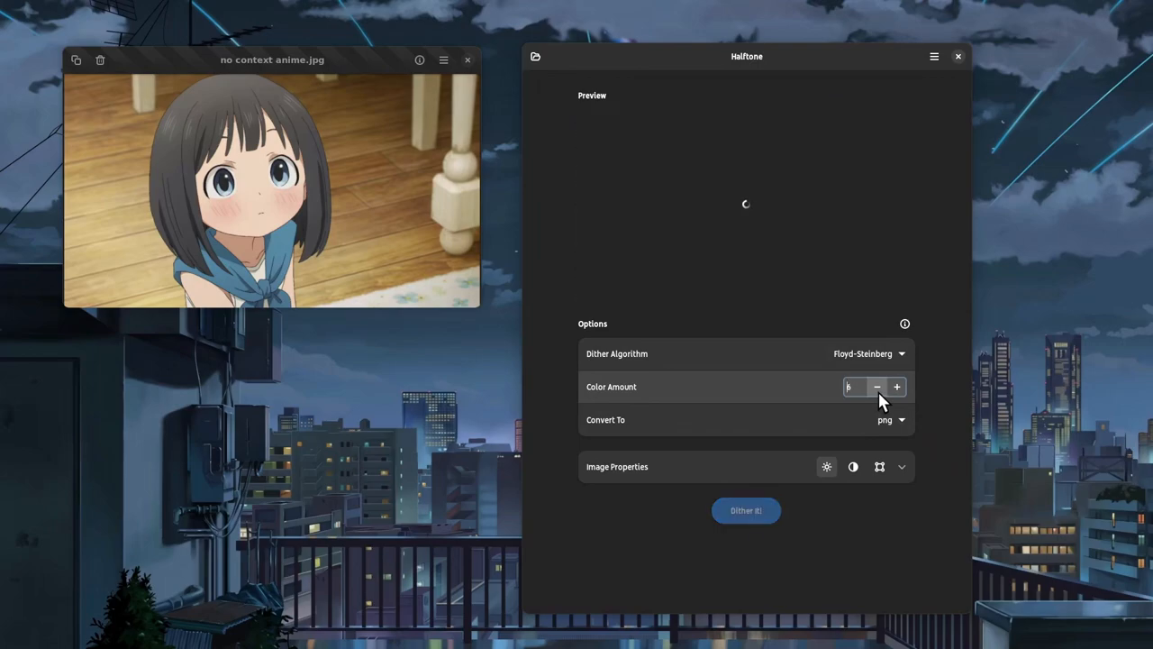
click(746, 510)
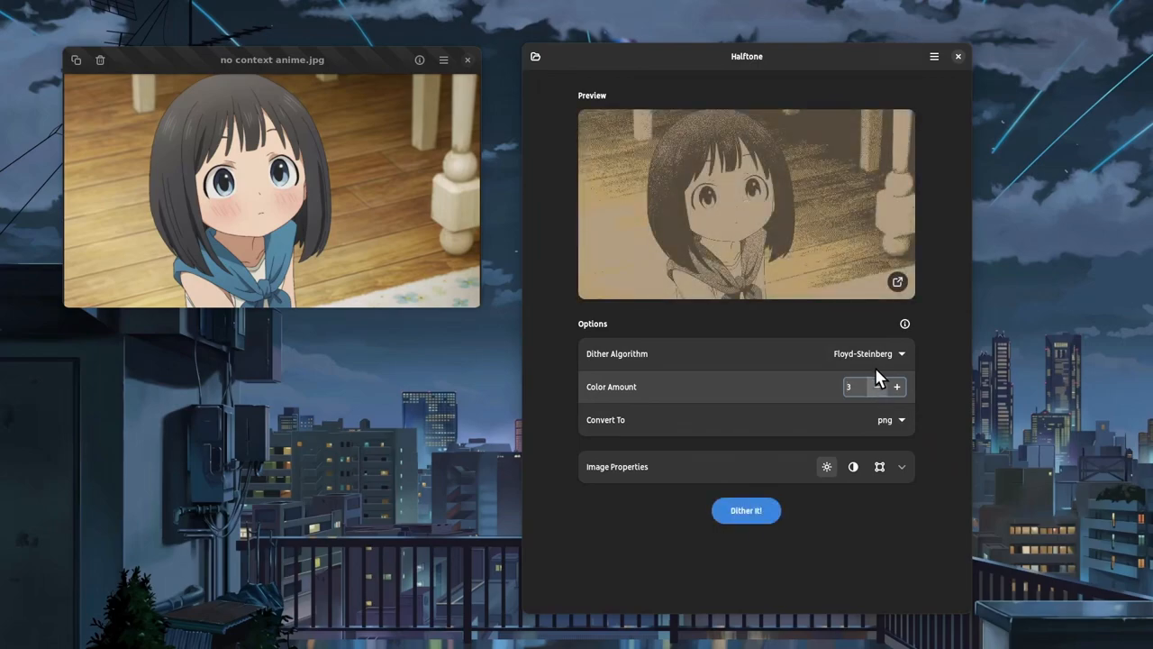
click(868, 353)
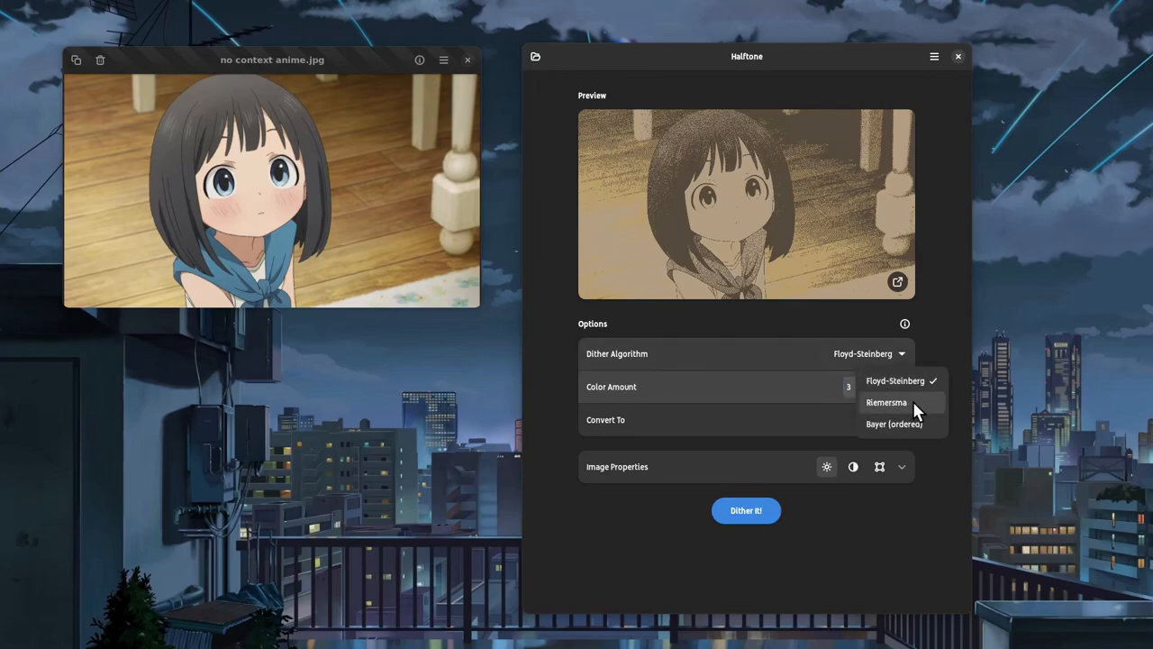
click(886, 402)
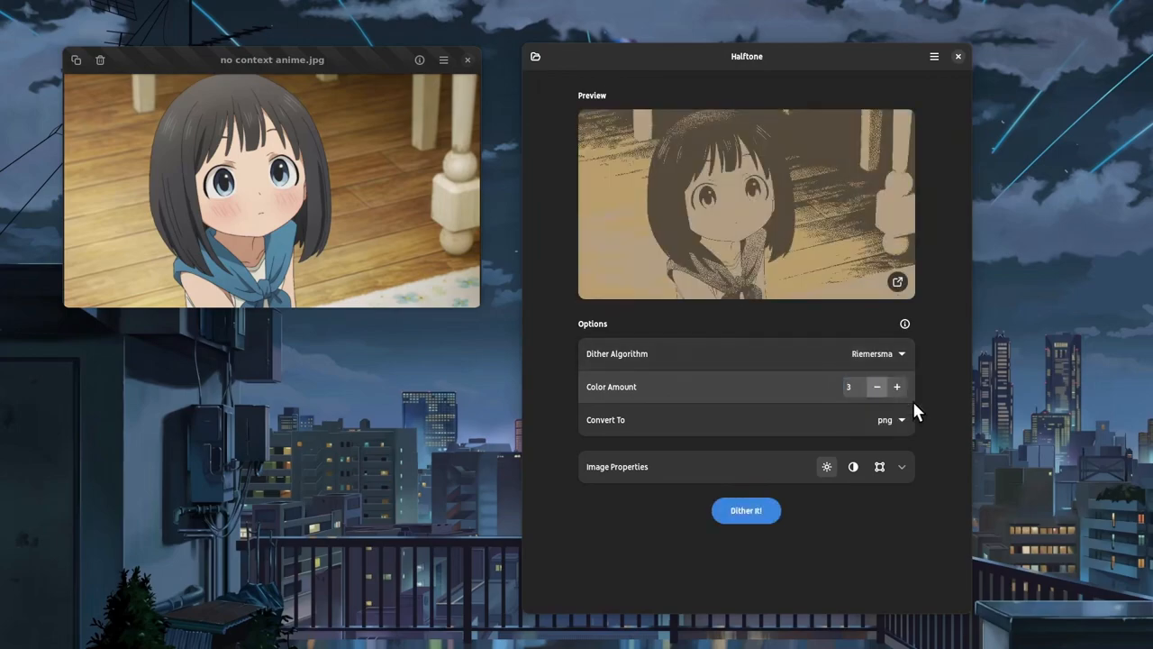
Under Image Properties, raise the contrast to 27.
click(901, 467)
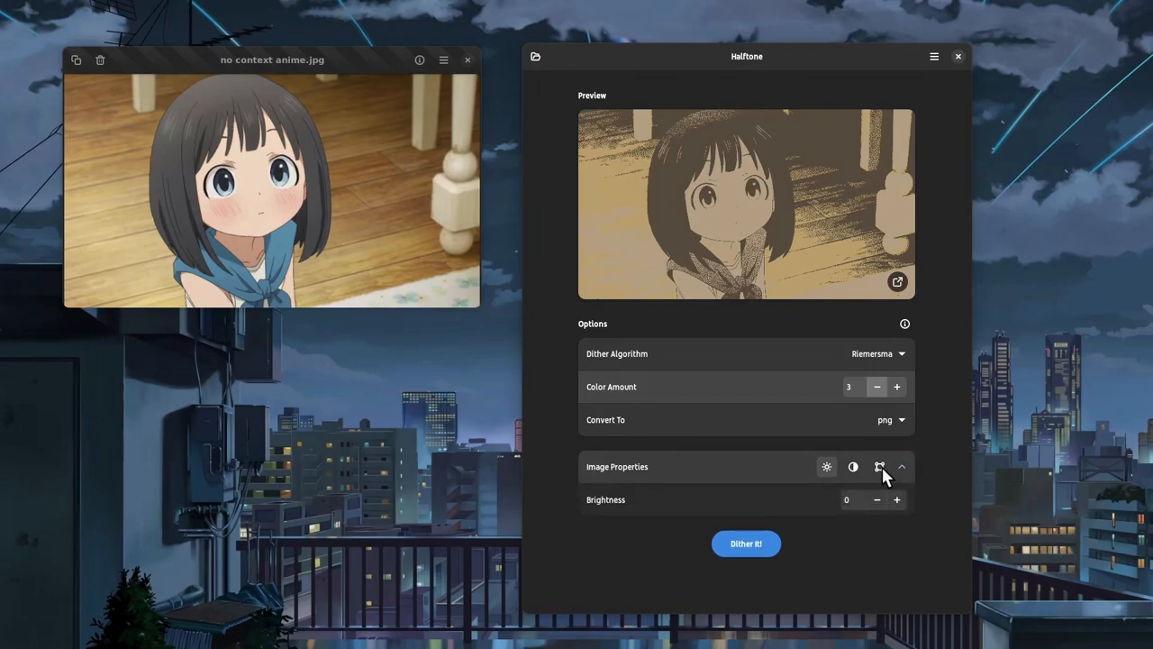
click(852, 467)
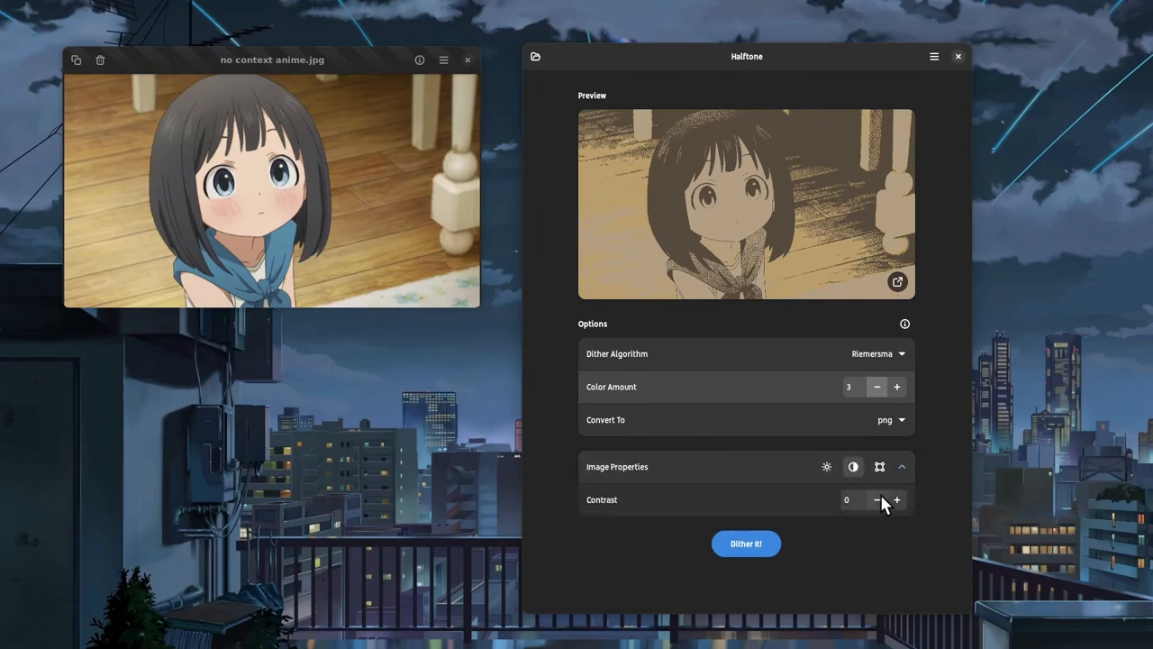
click(896, 501)
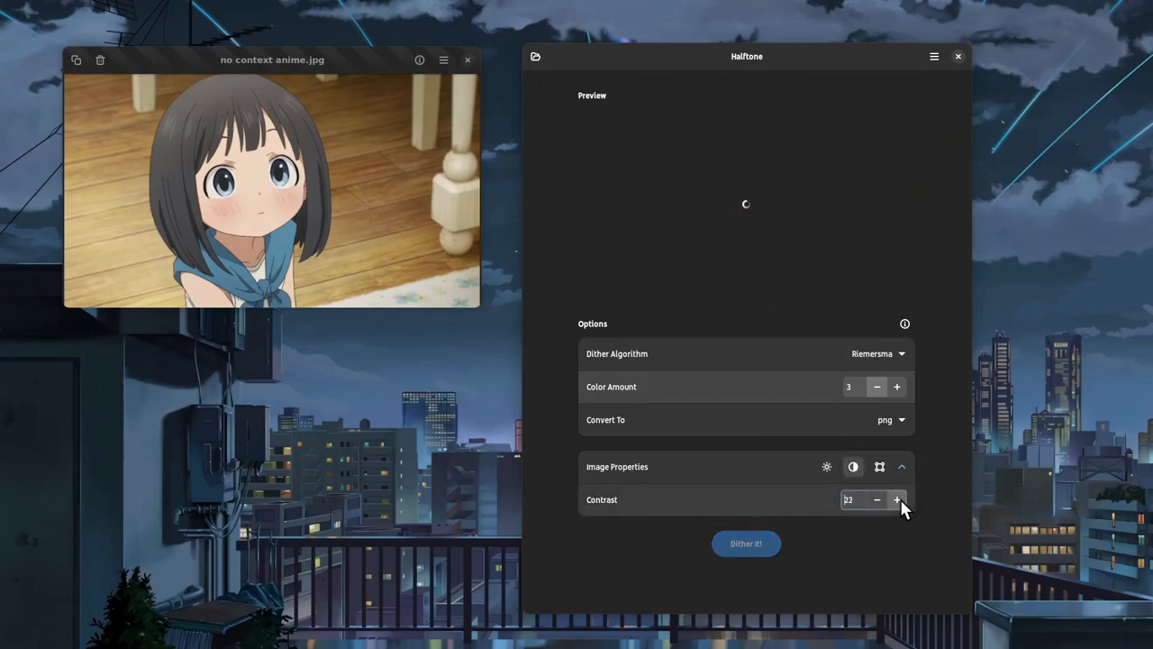
click(897, 499)
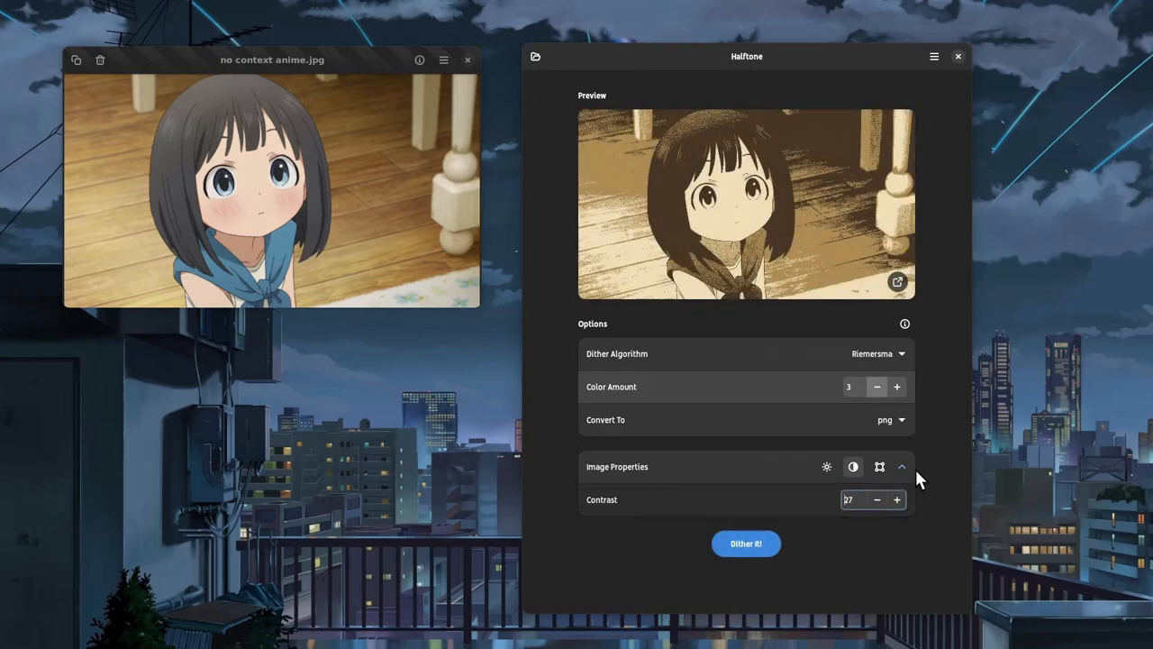
click(890, 419)
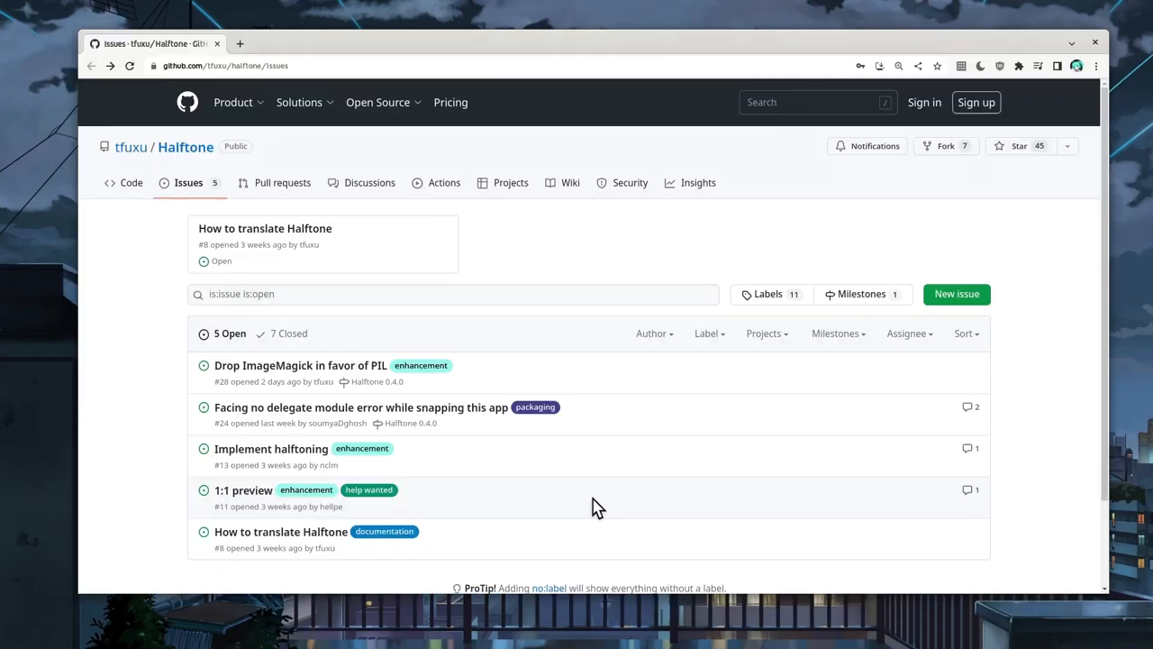
mouse_move(369, 372)
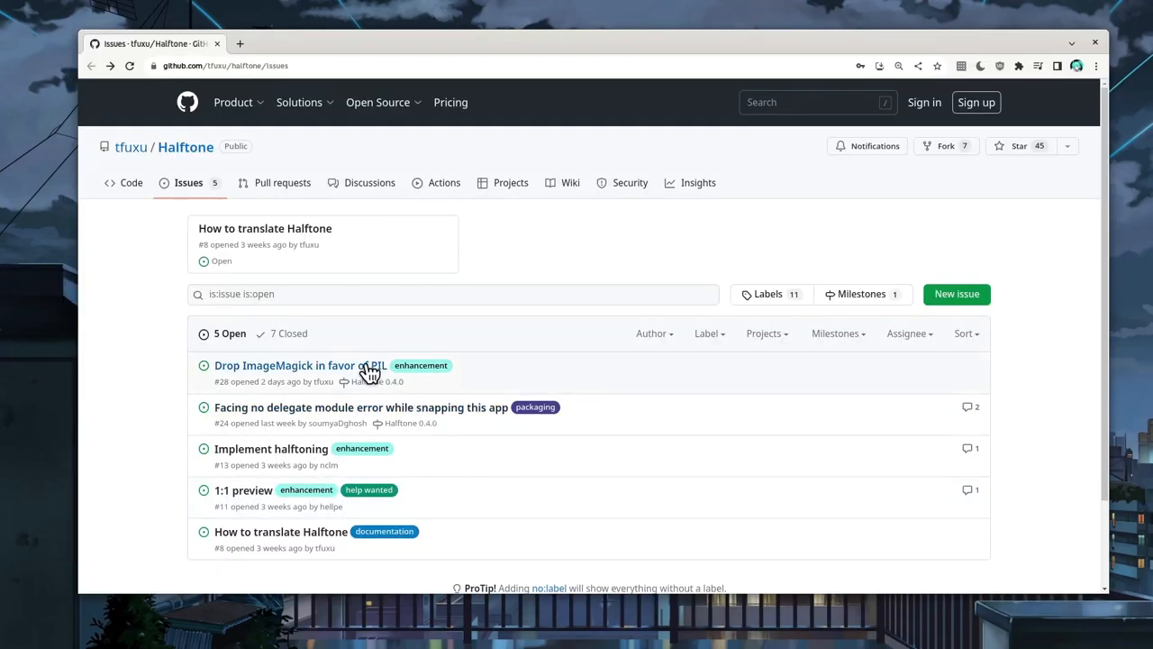
Open the Halftone issue 'Drop ImageMagick in favor of PIL' on GitHub.
click(285, 365)
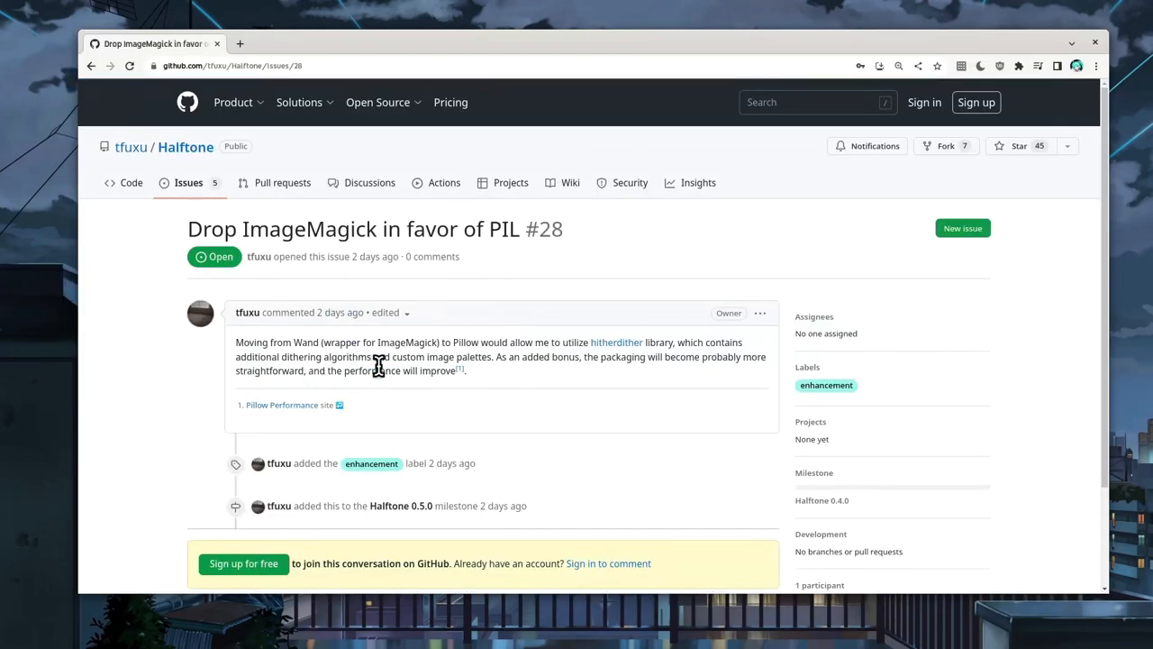
mouse_move(432, 371)
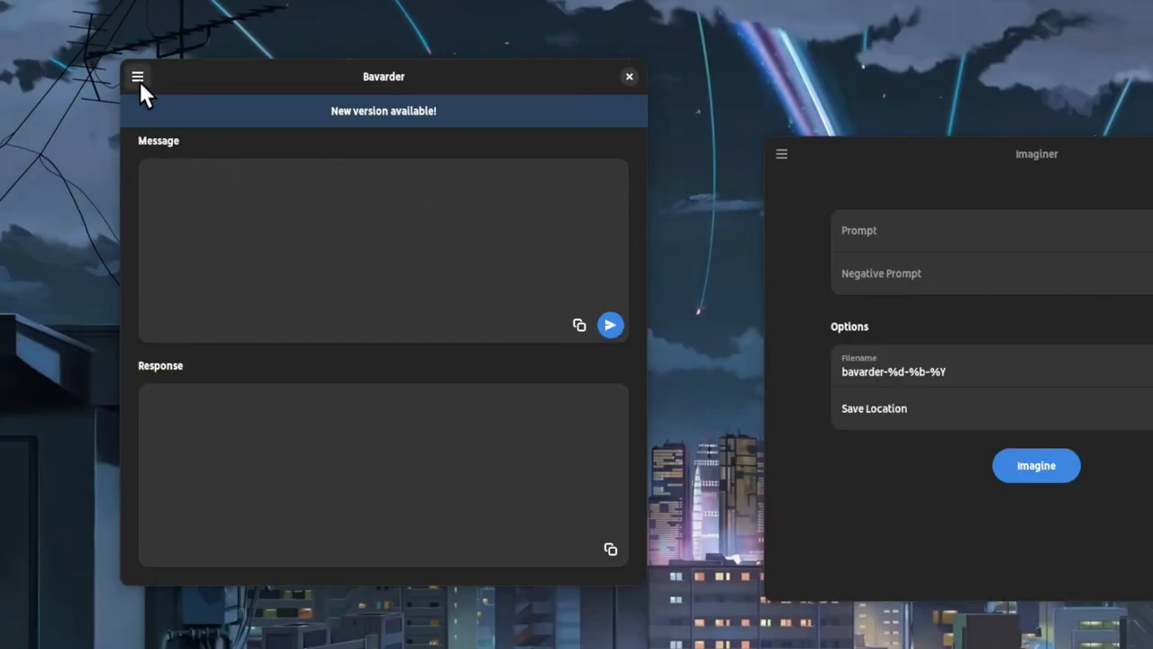
click(137, 76)
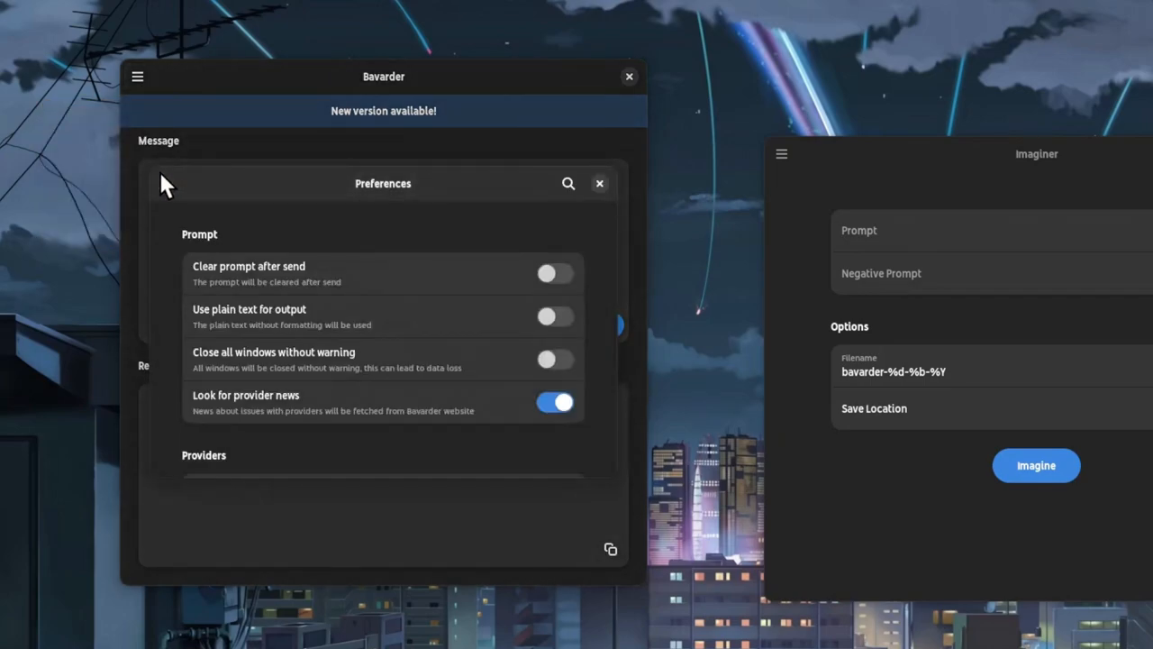
scroll(down, 3)
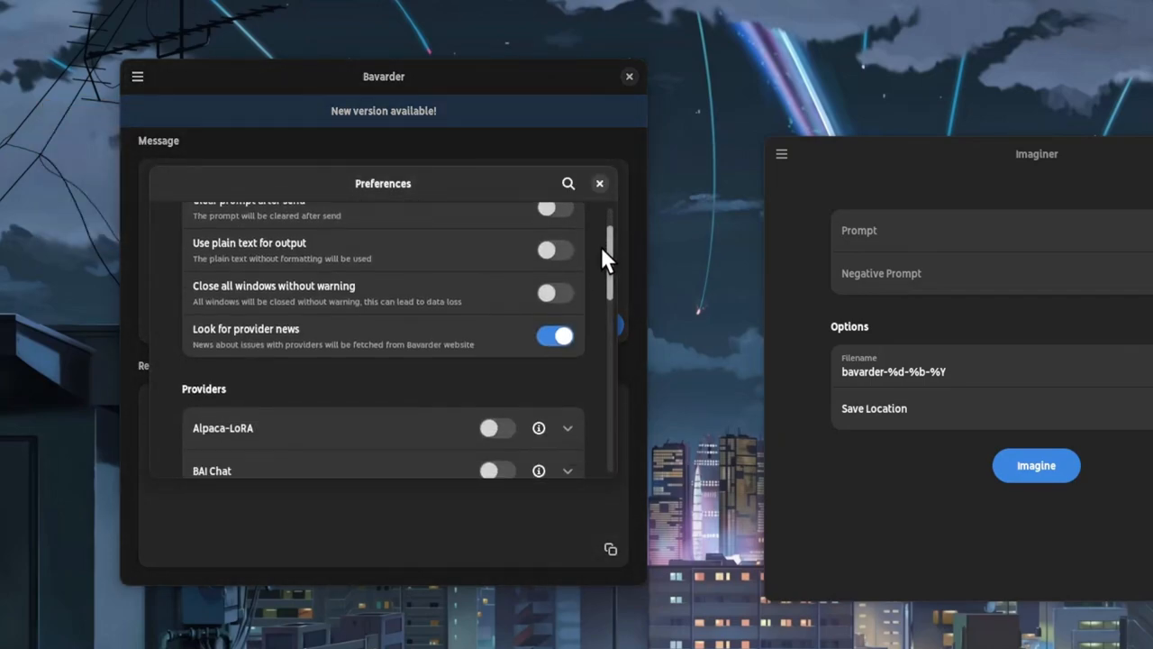
scroll(down, 3)
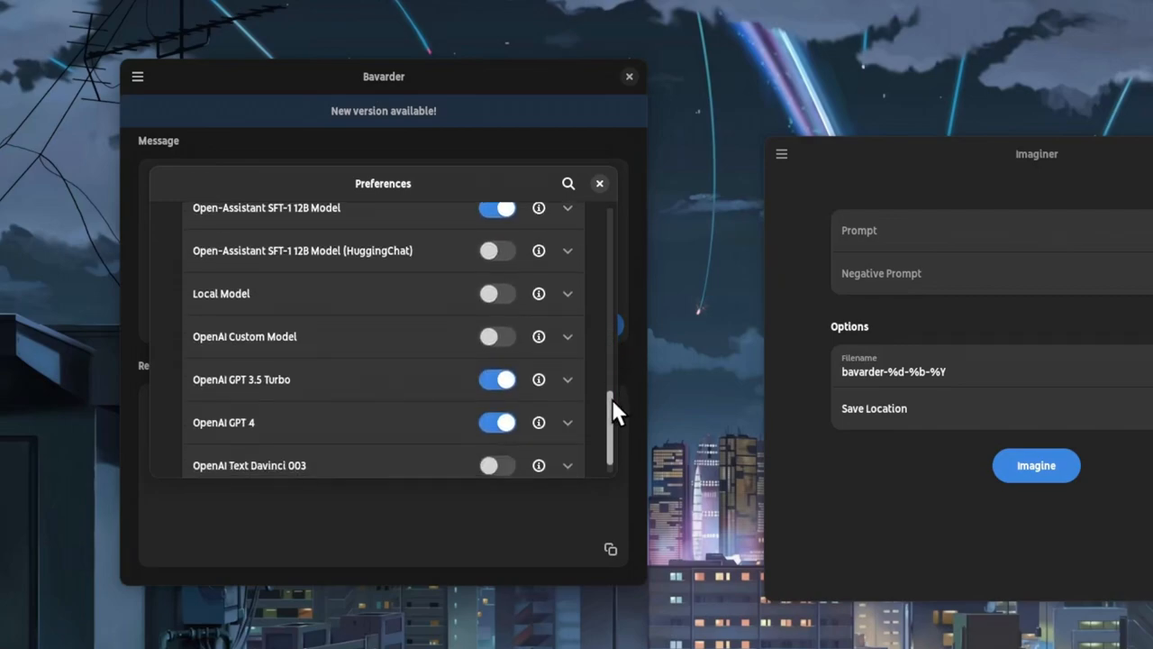
mouse_move(424, 311)
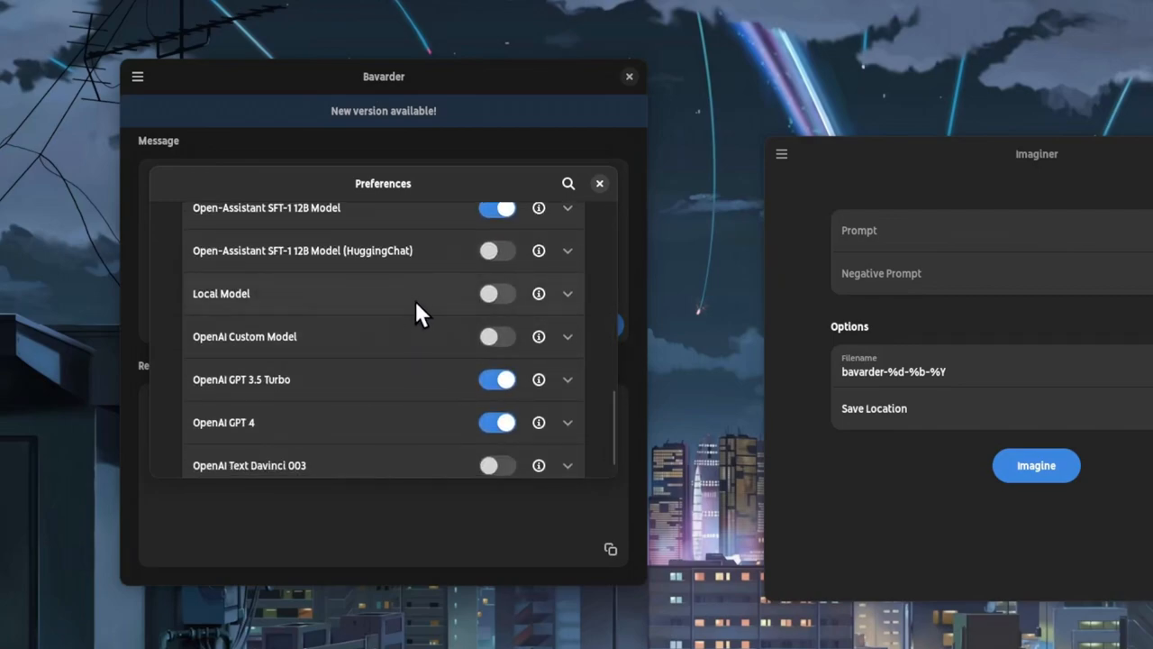
mouse_move(539, 421)
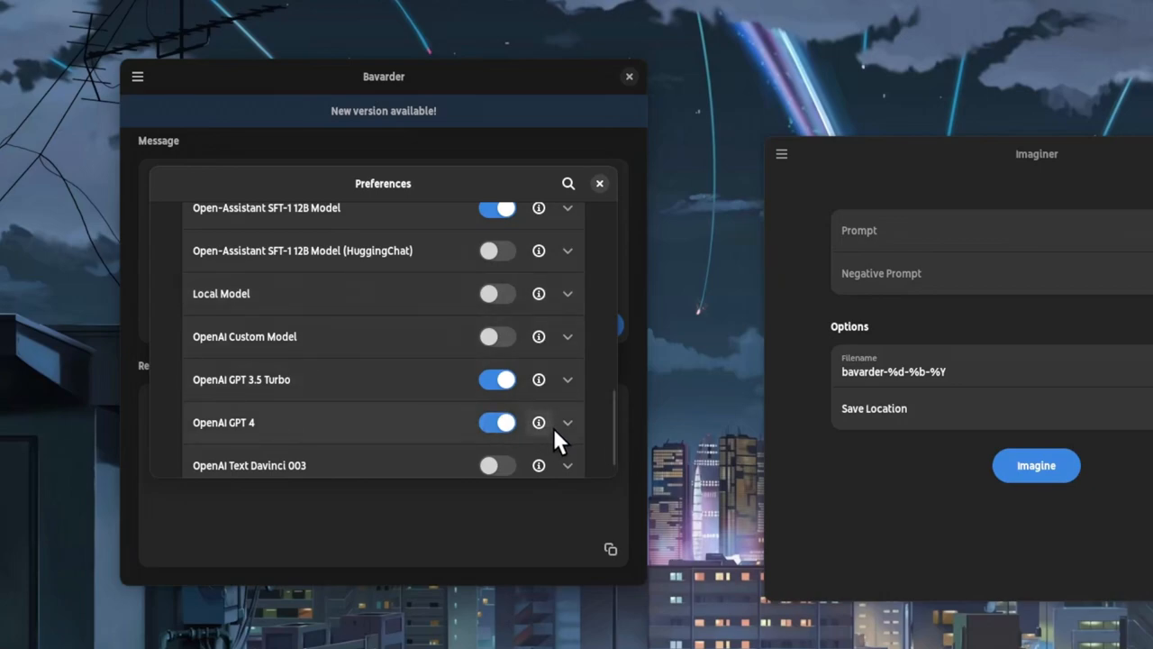
click(568, 421)
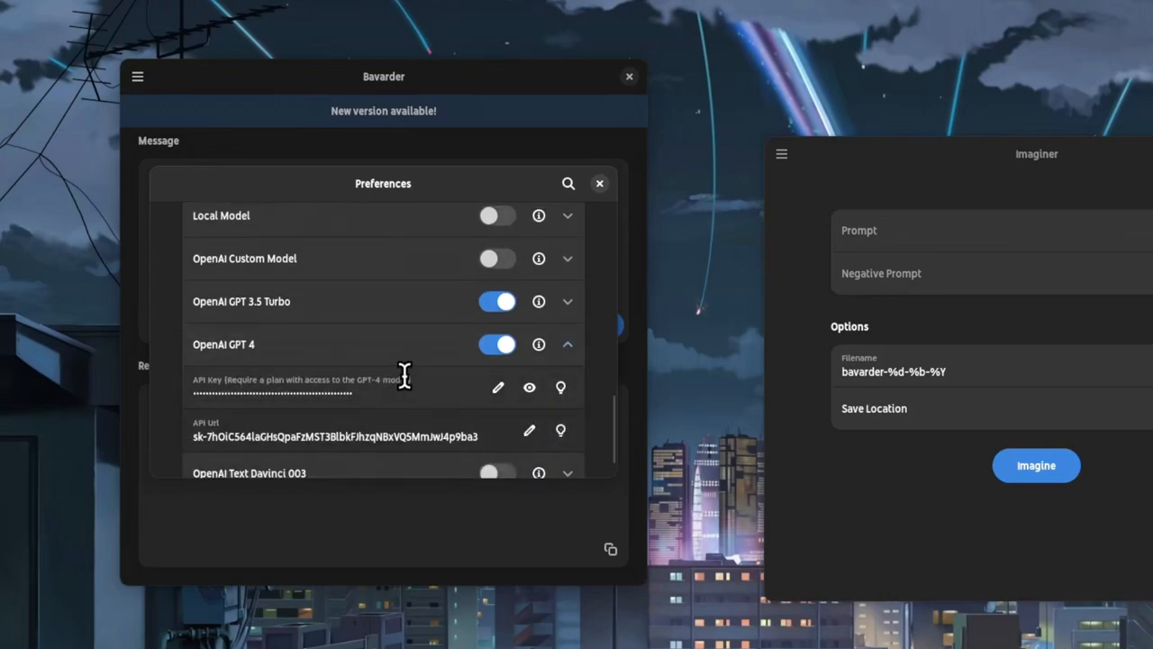
mouse_move(437, 381)
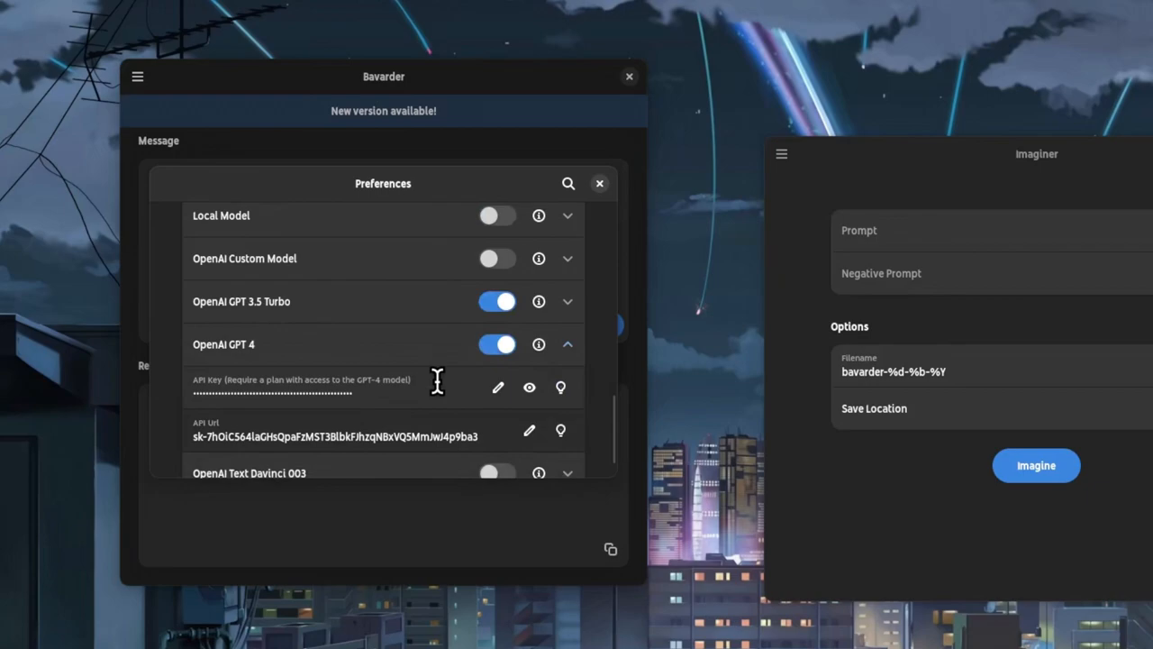
mouse_move(599, 207)
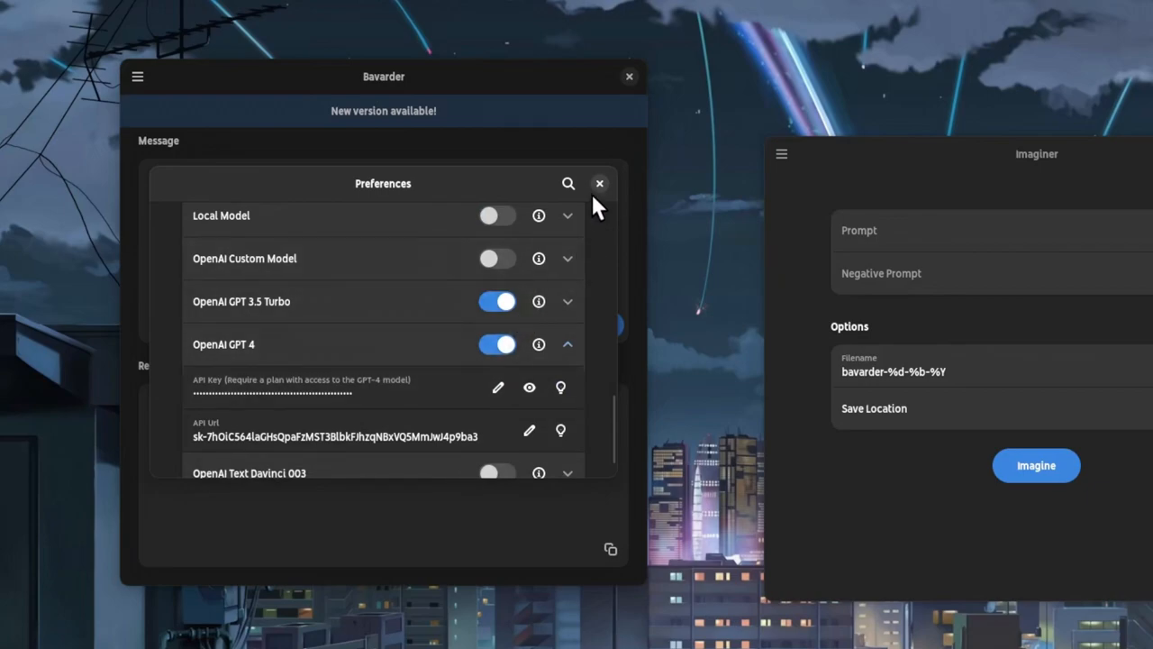
click(599, 183)
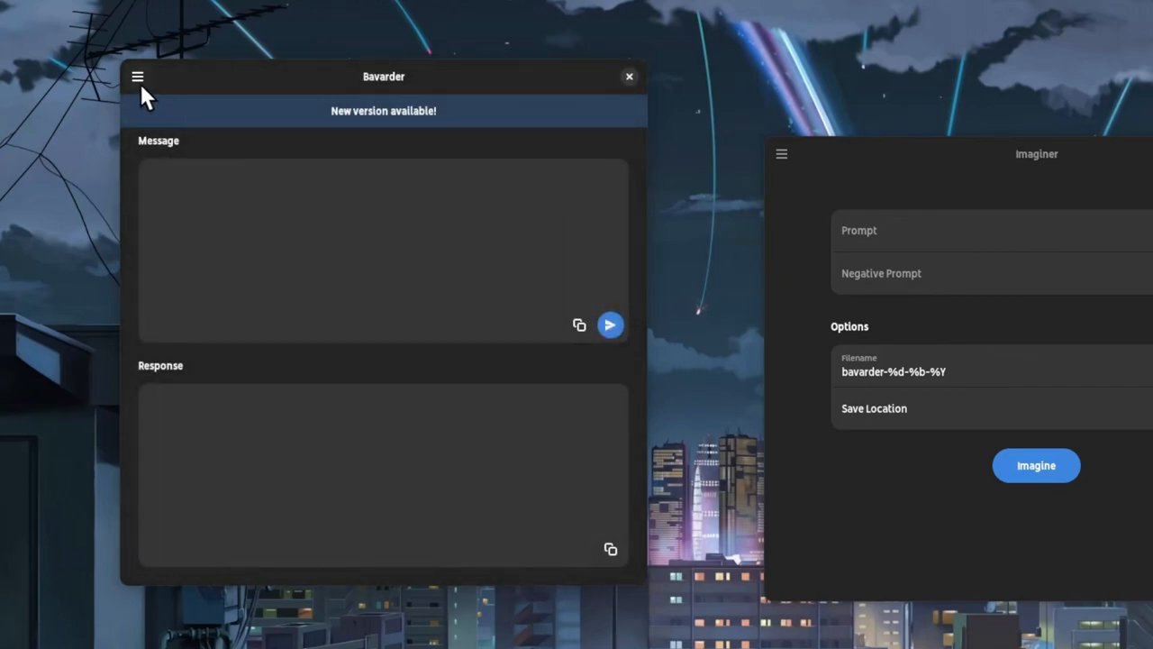
click(137, 77)
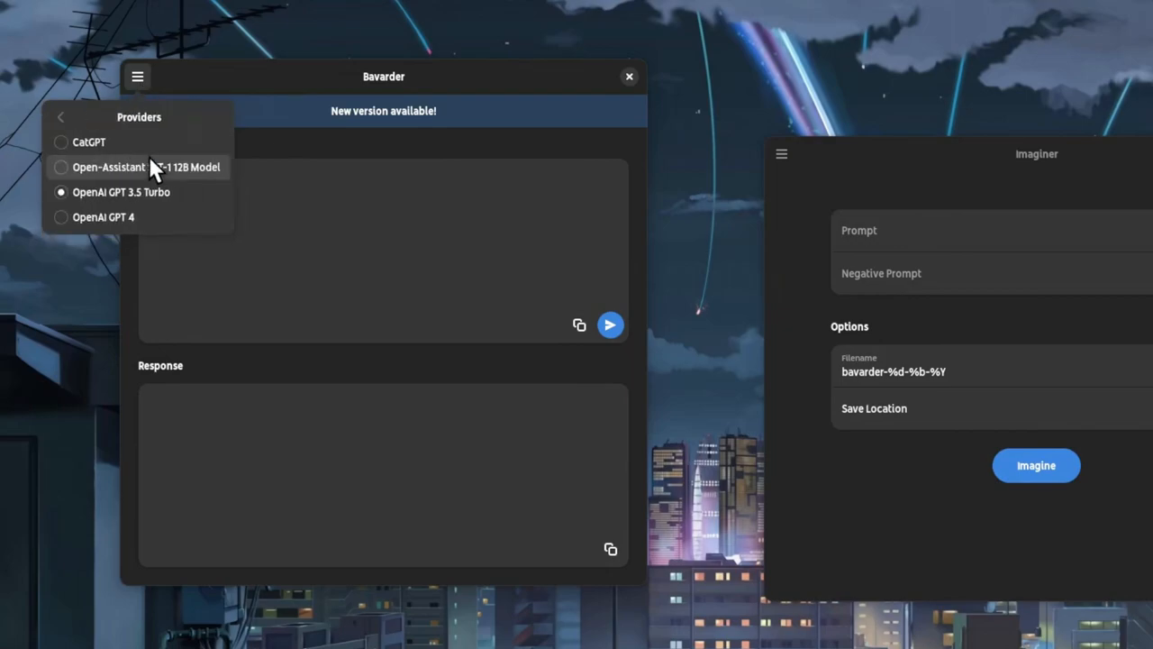
mouse_move(282, 126)
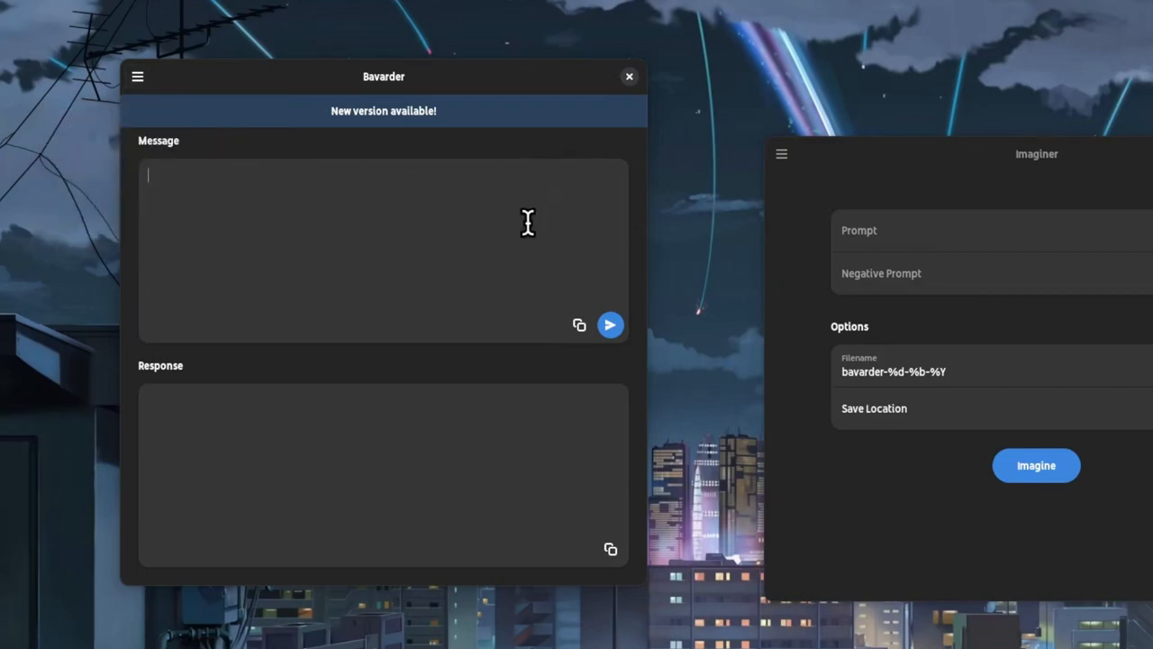
Send Bavarder the prompt 'write for me a rap battle KDE PLASMA Vs GNOME Desktop!'.
text(write)
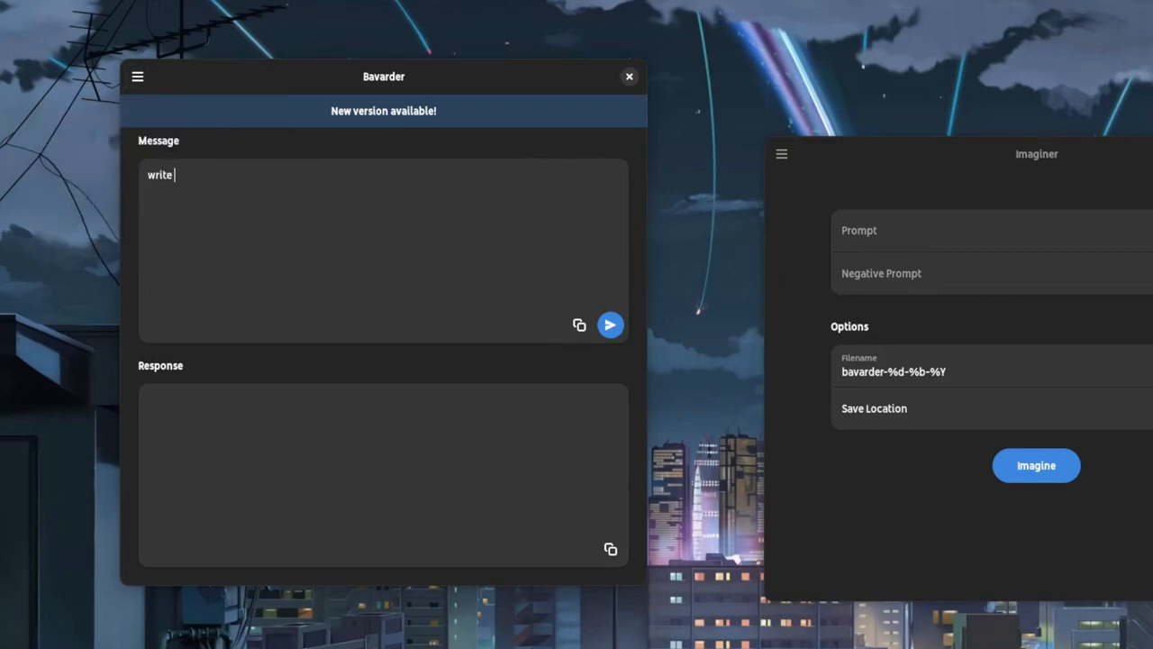
text(for me a r)
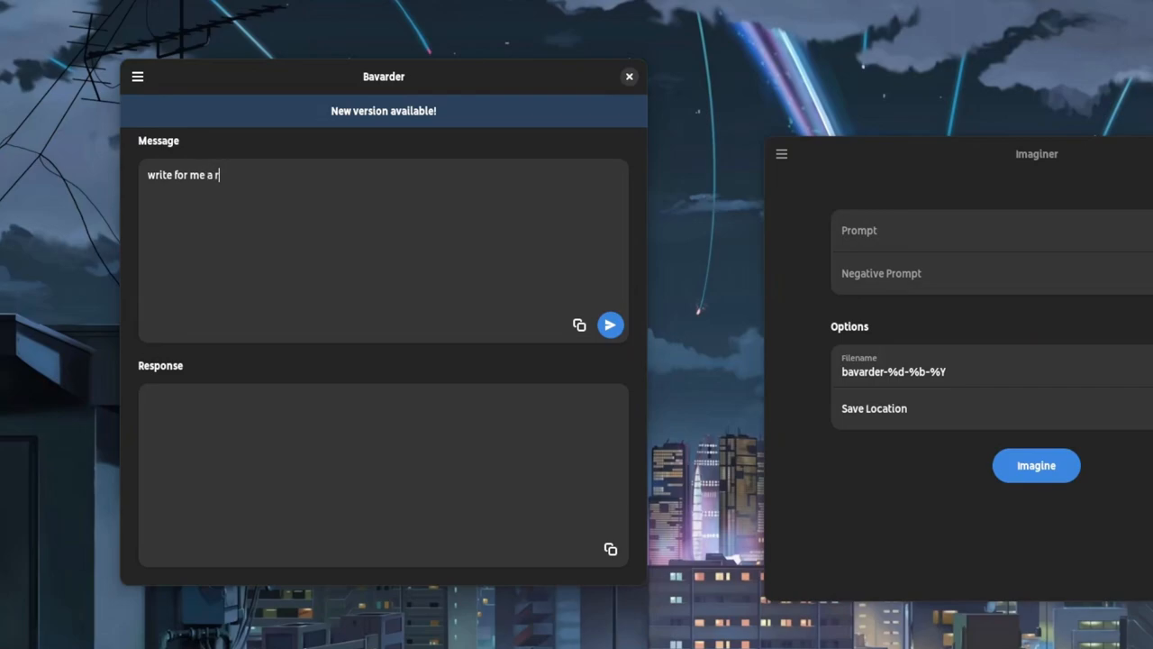
text(ap battle)
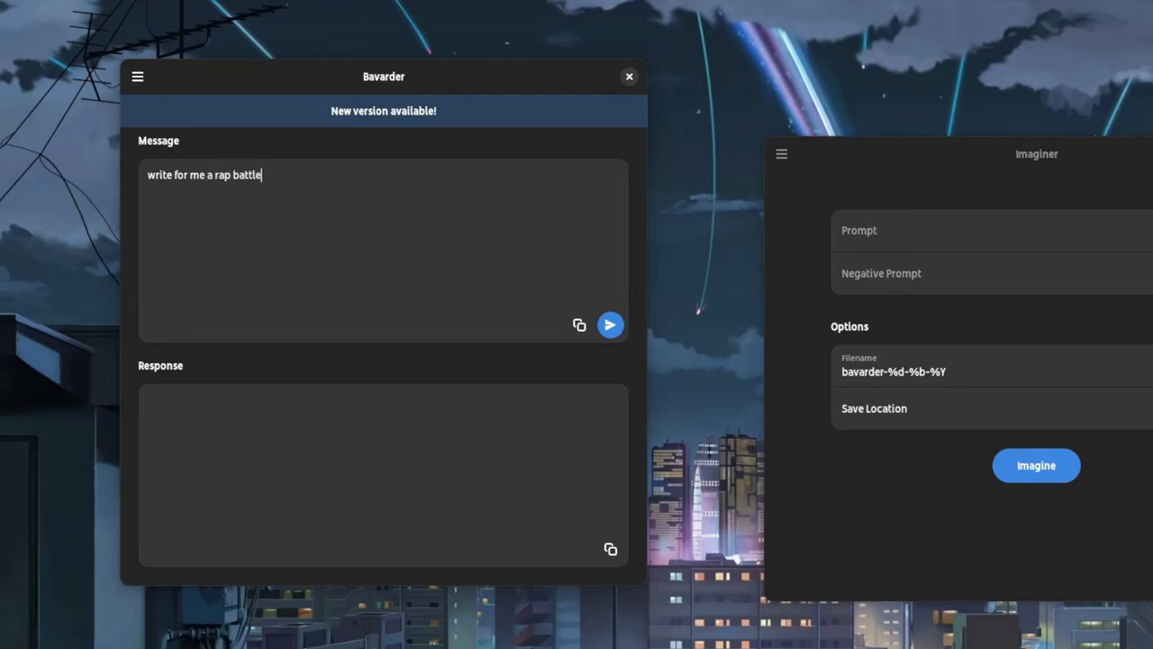
text(KDE PLASMA Vs GNOME)
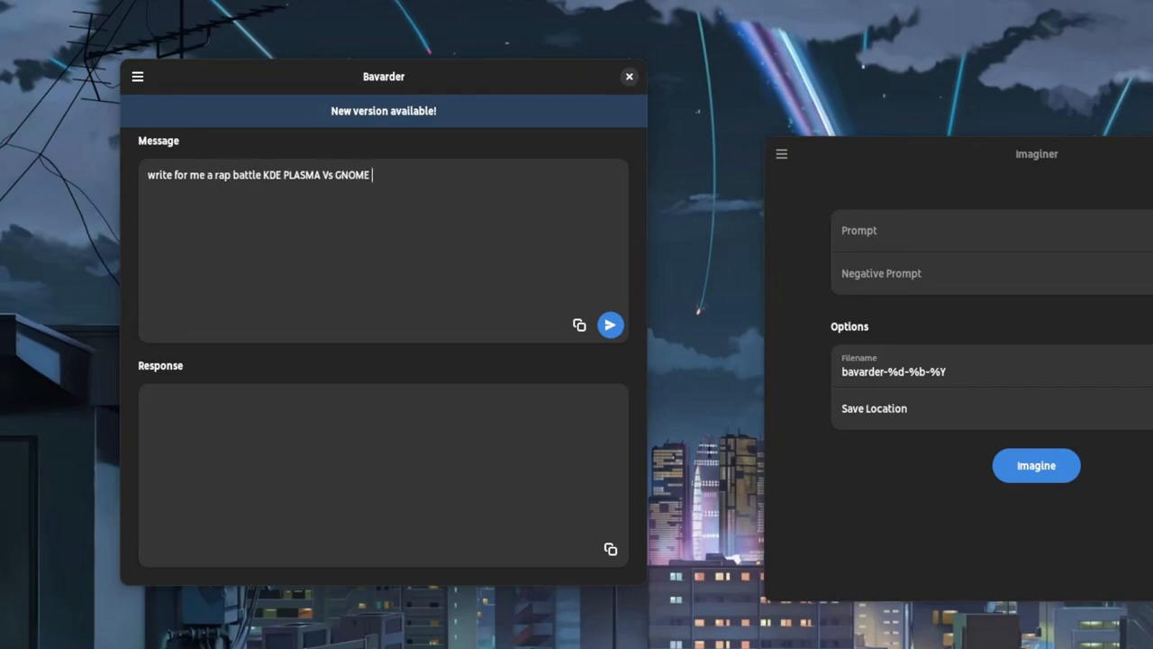
text(Desktop!)
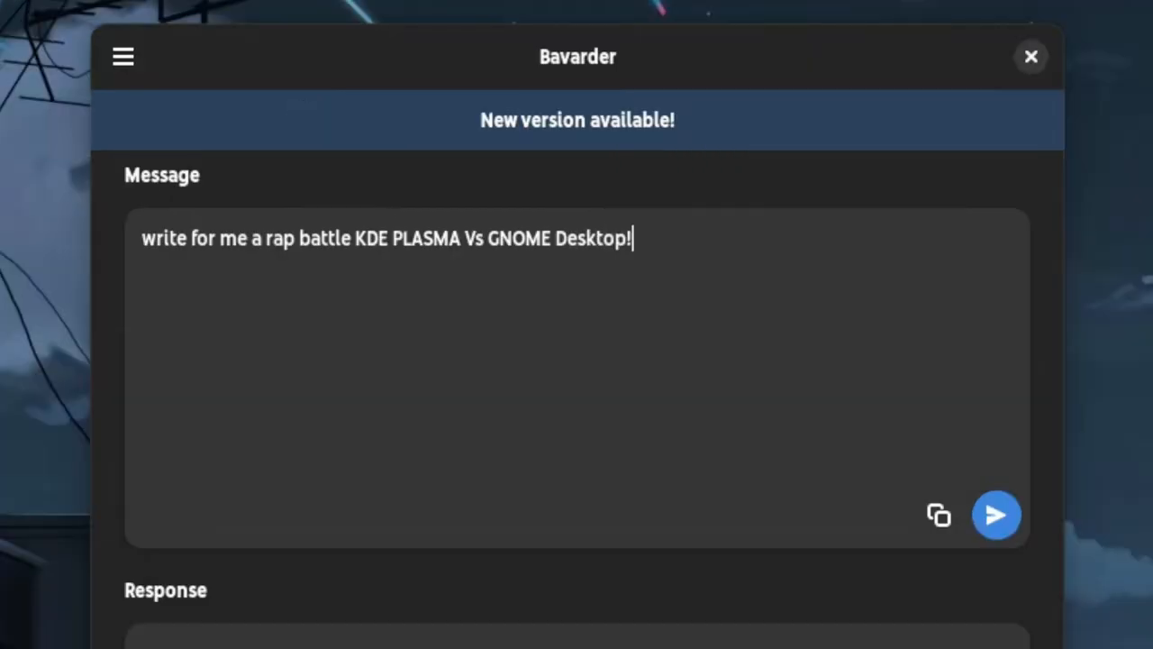
click(996, 515)
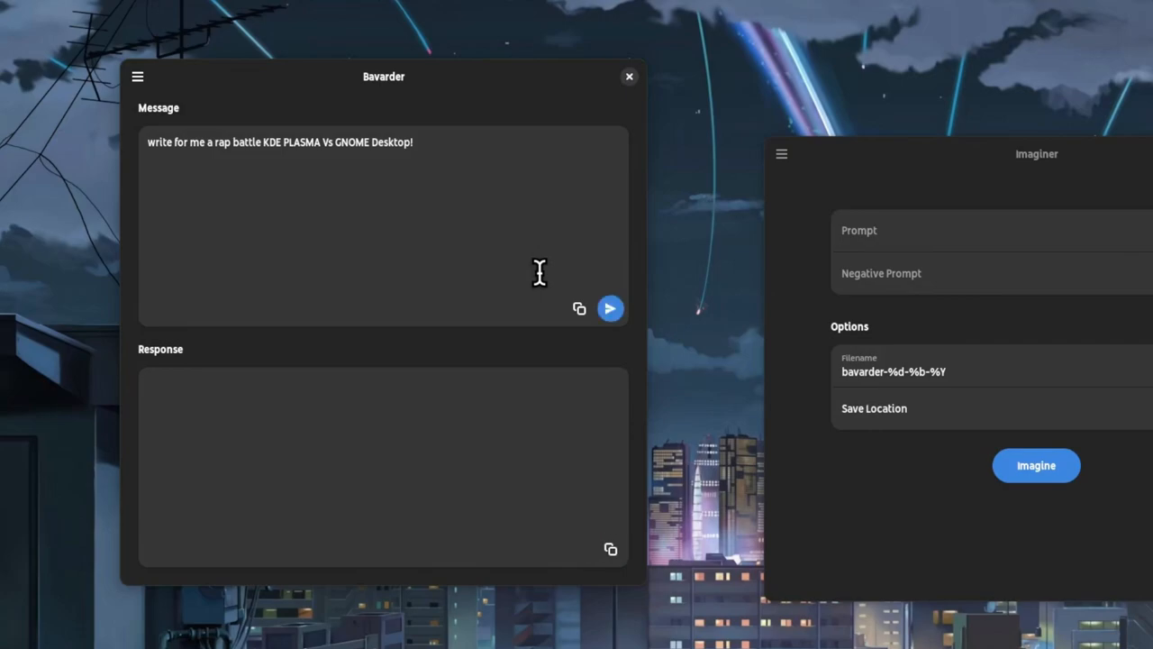
Read through the generated two-sided rap battle in the response pane.
click(610, 308)
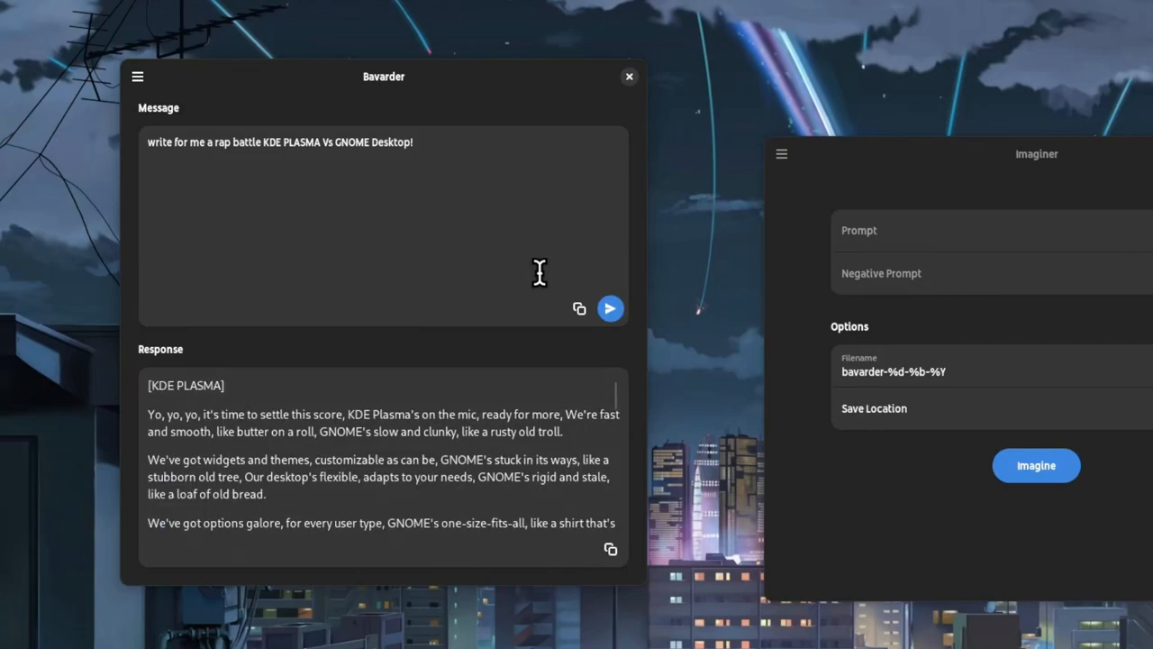
mouse_move(561, 368)
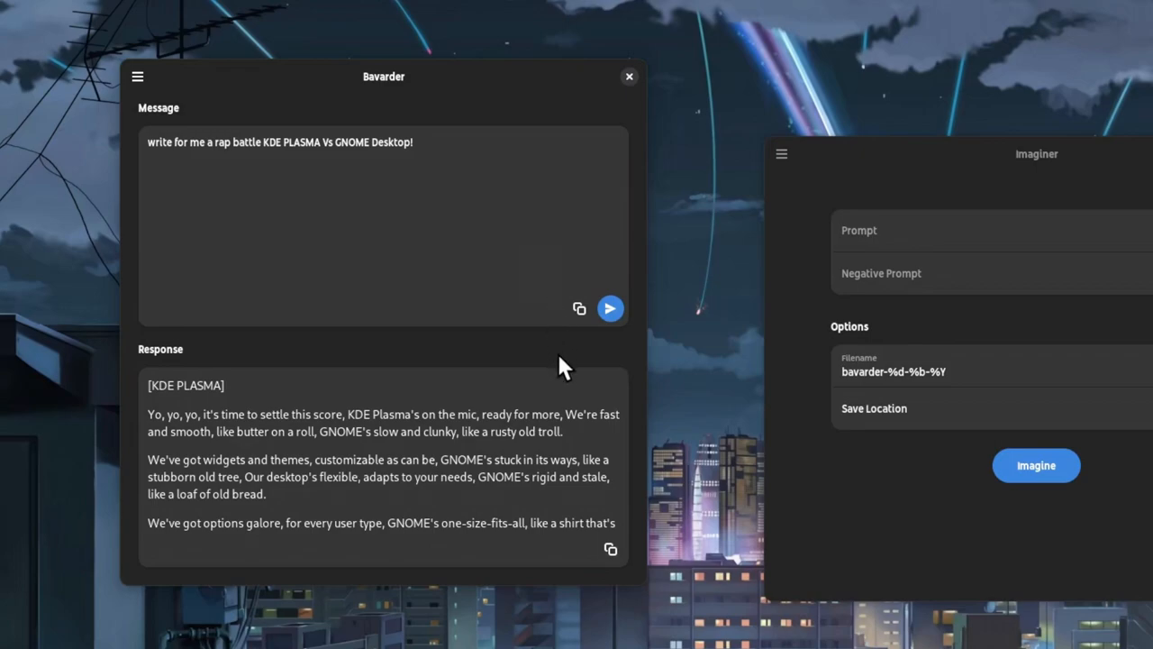
scroll(down, 3)
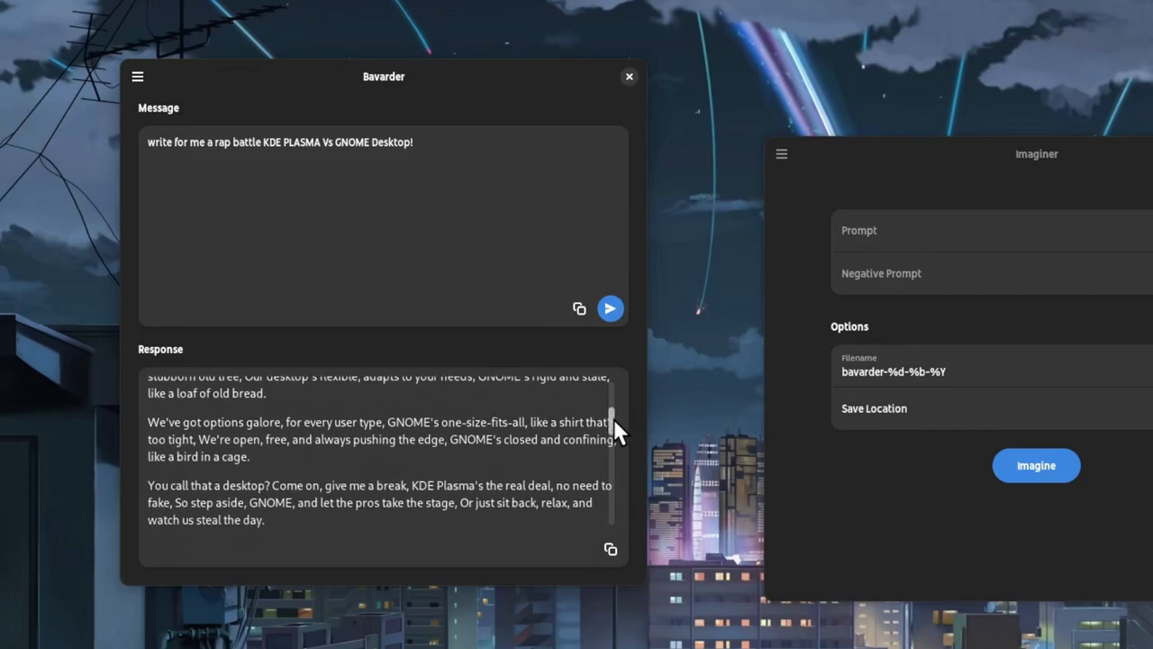
scroll(up, 3)
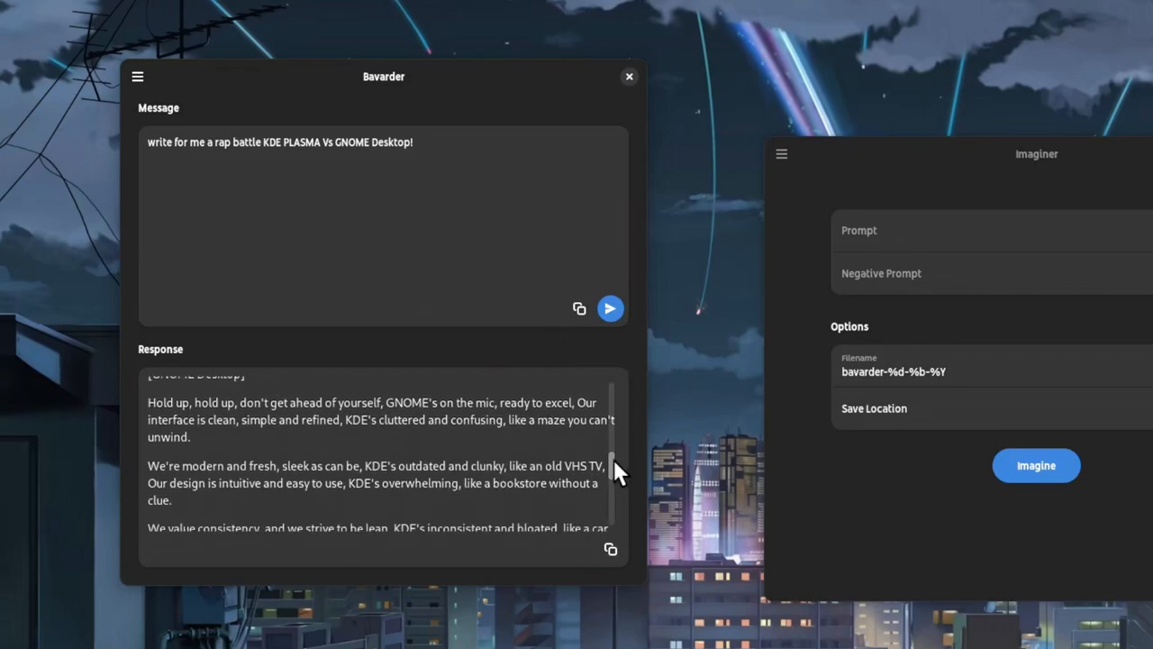
mouse_move(763, 284)
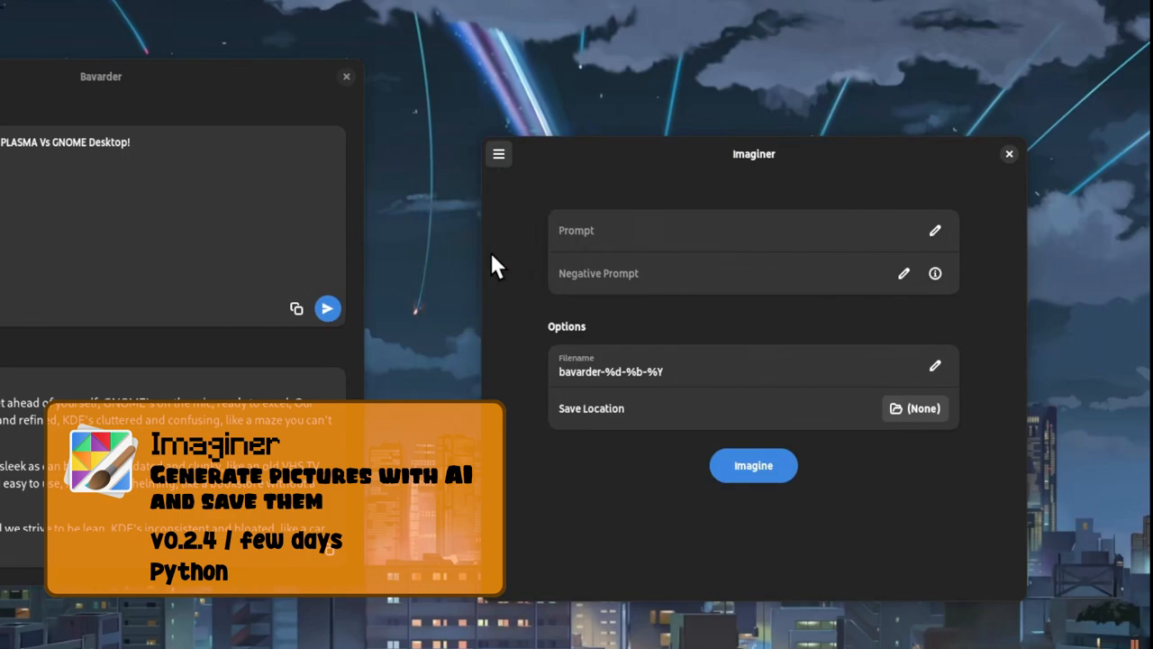
click(498, 153)
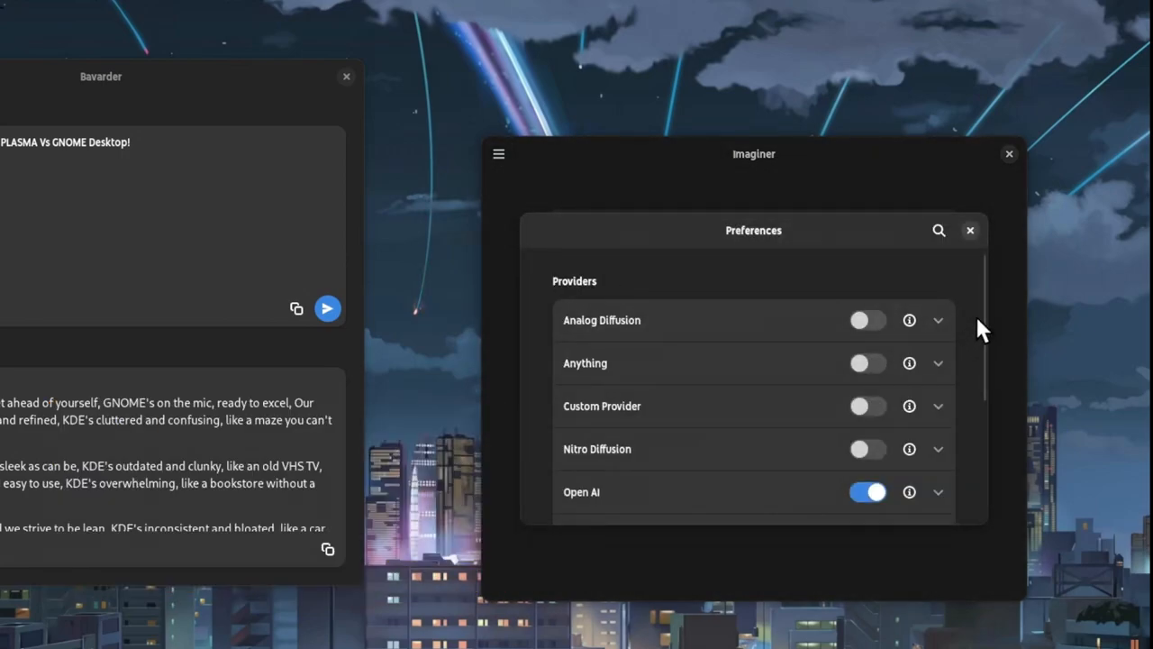
scroll(down, 3)
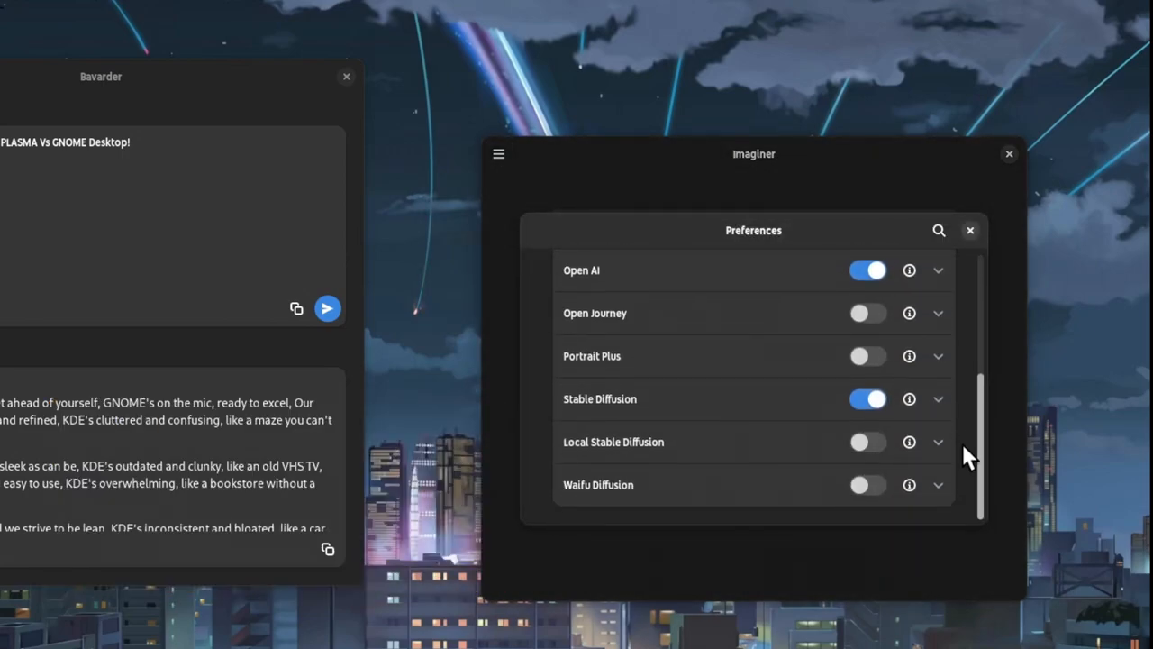
click(971, 230)
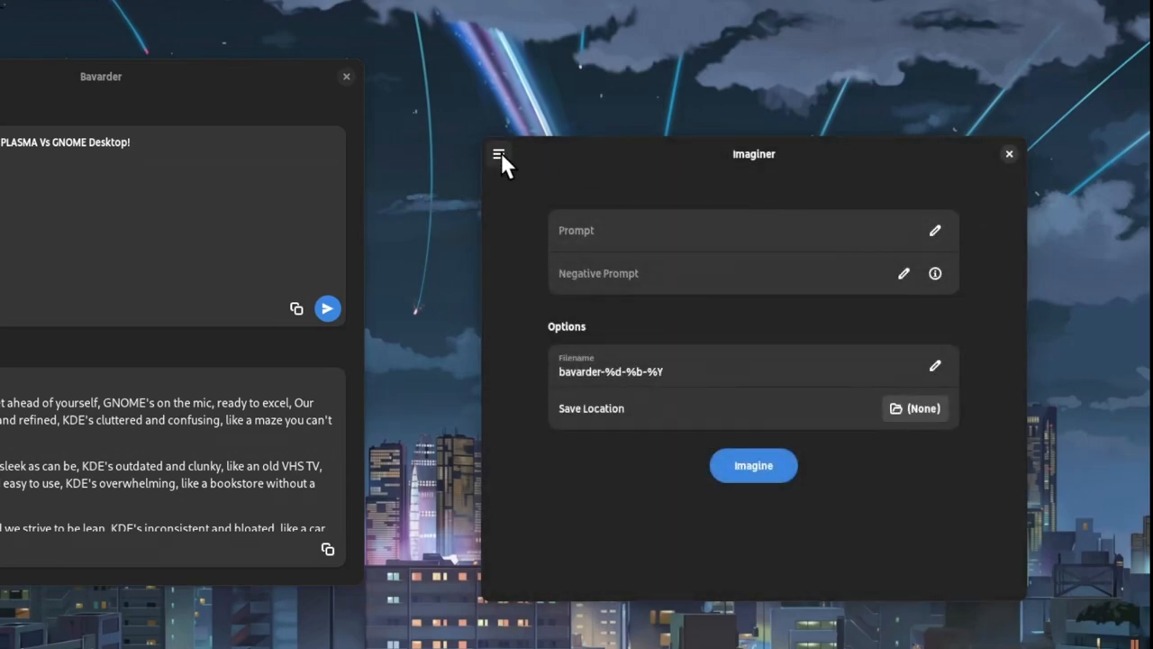
click(499, 154)
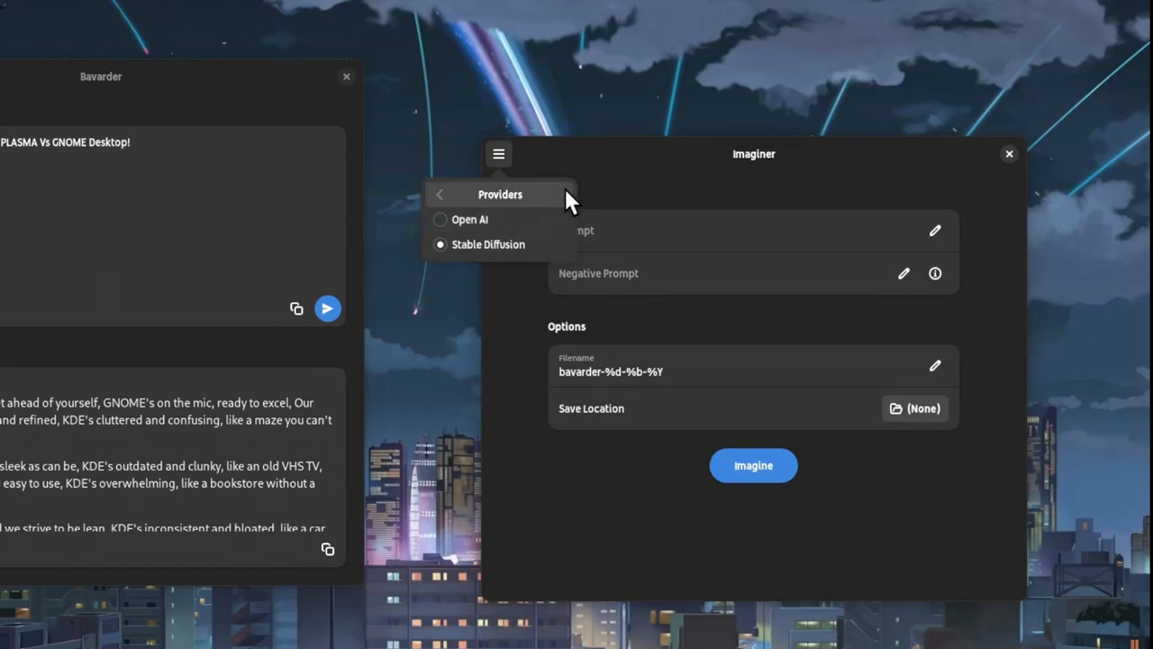
mouse_move(626, 195)
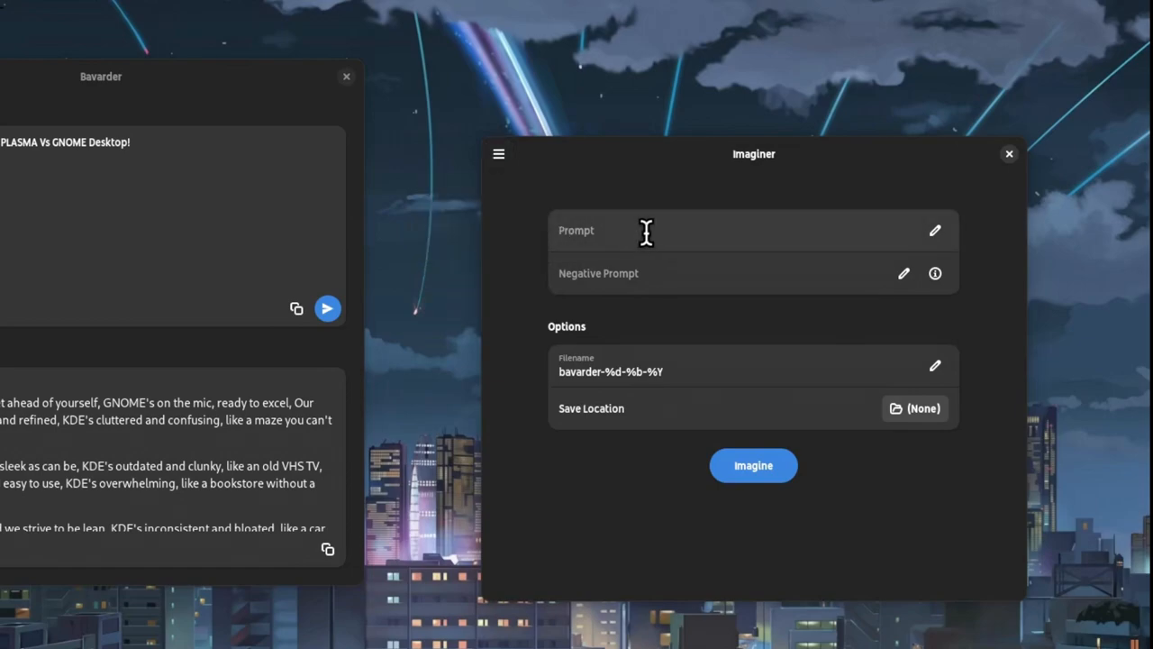
Enter the Imaginer prompt 'design me the perfect file manager for a Linux desktop!'.
click(748, 231)
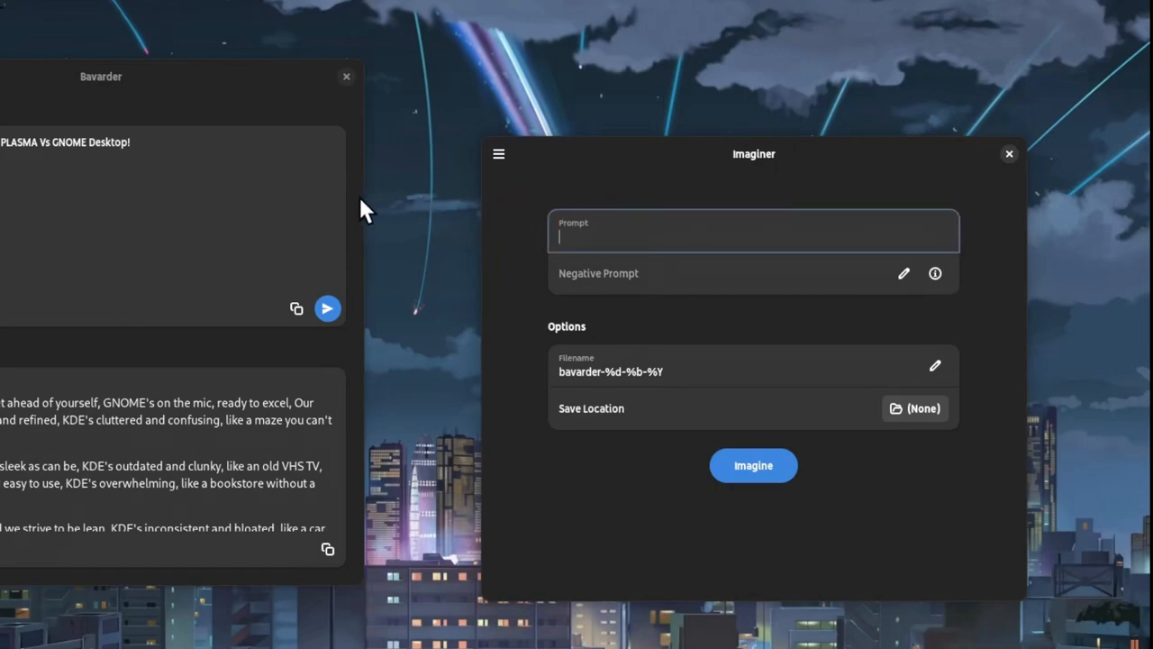
text(design me the)
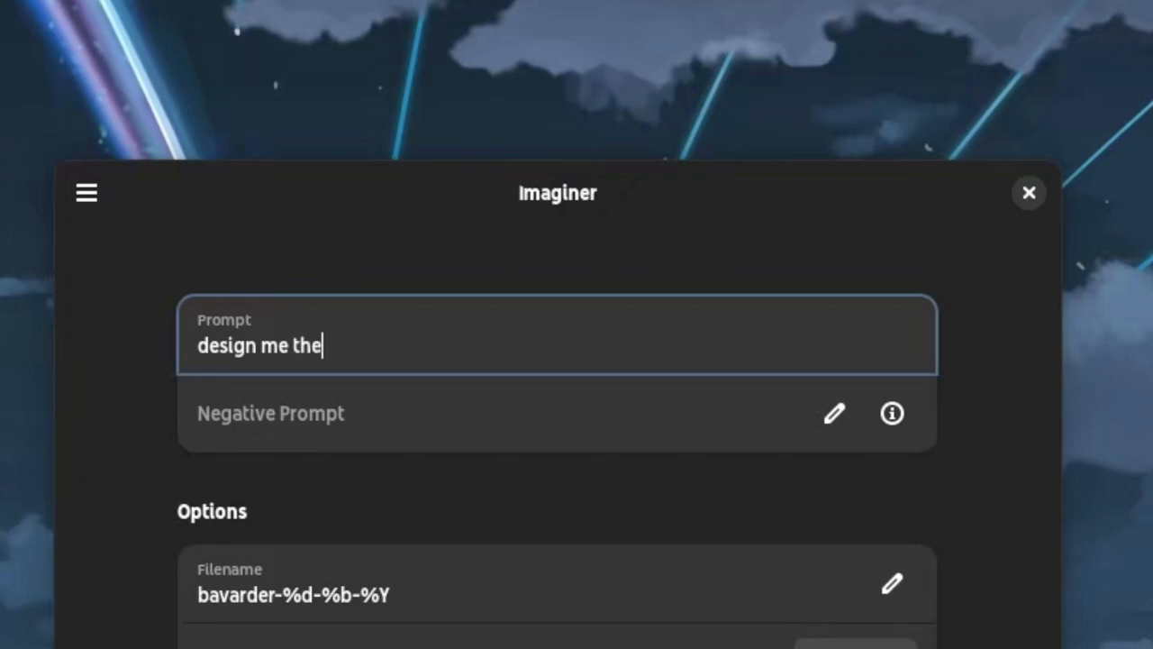
text(perfect file ma)
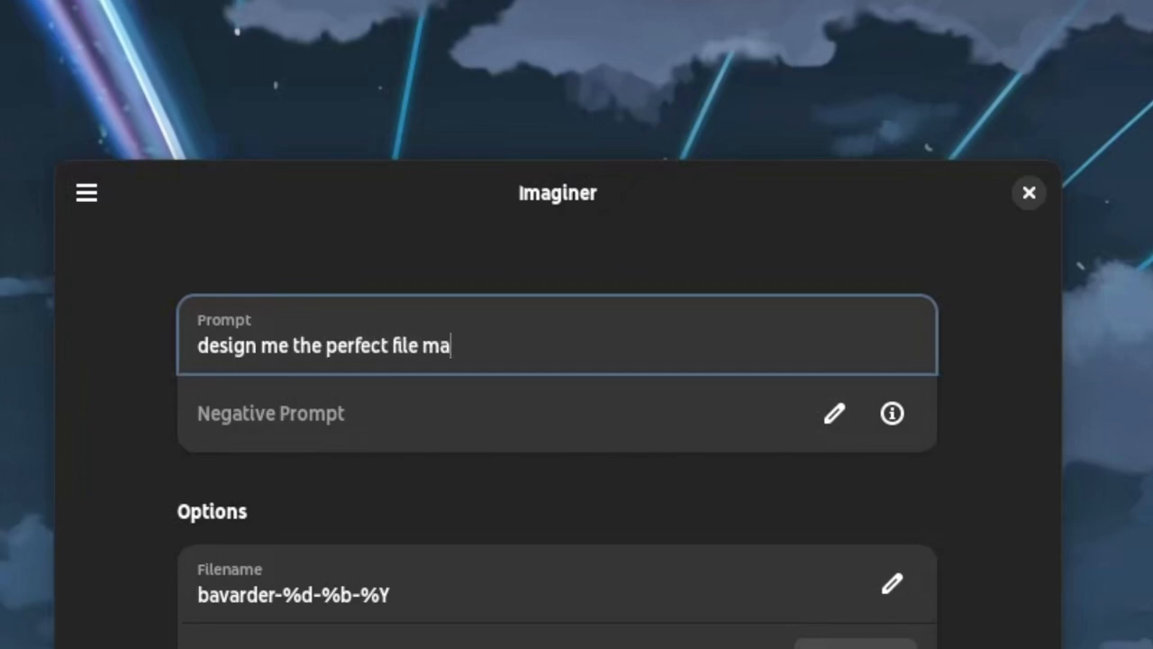
text(nager for a Linu)
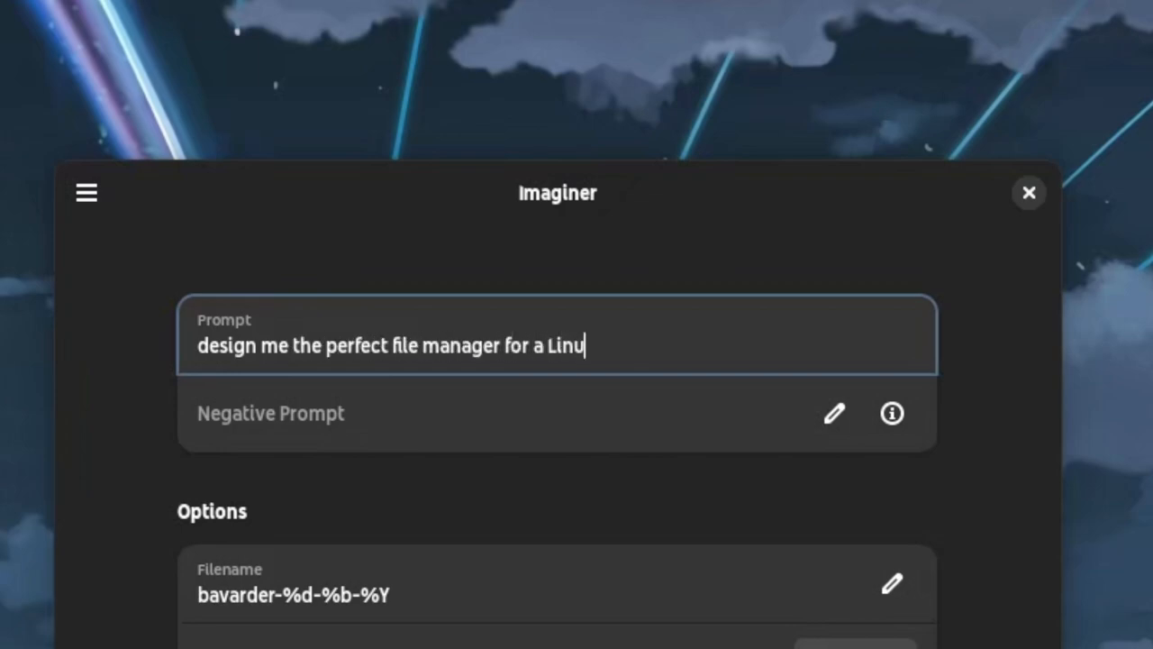
text(x desktop!)
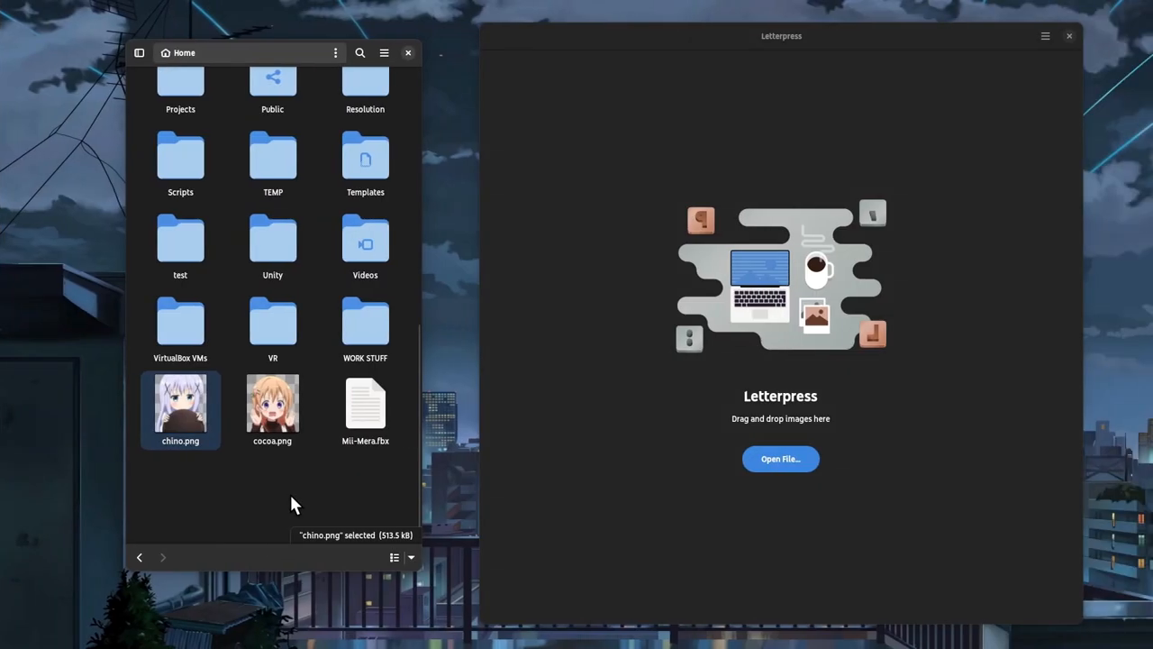
Convert cocoa.png to ASCII art in Letterpress, then pick chino.png to convert instead.
drag(272, 405, 833, 288)
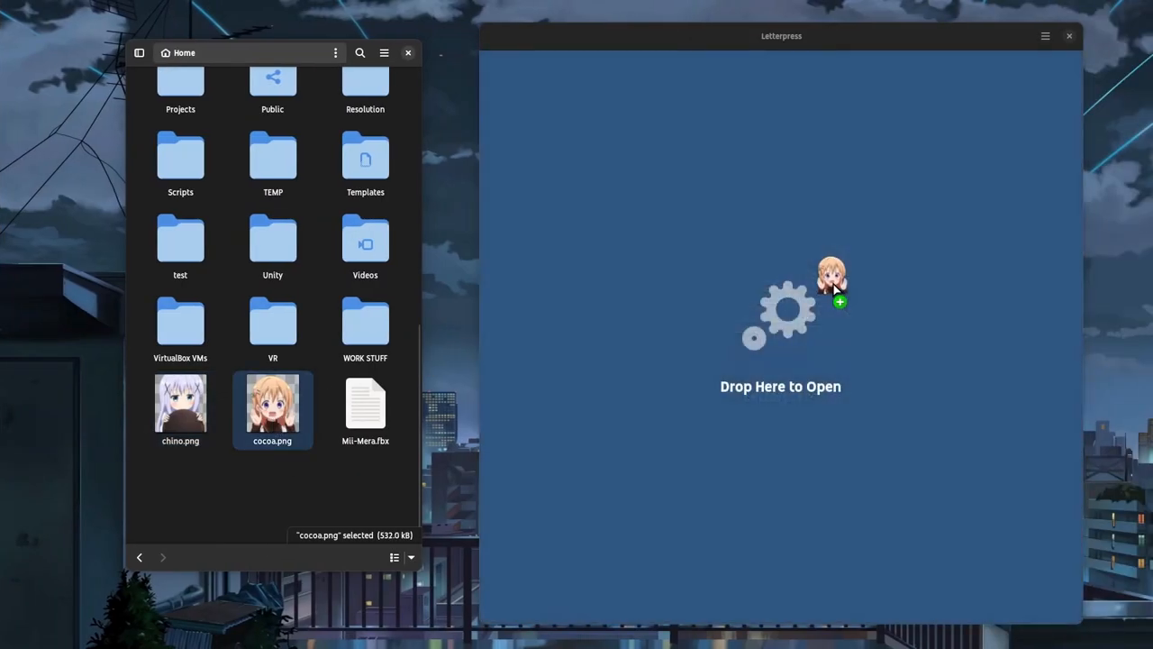
drag(272, 404, 780, 307)
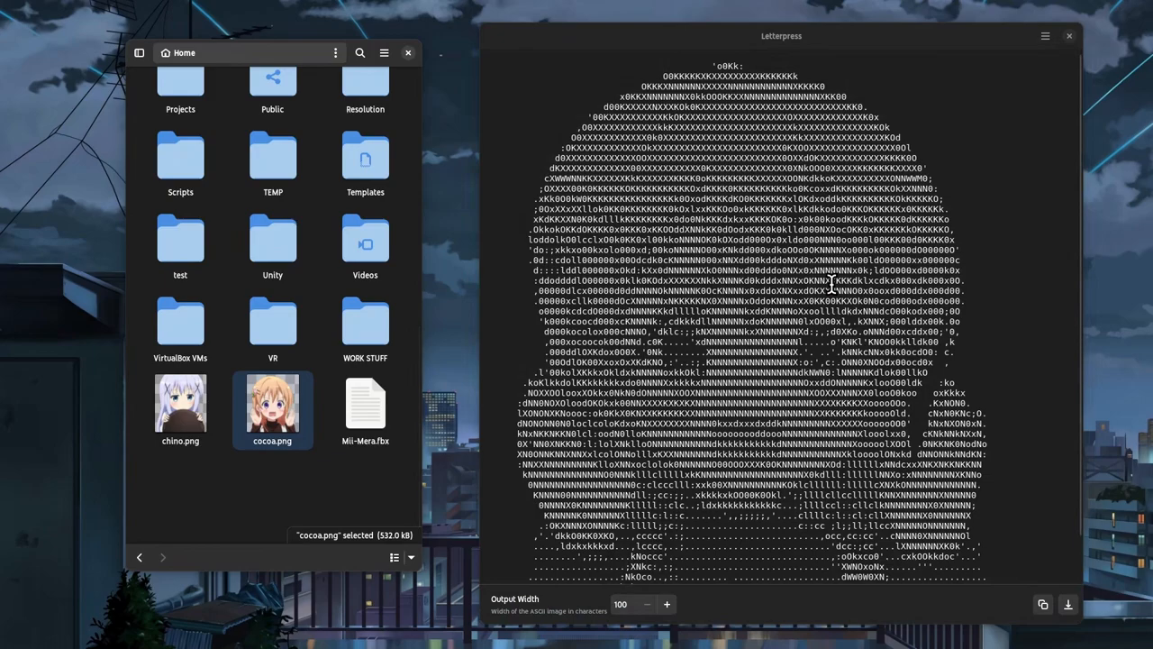
mouse_move(181, 405)
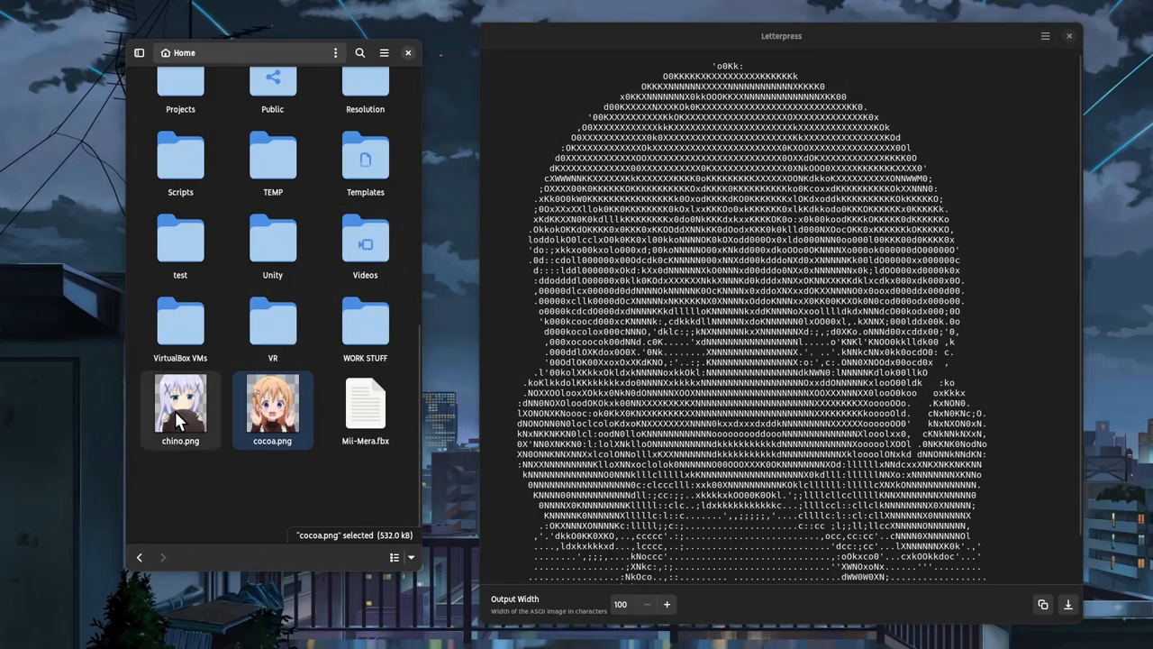
click(180, 405)
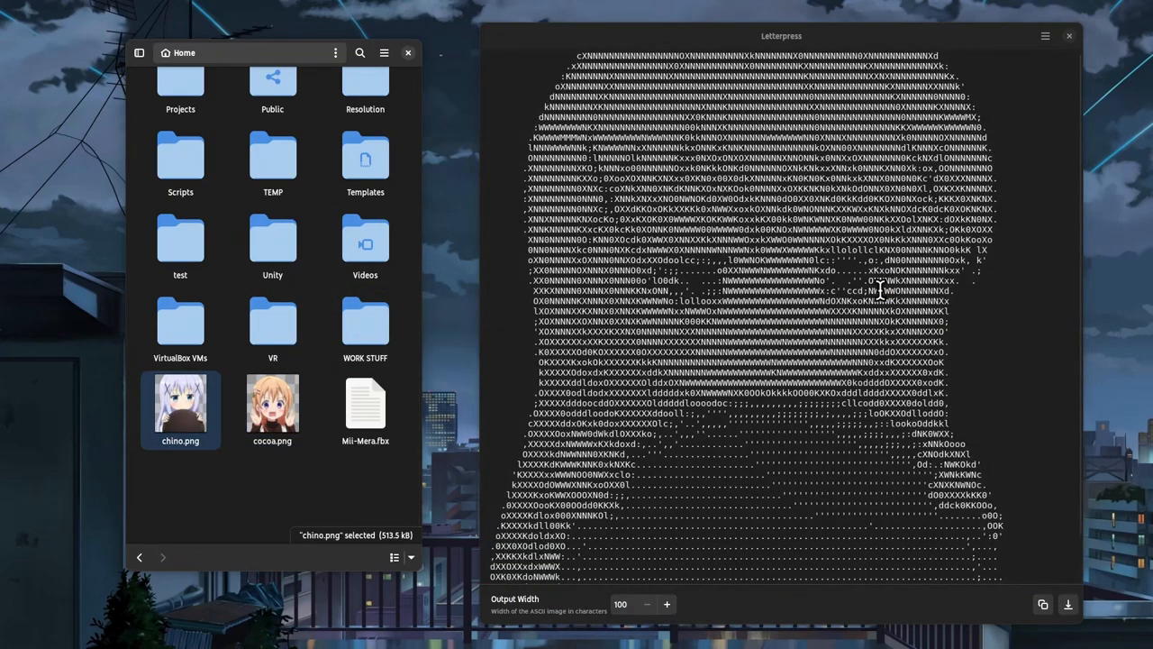
mouse_move(875, 319)
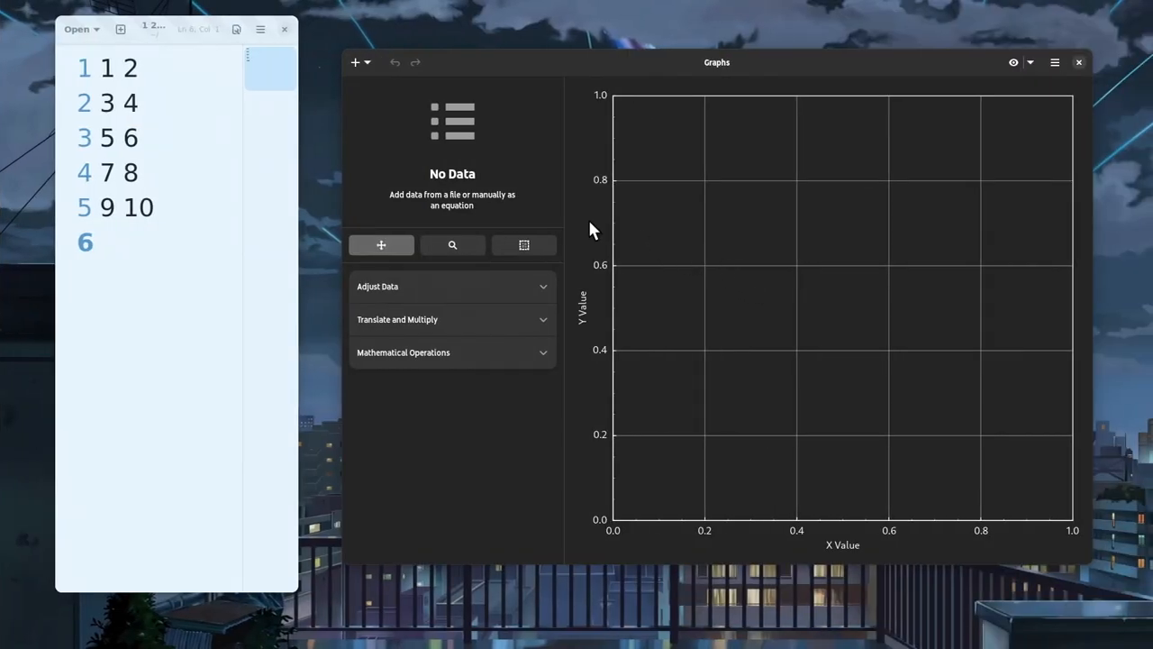
mouse_move(359, 84)
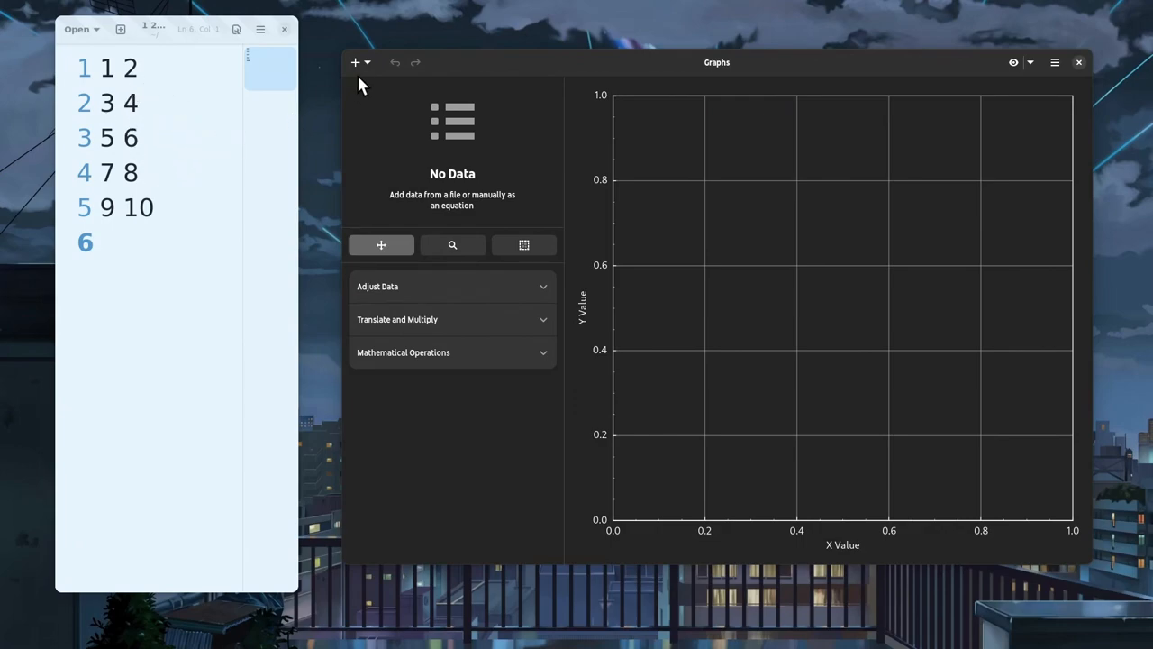
mouse_move(360, 103)
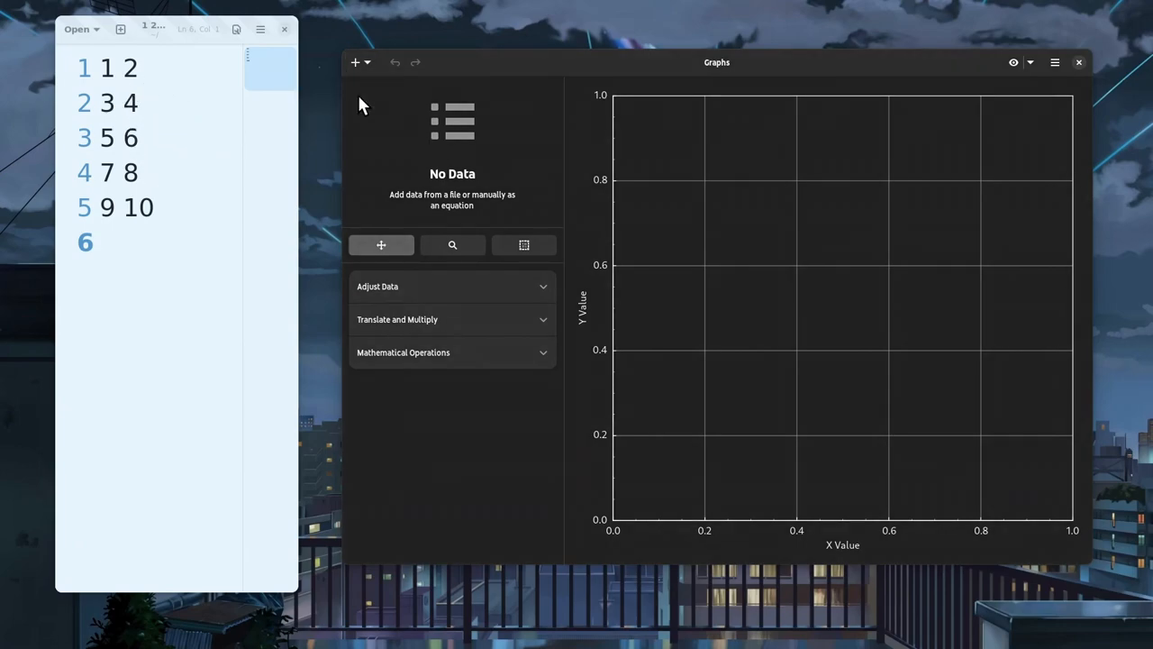
Start adding the 1 2 3 4 5 6 7 8.txt data file to Graphs.
click(381, 244)
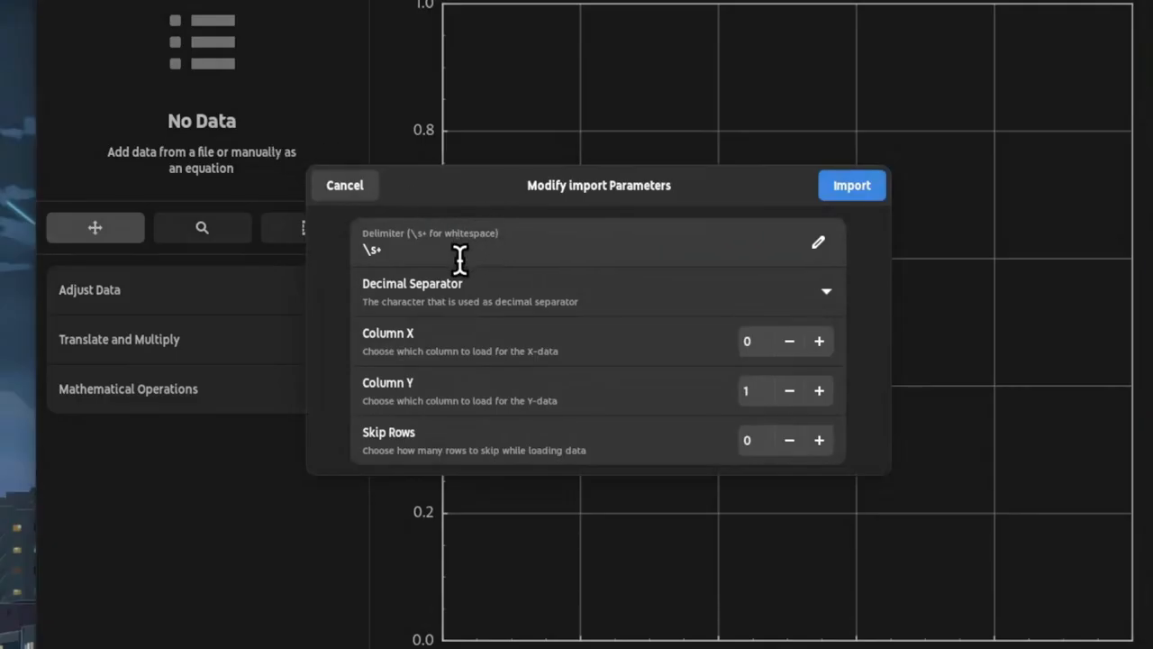
mouse_move(736, 264)
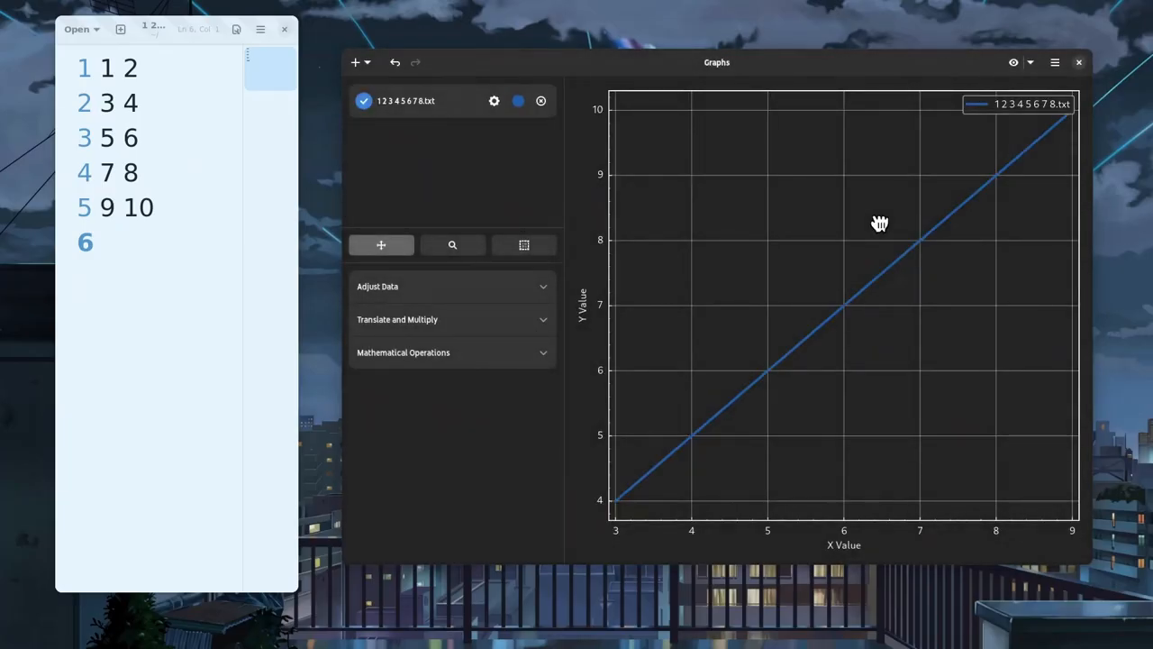
mouse_move(554, 172)
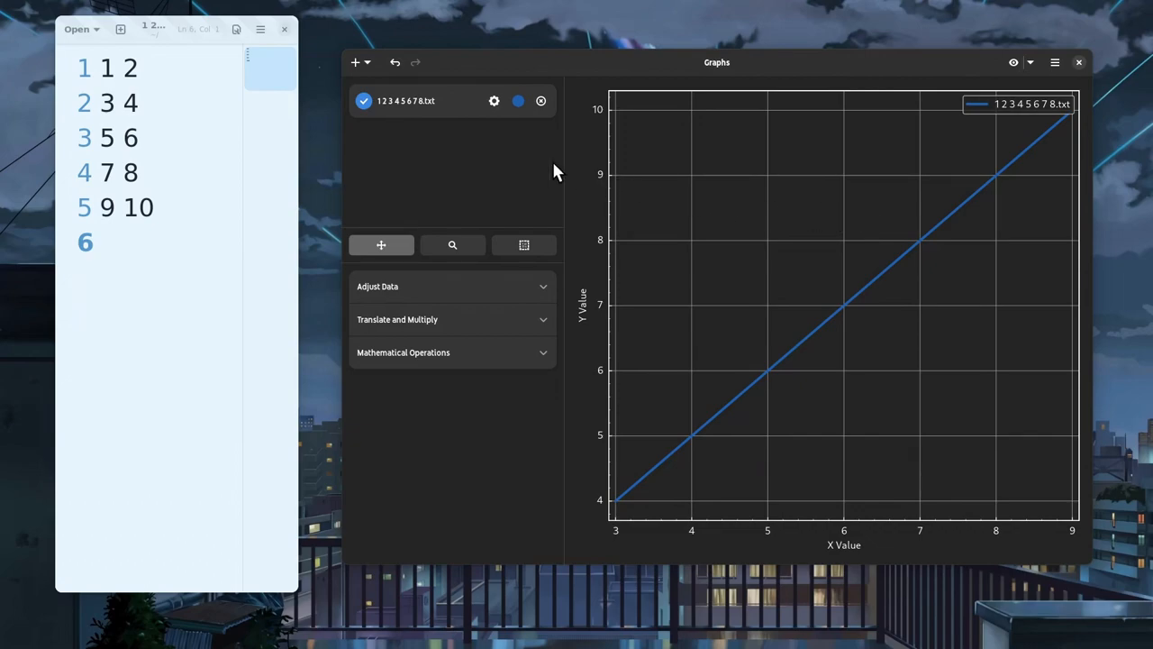
Add the equation line Y = 4 to the plot and expand the Adjust Data operations.
click(356, 62)
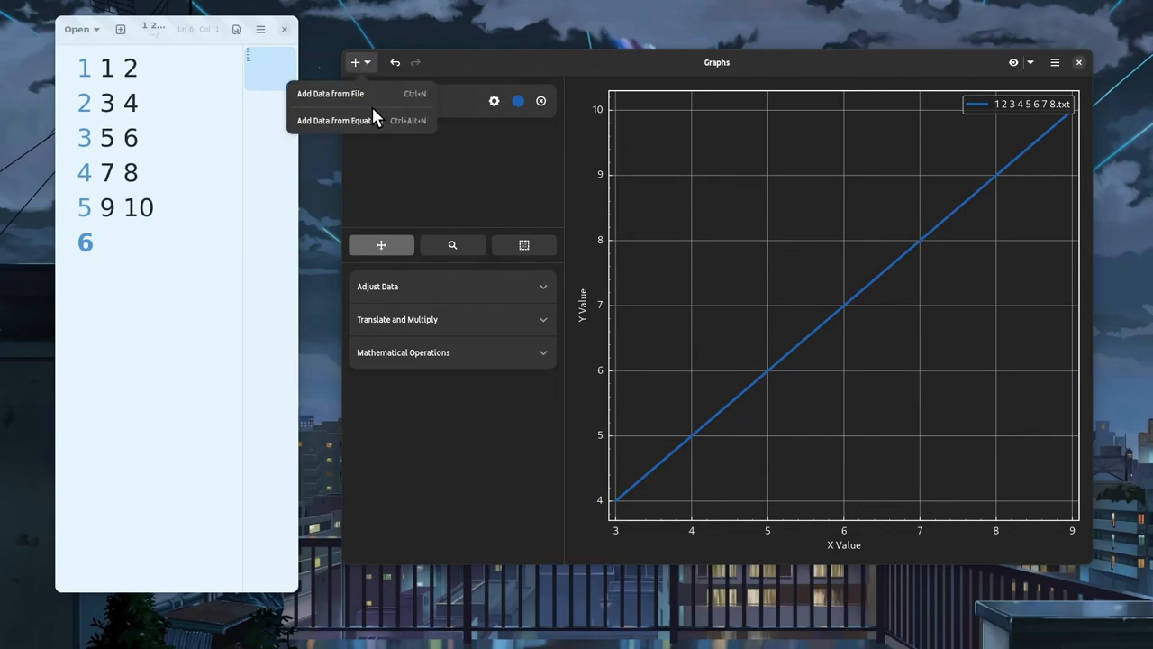
click(335, 120)
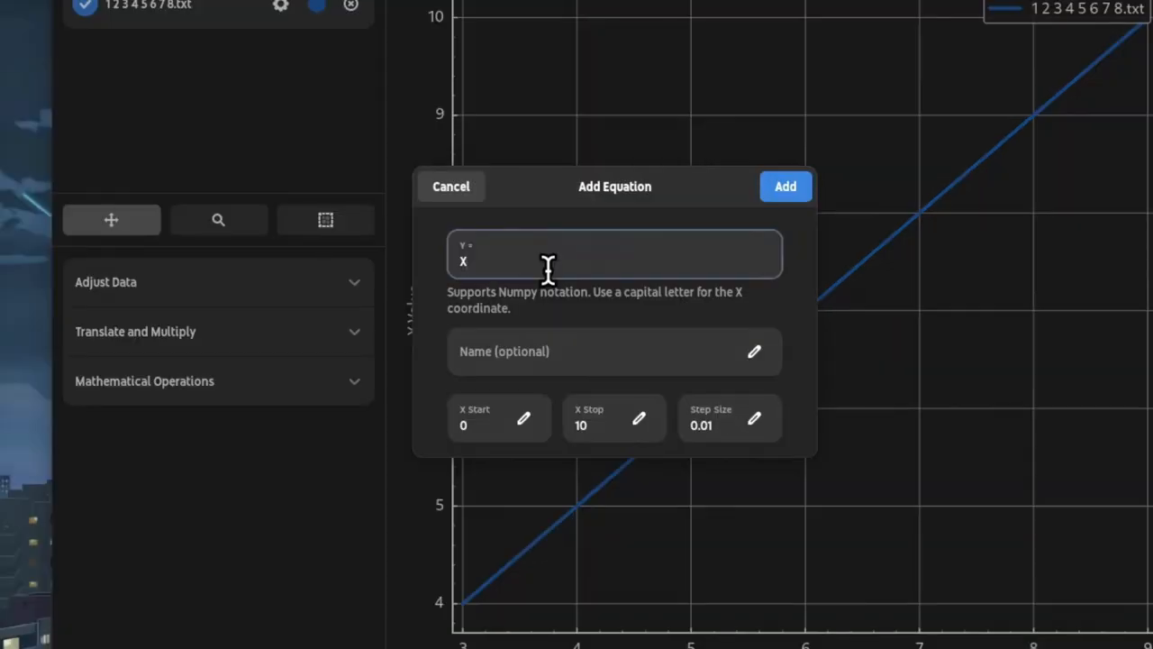
text(4)
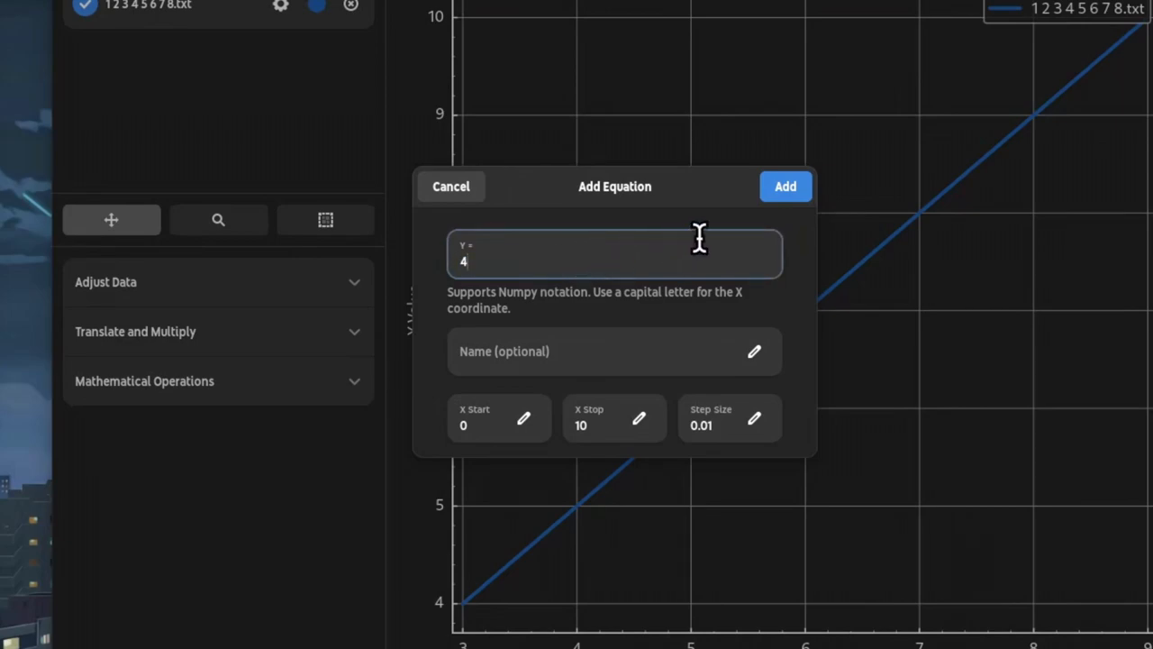
click(784, 187)
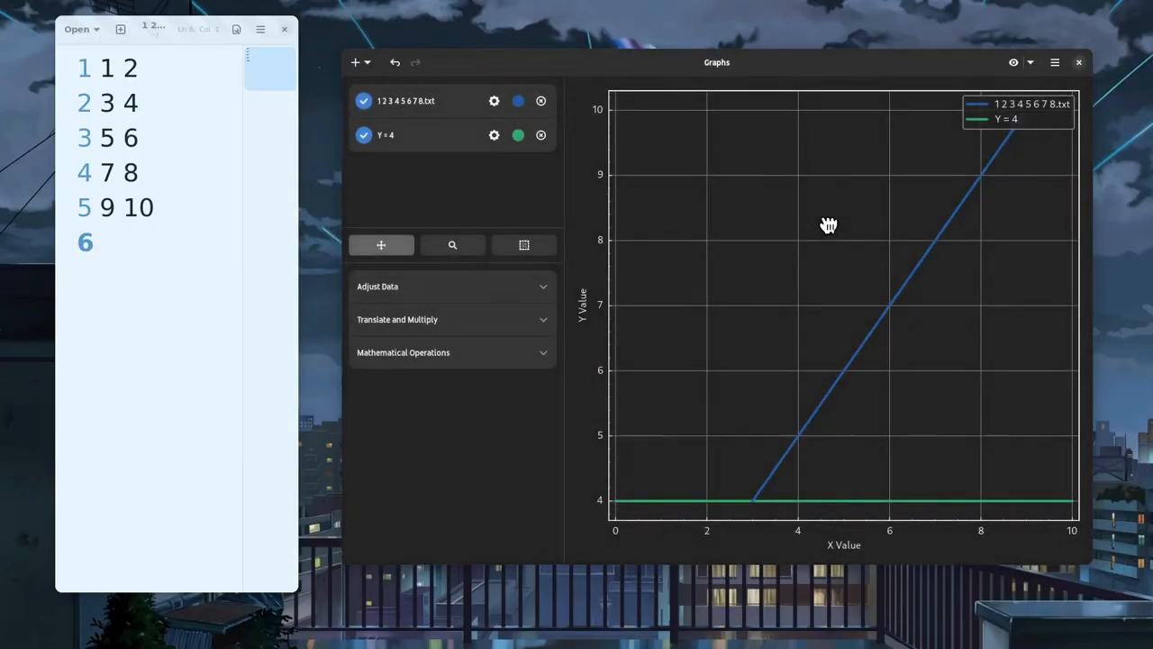
mouse_move(739, 354)
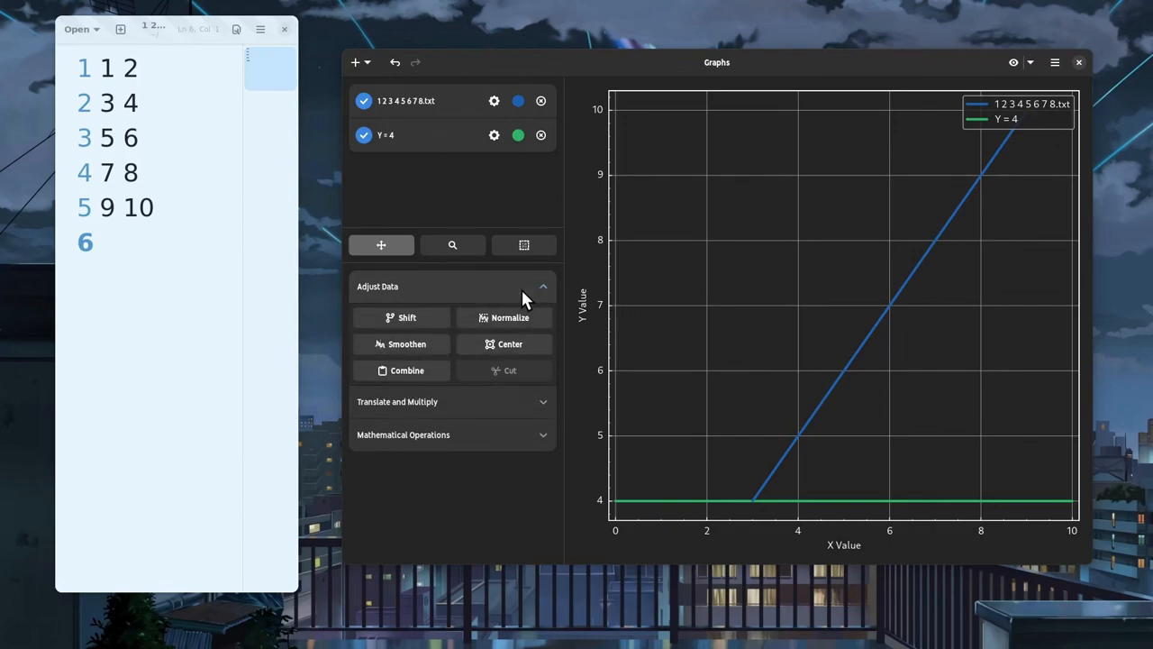
click(406, 370)
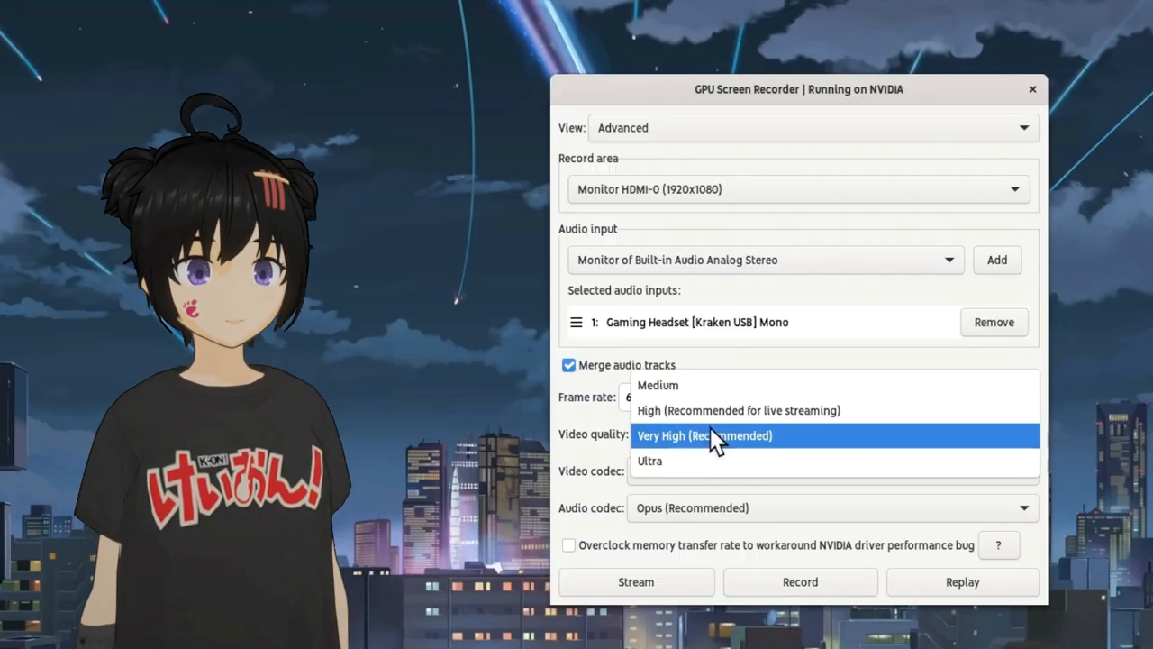
Set video quality to High, check the streaming setup, then bring up the mp4 recording setup.
click(738, 410)
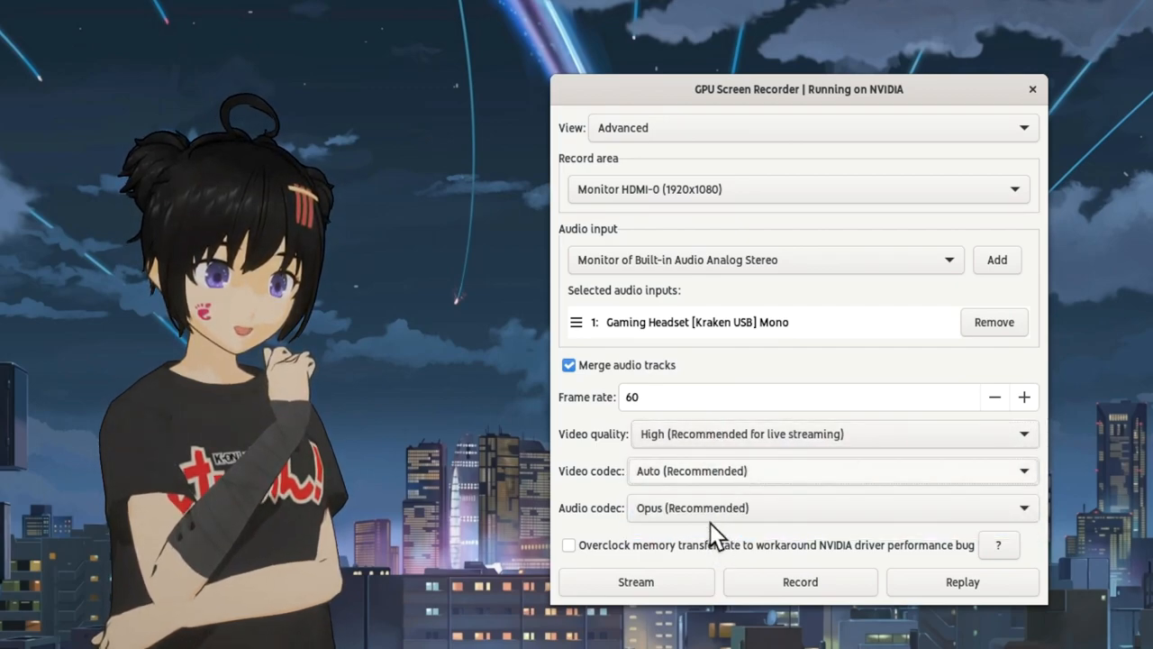
click(635, 581)
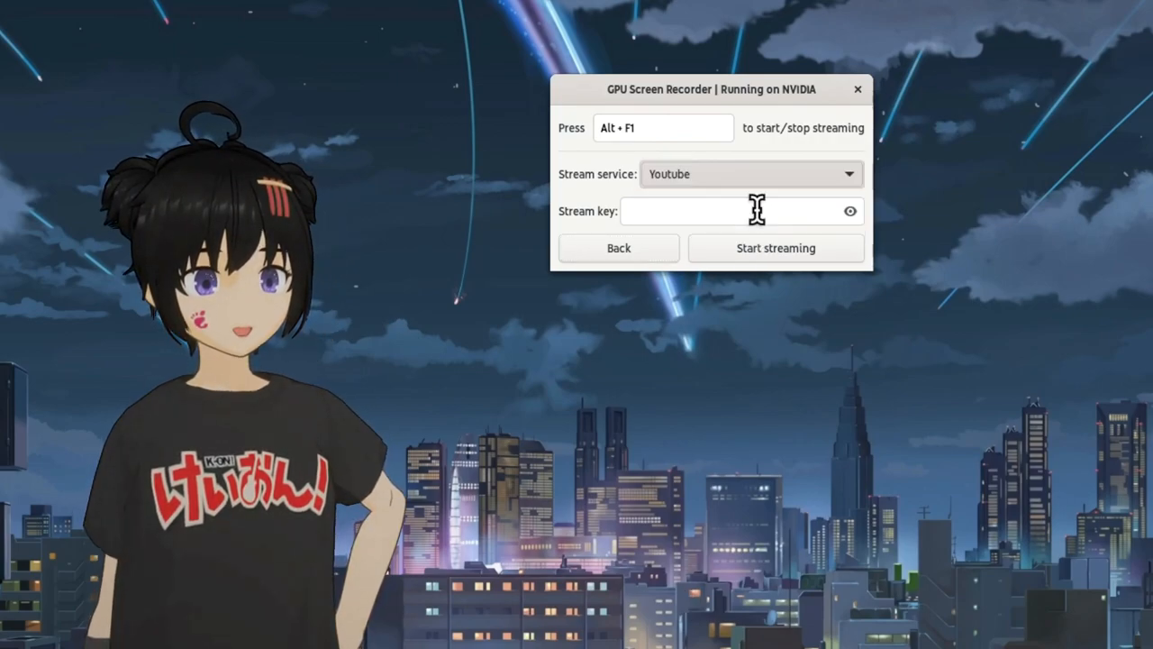
click(619, 248)
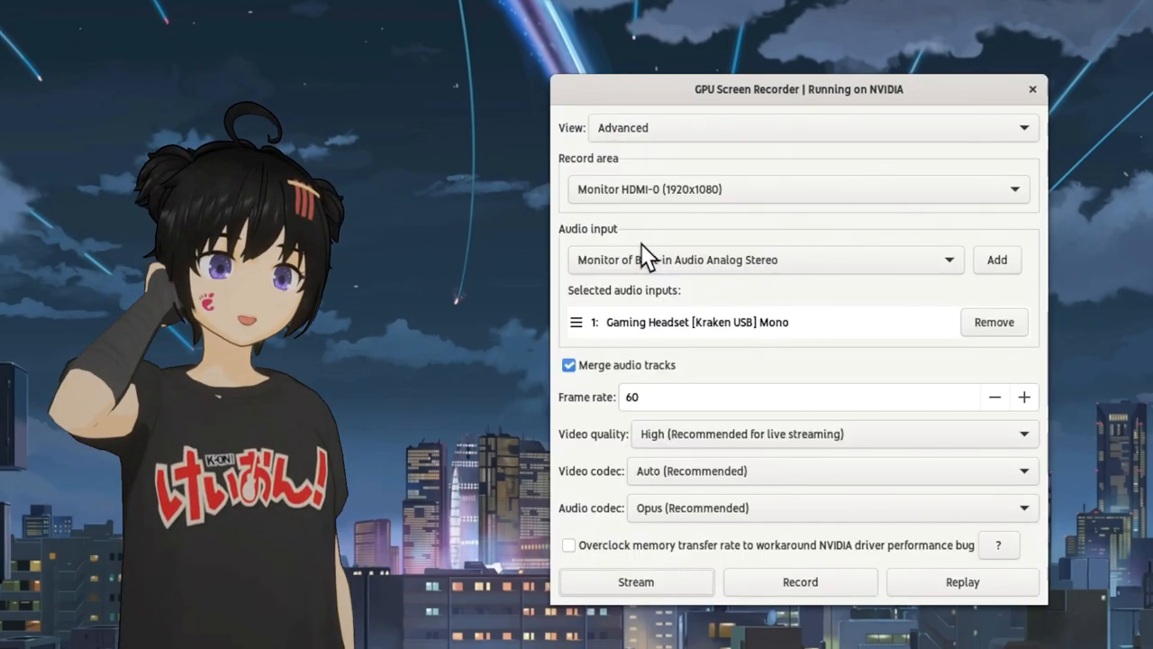
mouse_move(761, 541)
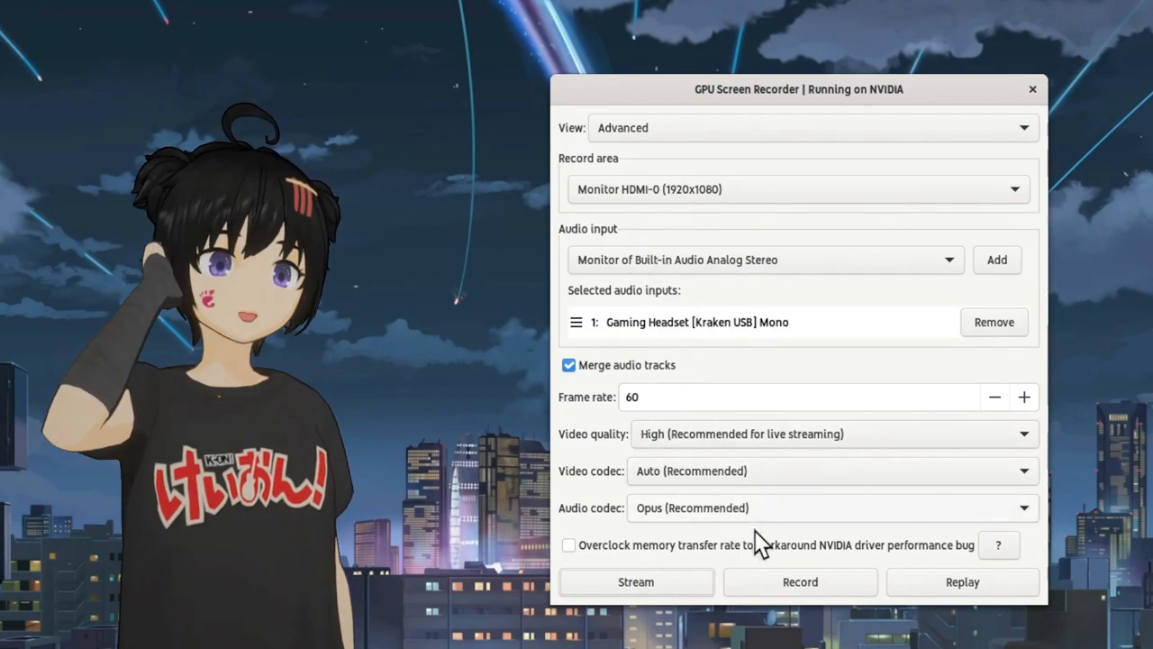
click(799, 581)
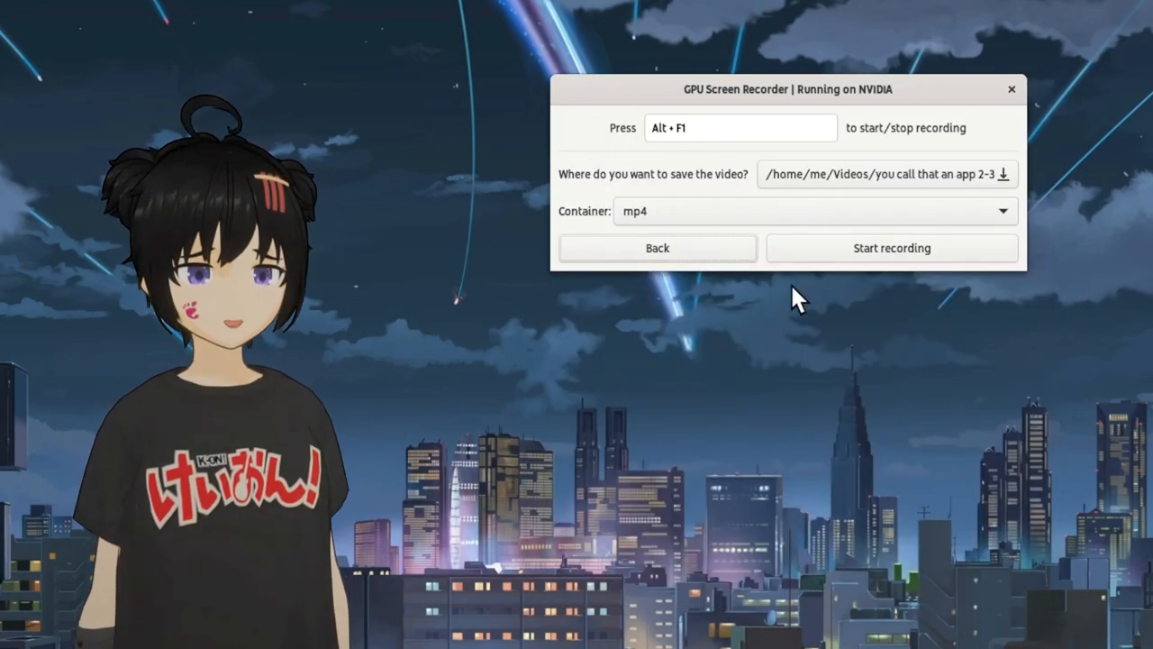